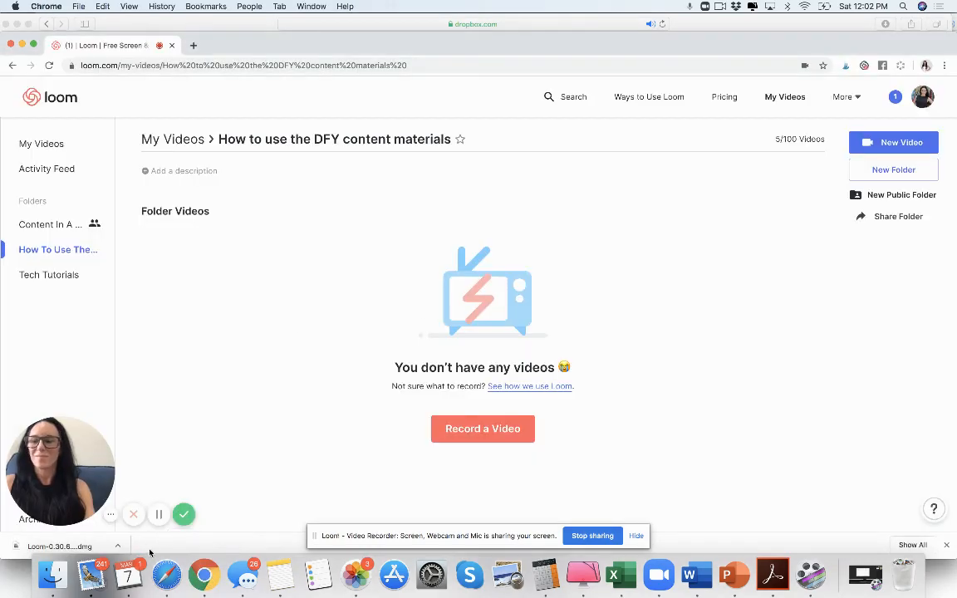
Open the '1 - Guide - Kids Wellness Guide' folder inside the Kids Wellness program
click(166, 573)
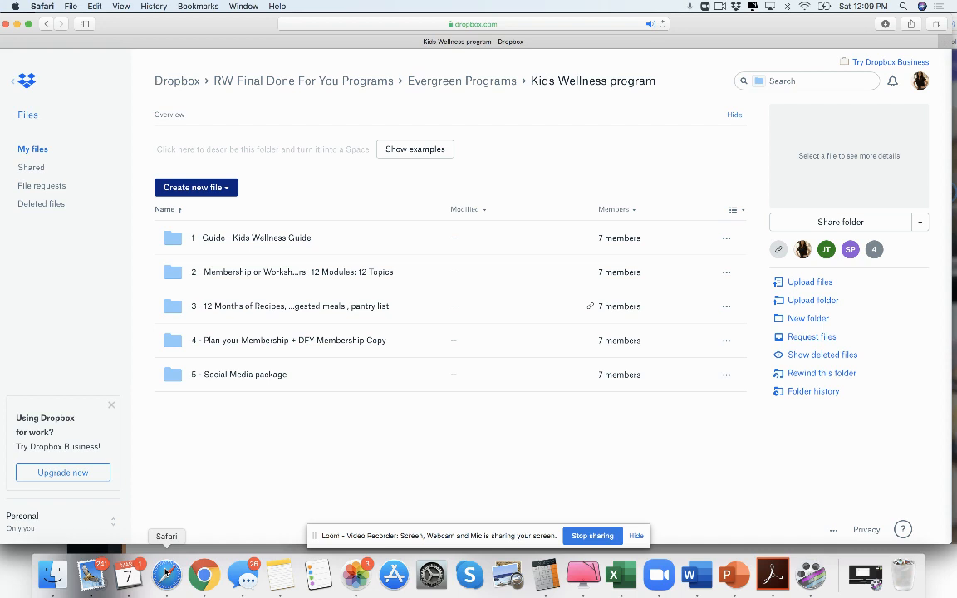
mouse_move(2, 348)
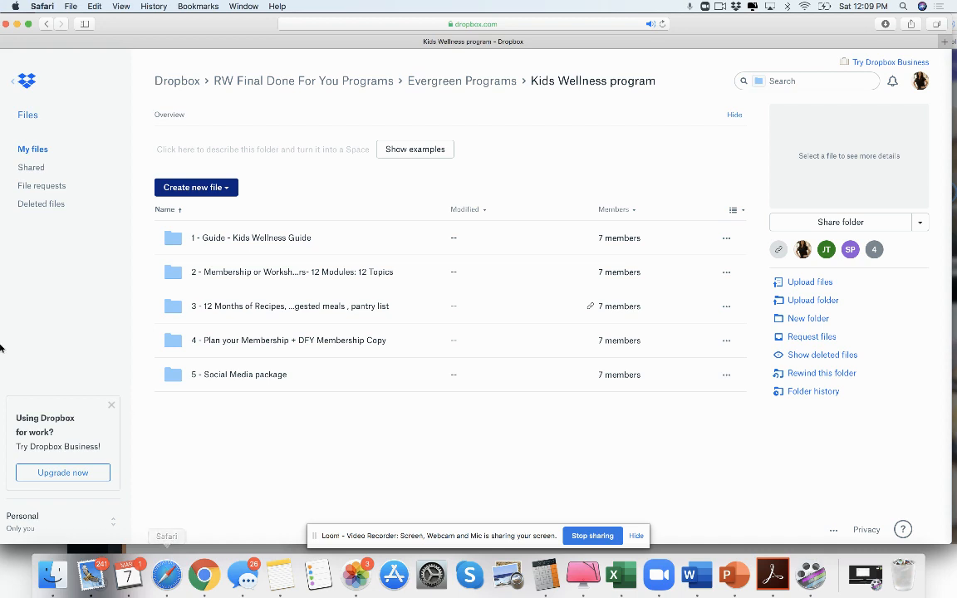
mouse_move(523, 125)
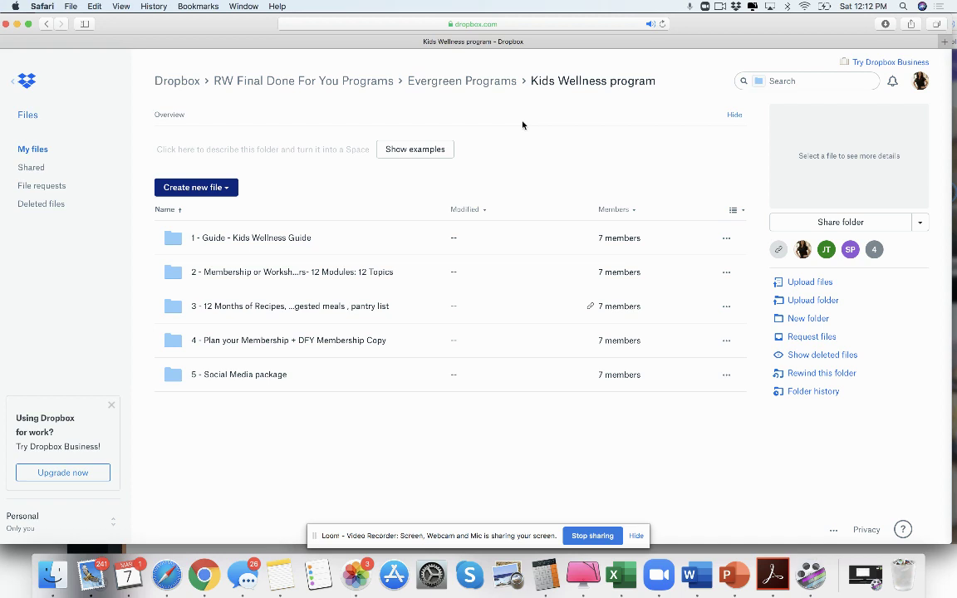
mouse_move(190, 223)
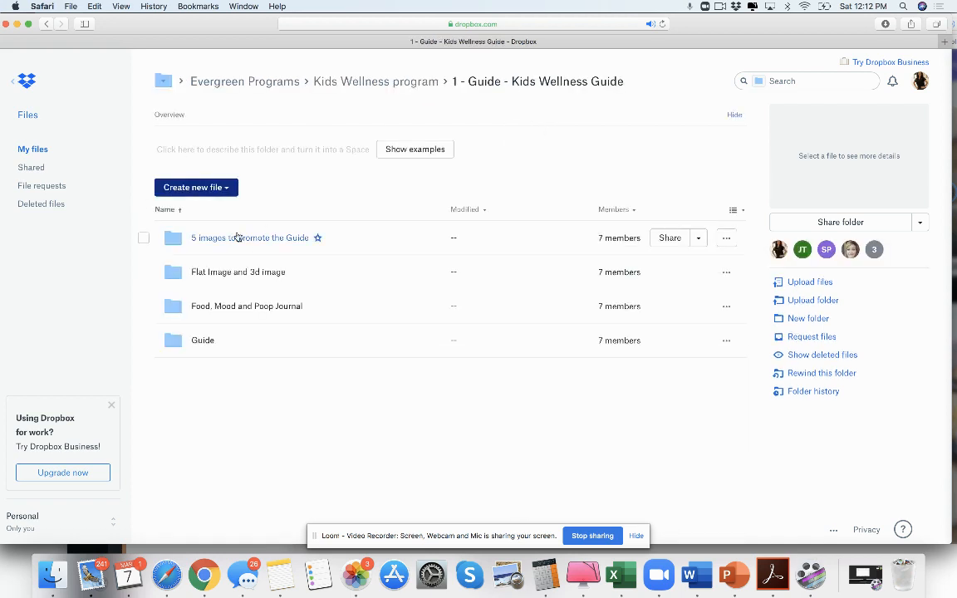
Preview Kid's Wellness Guide.docx from the Guide subfolder
click(203, 340)
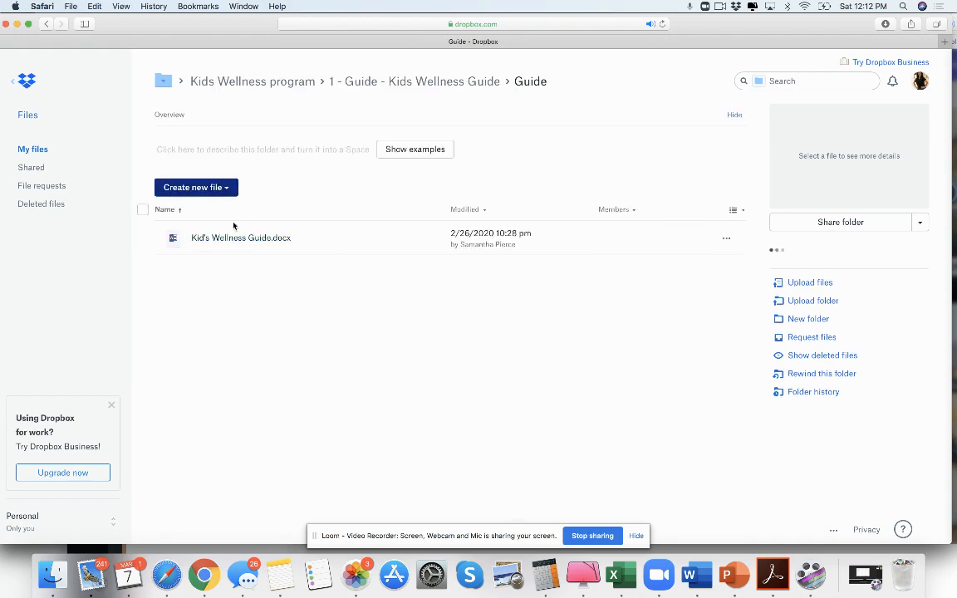
click(240, 238)
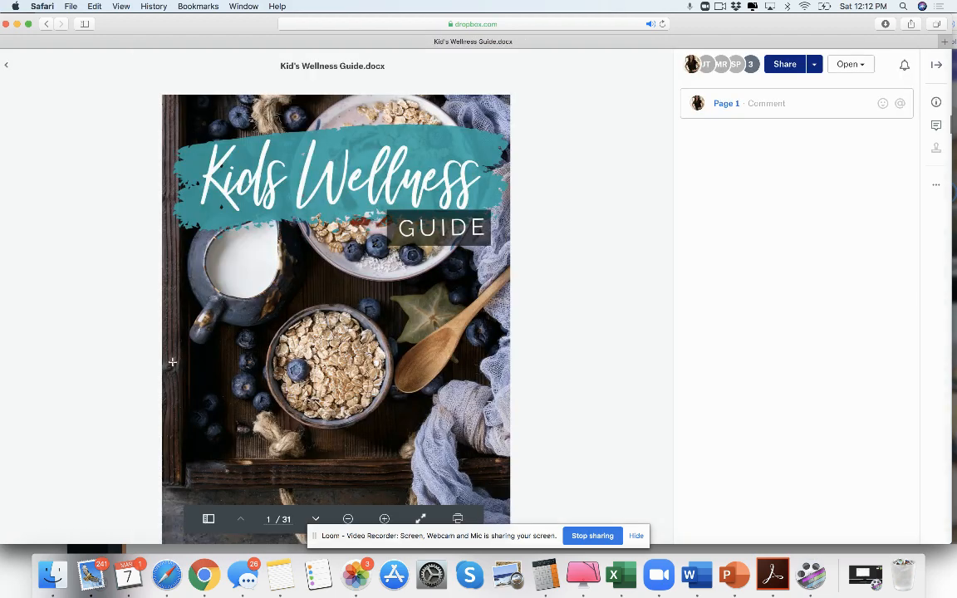
scroll(down, 3)
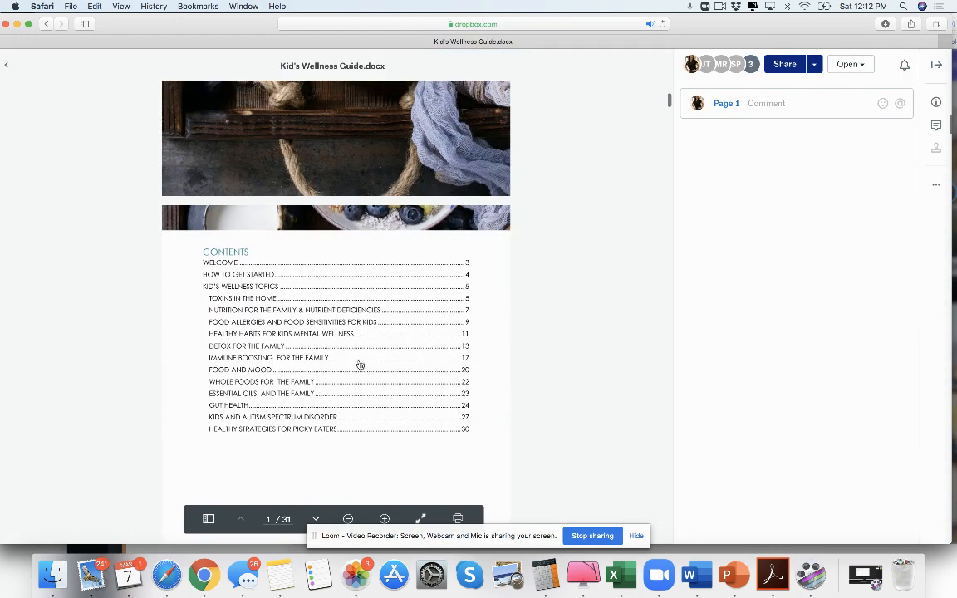
mouse_move(119, 408)
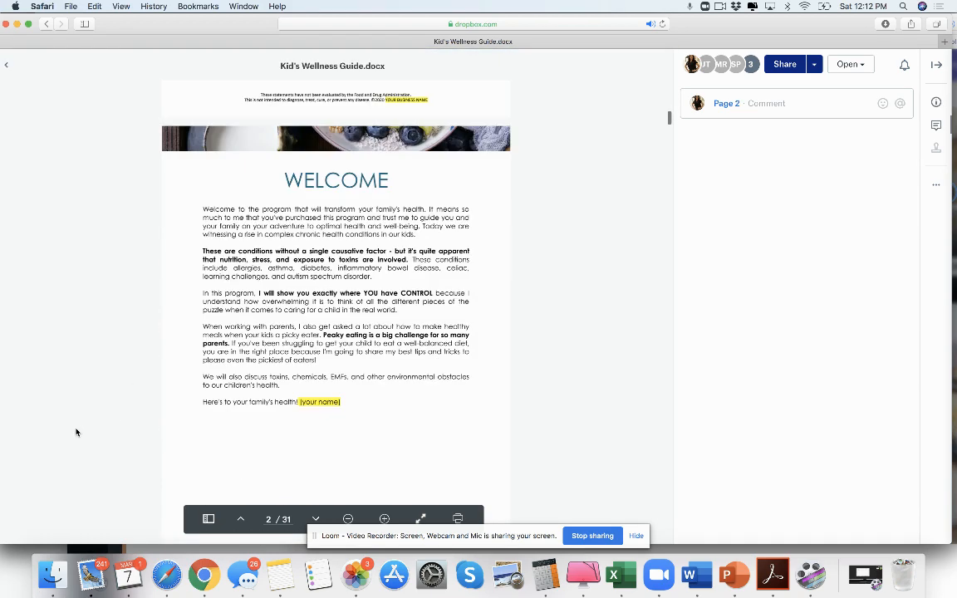
Page through the guide's welcome, toxins and nutrition sections to page 8 of 31
scroll(down, 3)
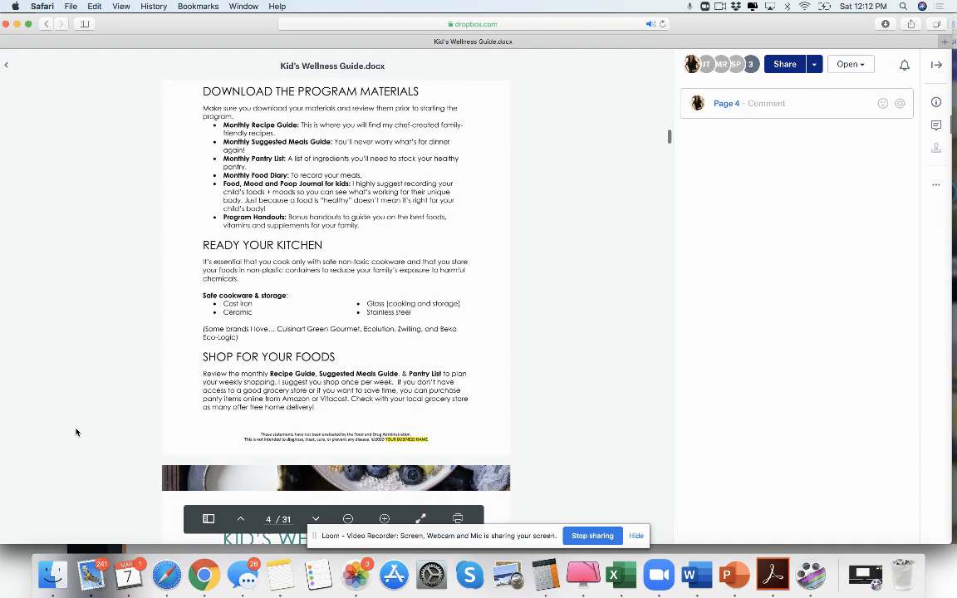
scroll(down, 3)
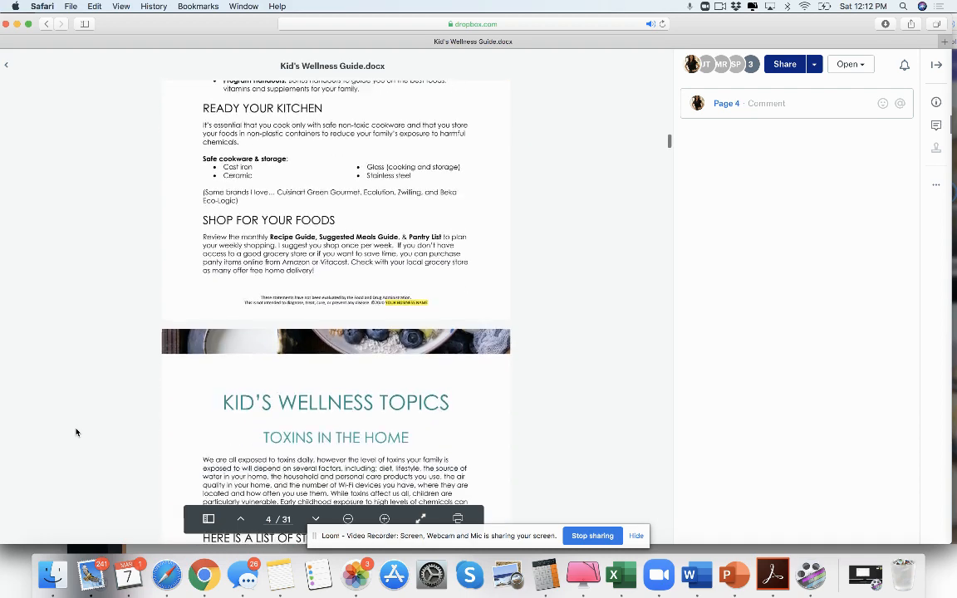
scroll(down, 3)
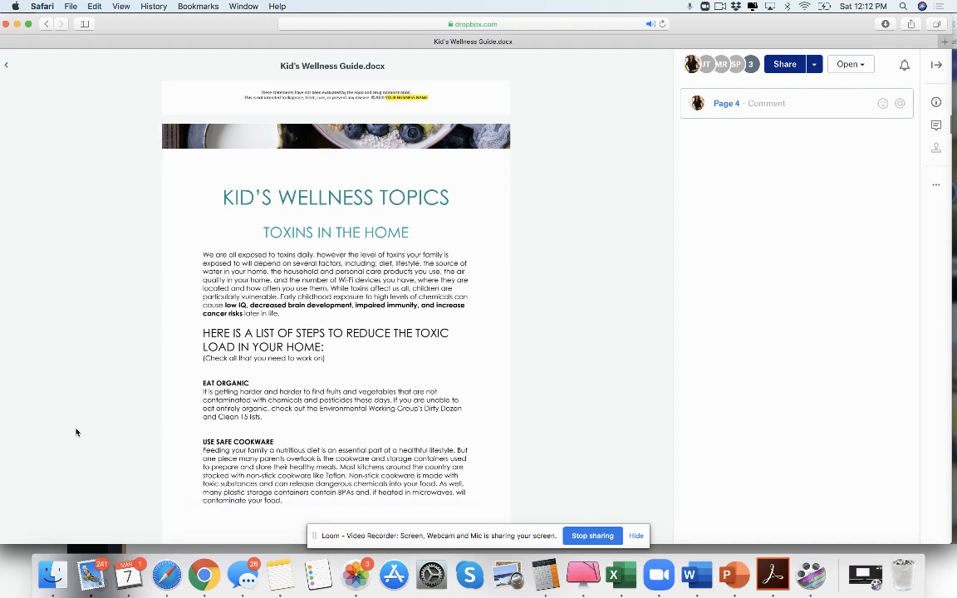
scroll(down, 3)
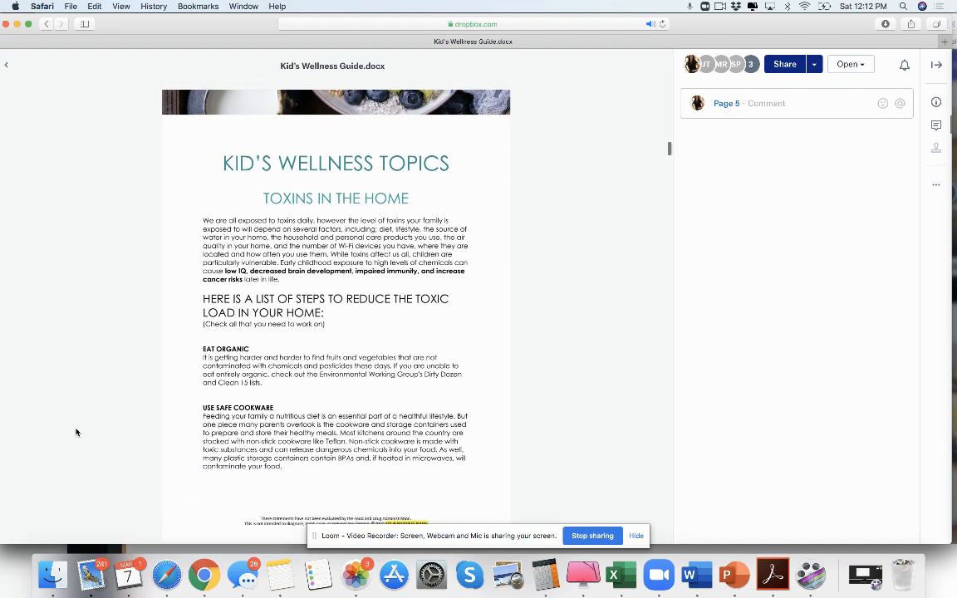
scroll(down, 3)
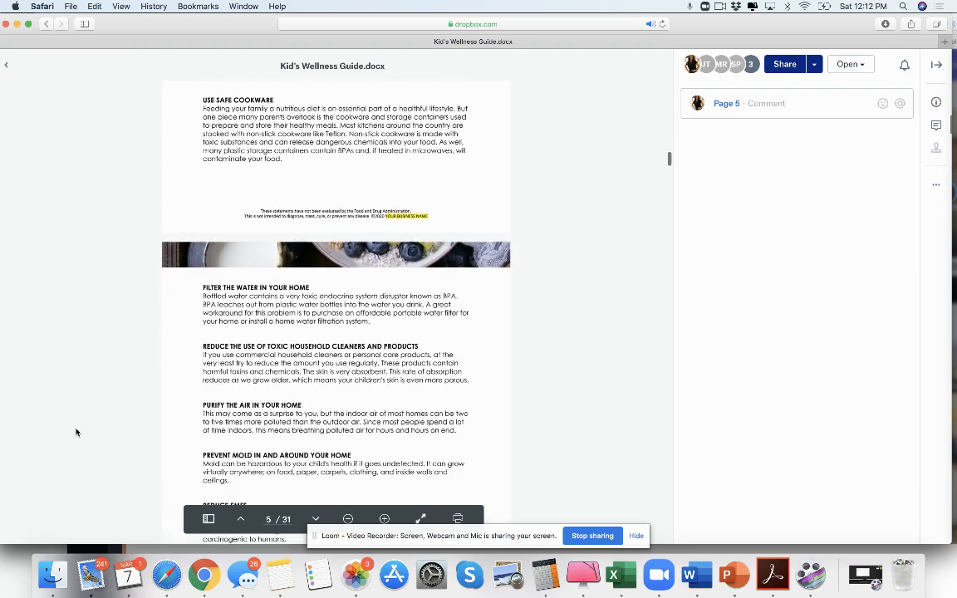
scroll(down, 3)
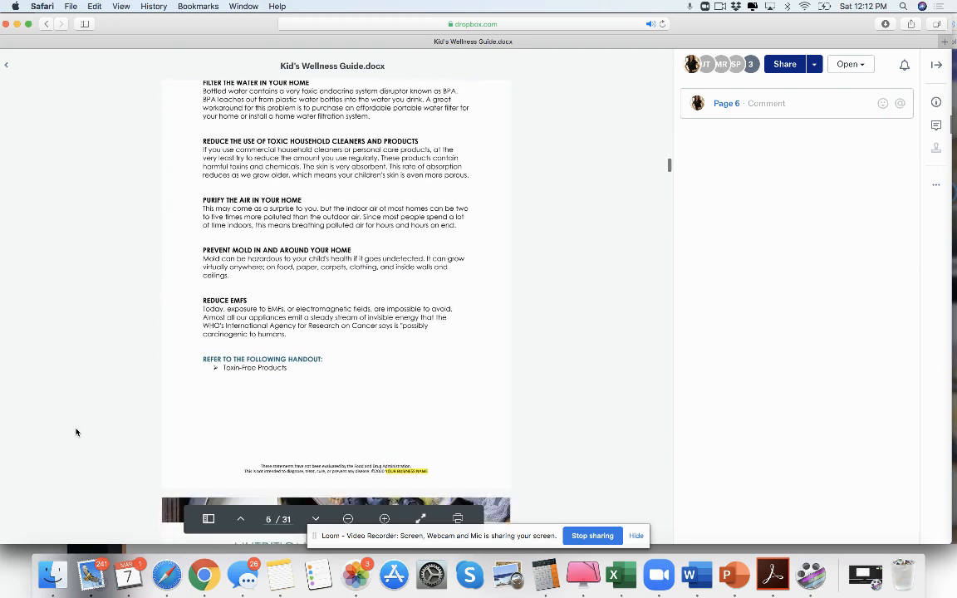
scroll(down, 3)
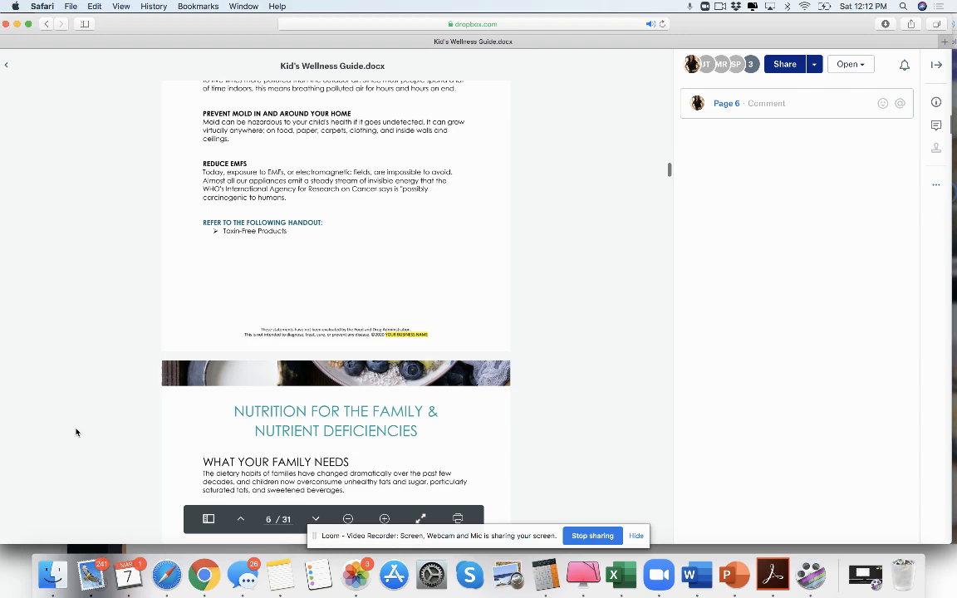
scroll(down, 3)
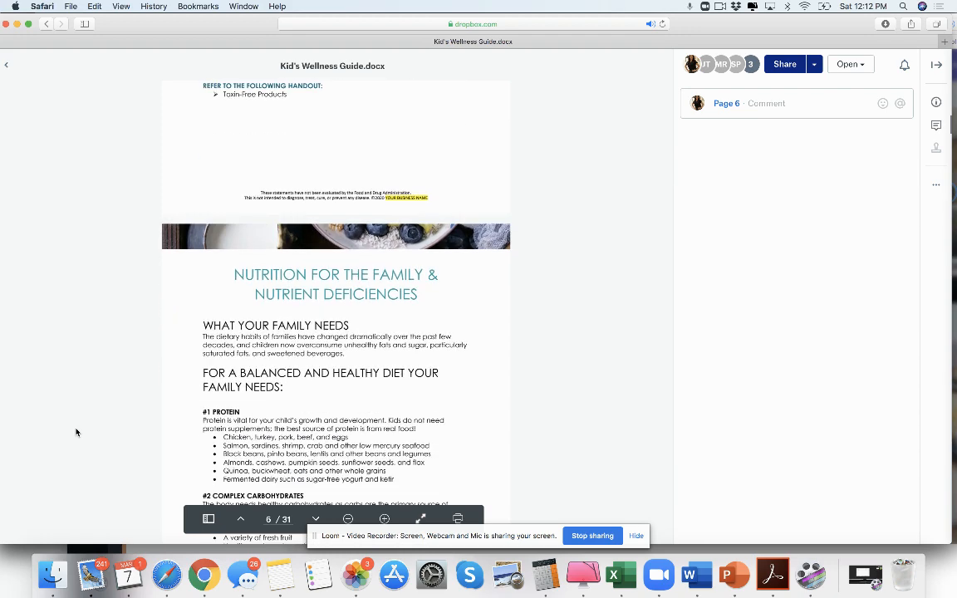
scroll(down, 3)
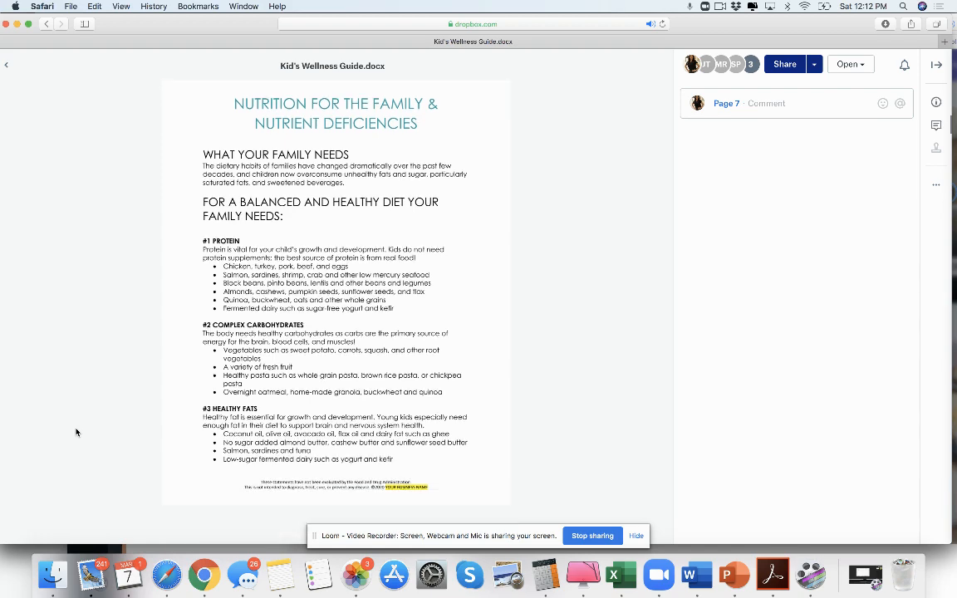
scroll(down, 3)
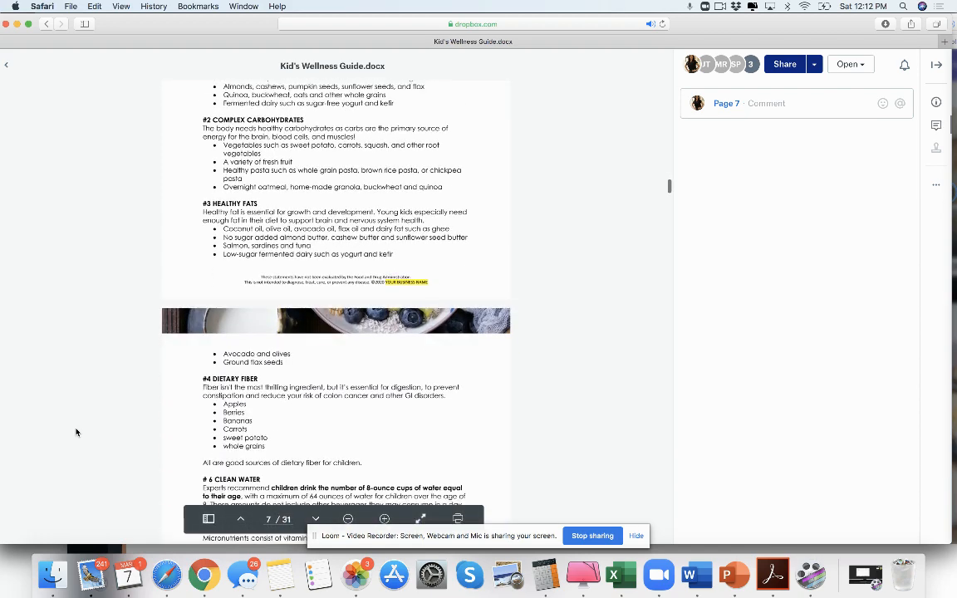
scroll(down, 3)
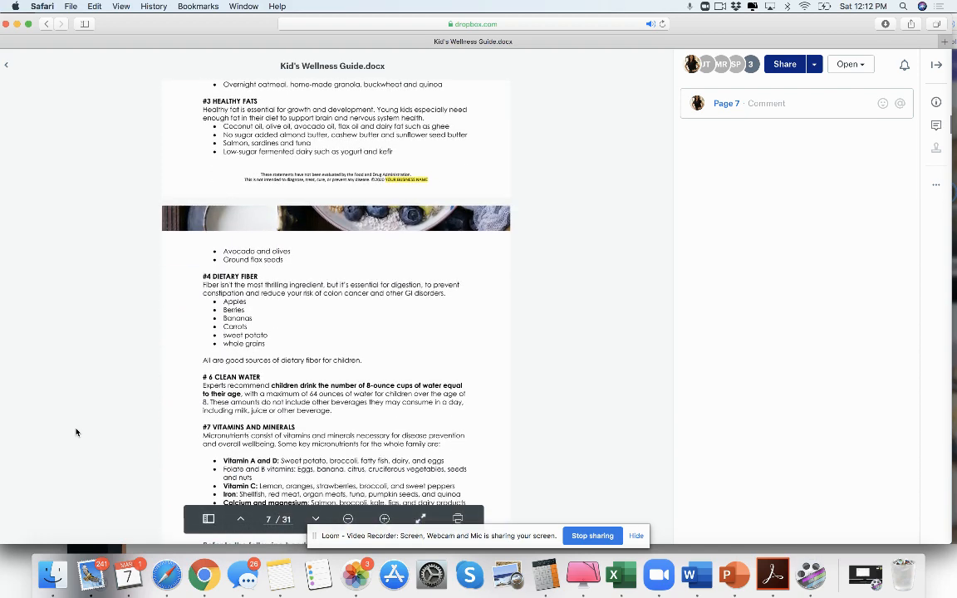
scroll(down, 3)
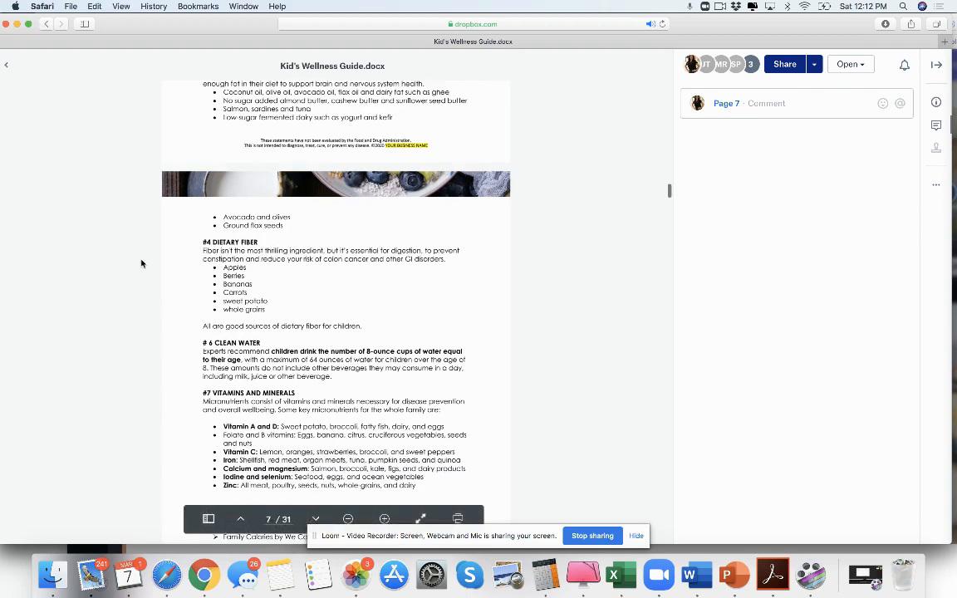
scroll(down, 3)
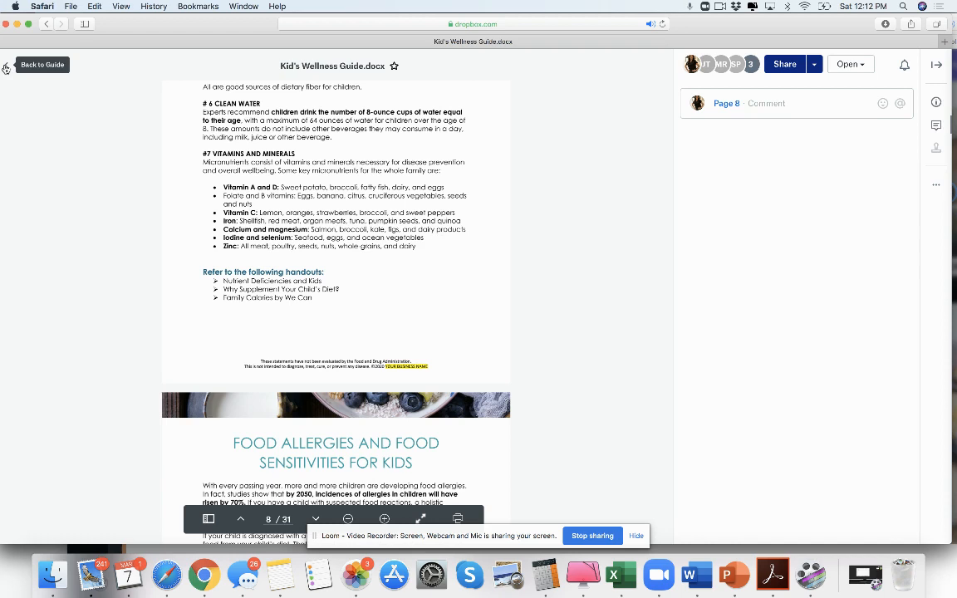
Close the guide preview and return to the Kids Wellness program folder
click(43, 65)
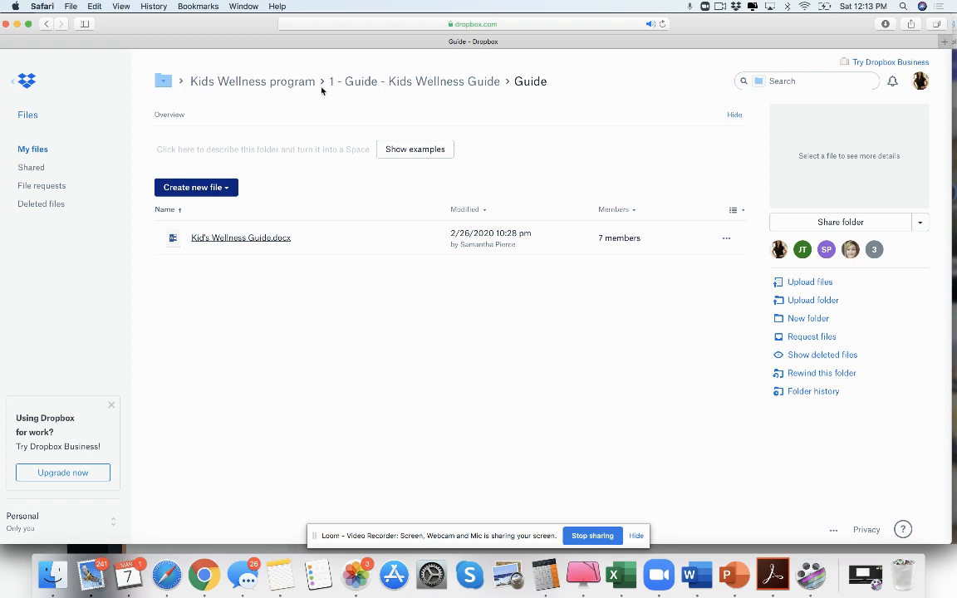
mouse_move(287, 91)
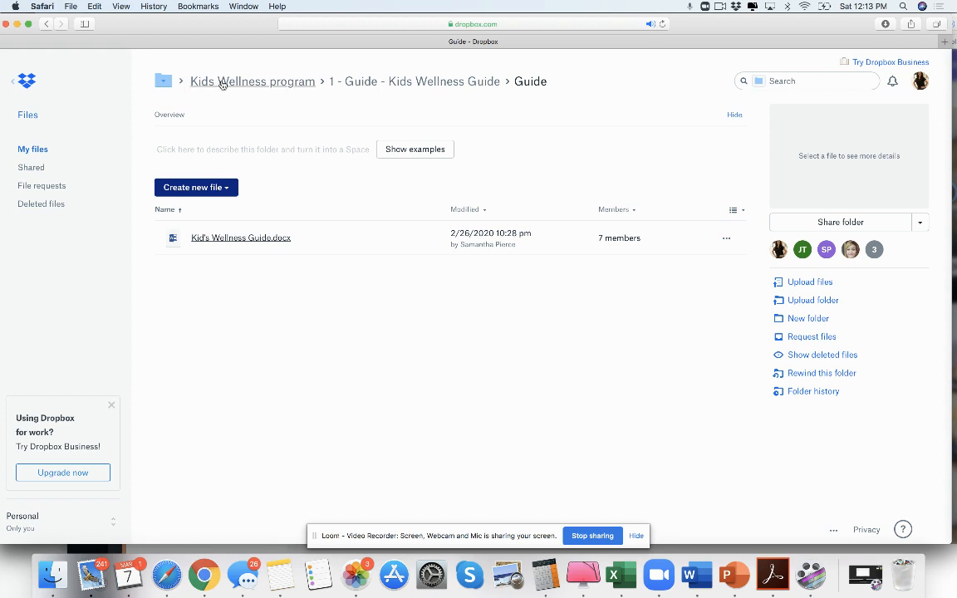
click(253, 81)
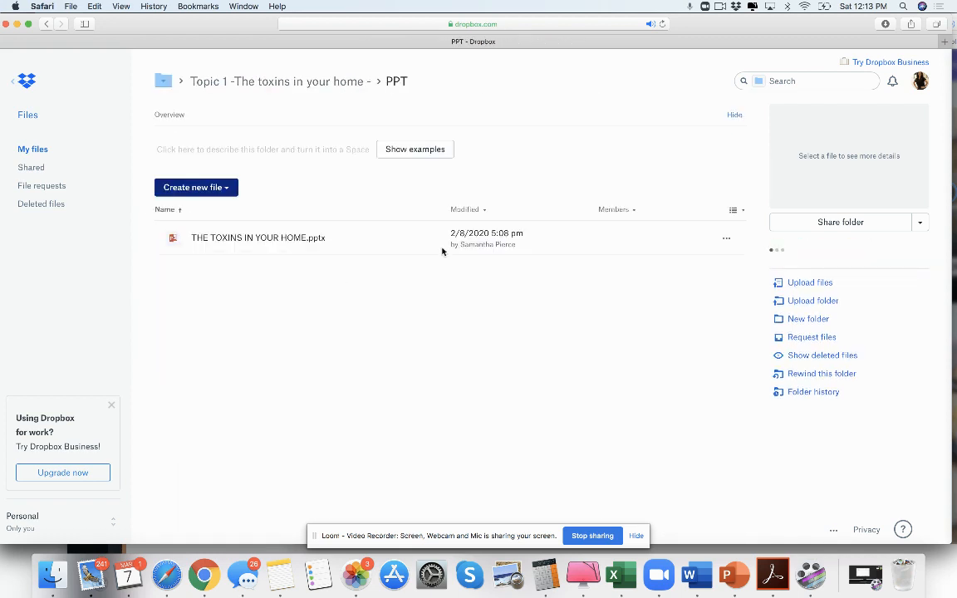
Preview The Toxins in Your Home slides 4, 5 and 6, then return to the PPT folder
click(257, 237)
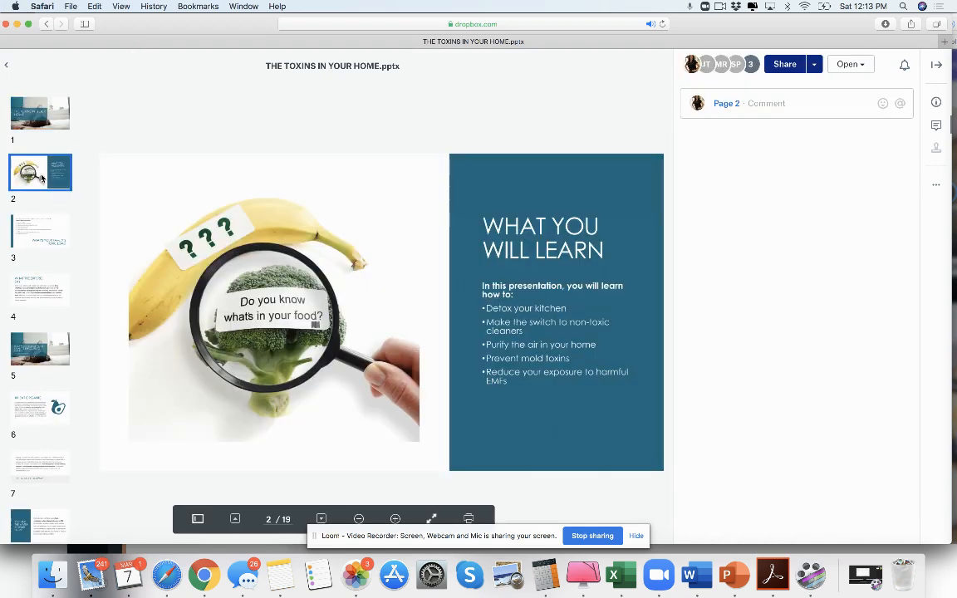
click(40, 290)
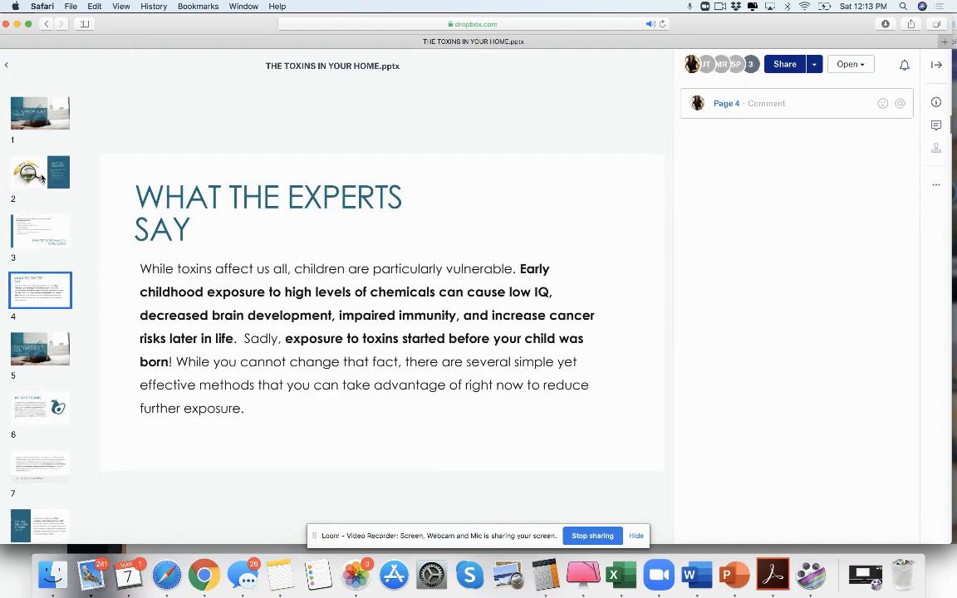
click(40, 349)
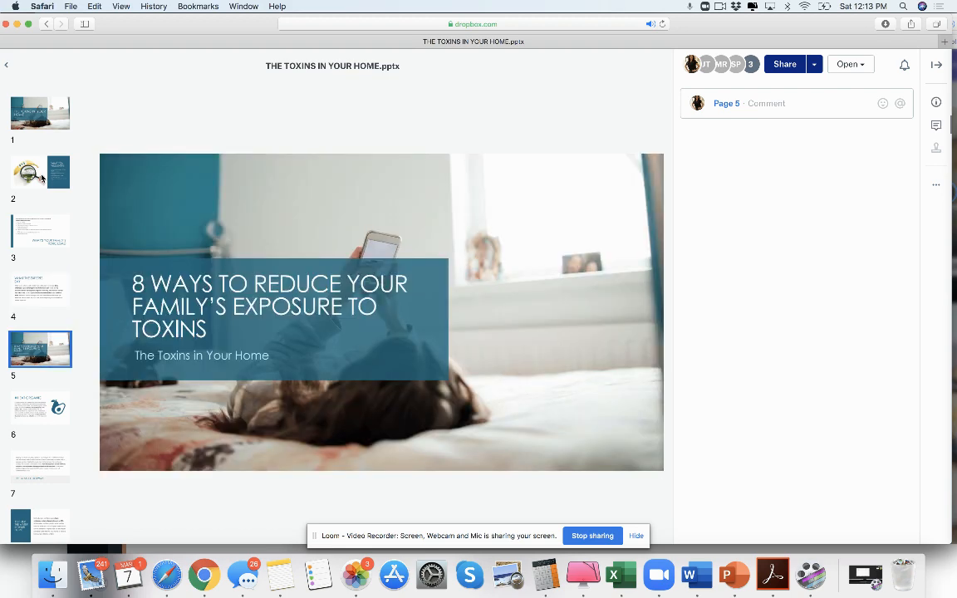
click(40, 407)
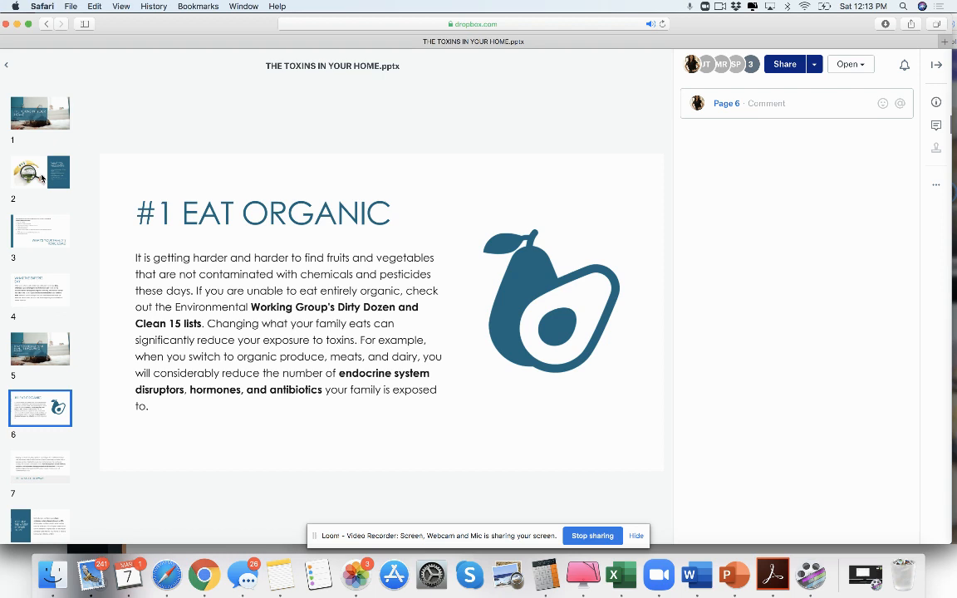
click(40, 467)
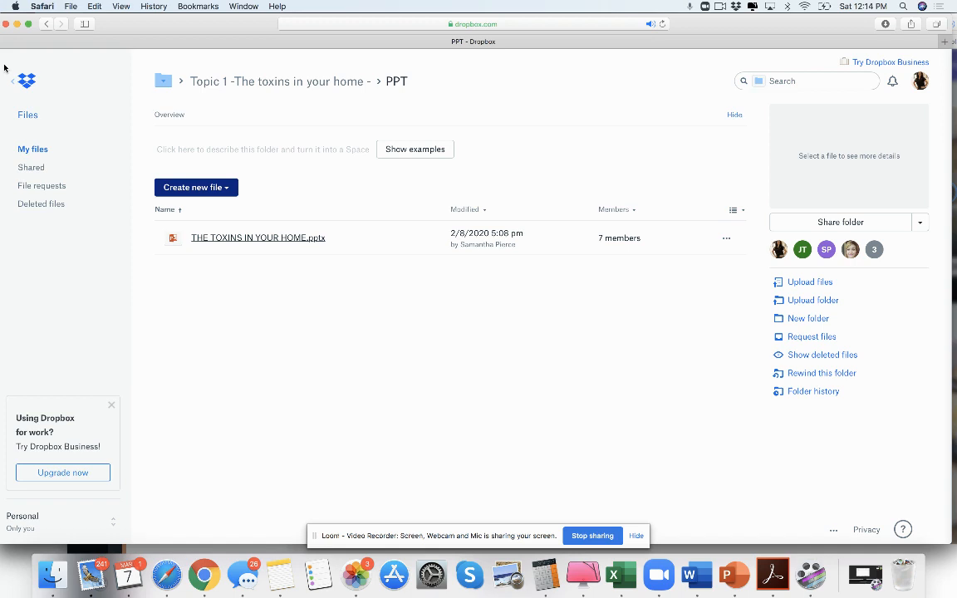
mouse_move(247, 87)
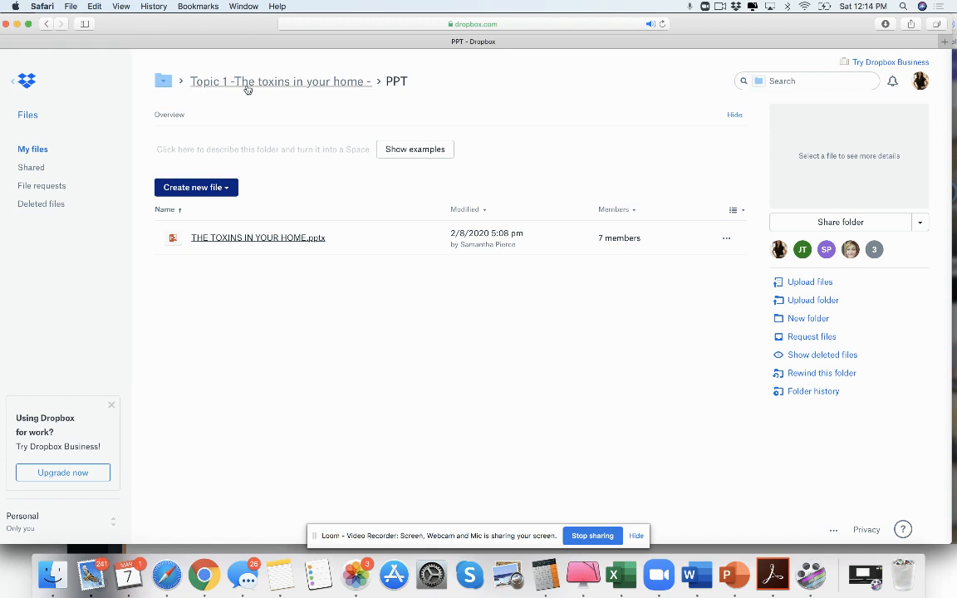
Climb the breadcrumbs from Topic 1 back to the top-level Kids Wellness program folder
click(280, 81)
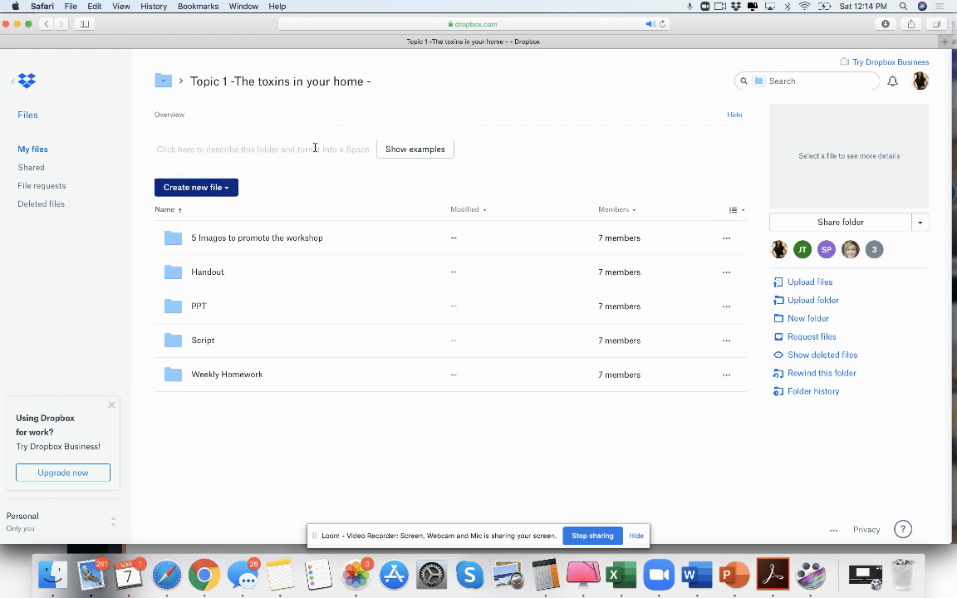
mouse_move(279, 123)
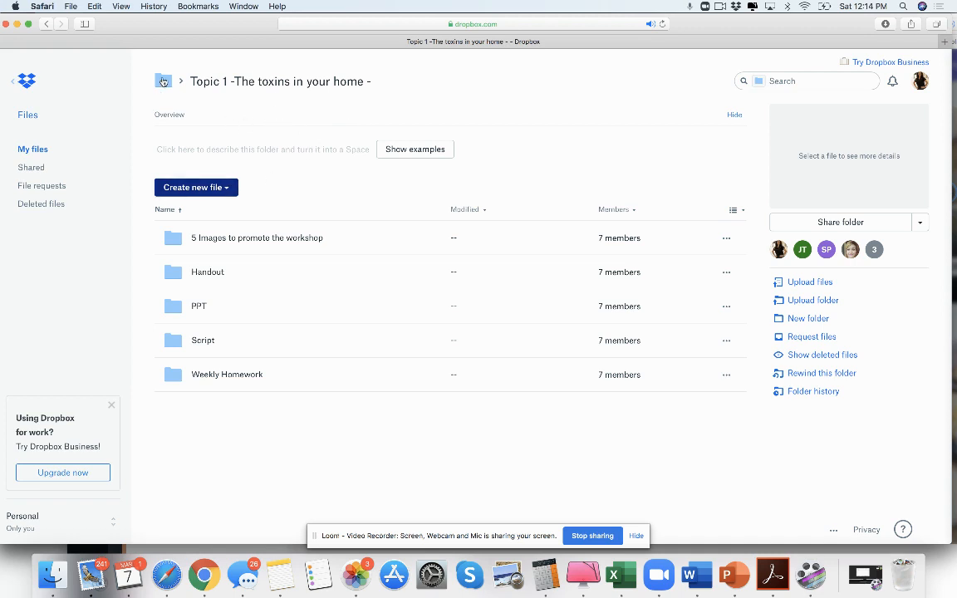
click(163, 80)
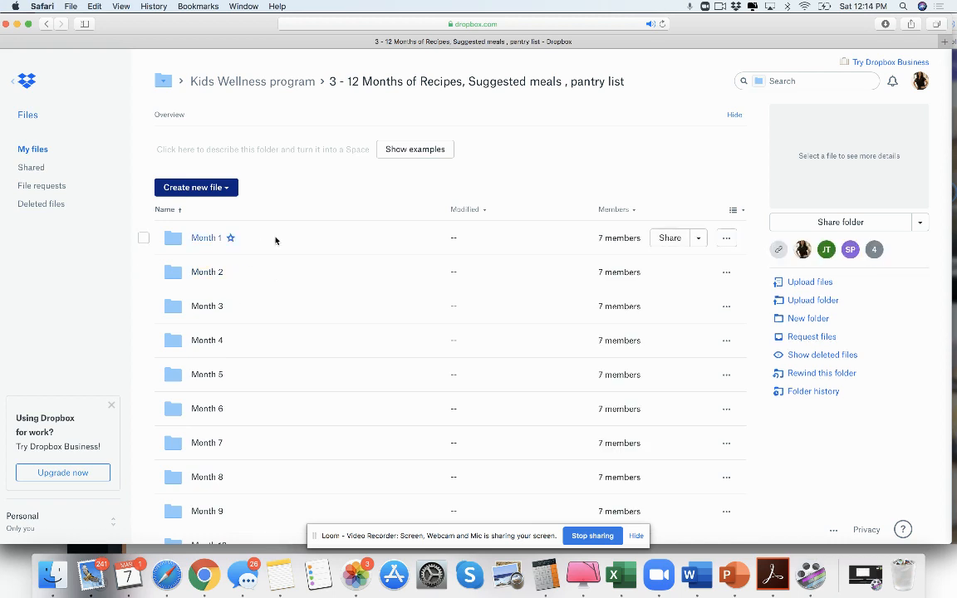
mouse_move(280, 81)
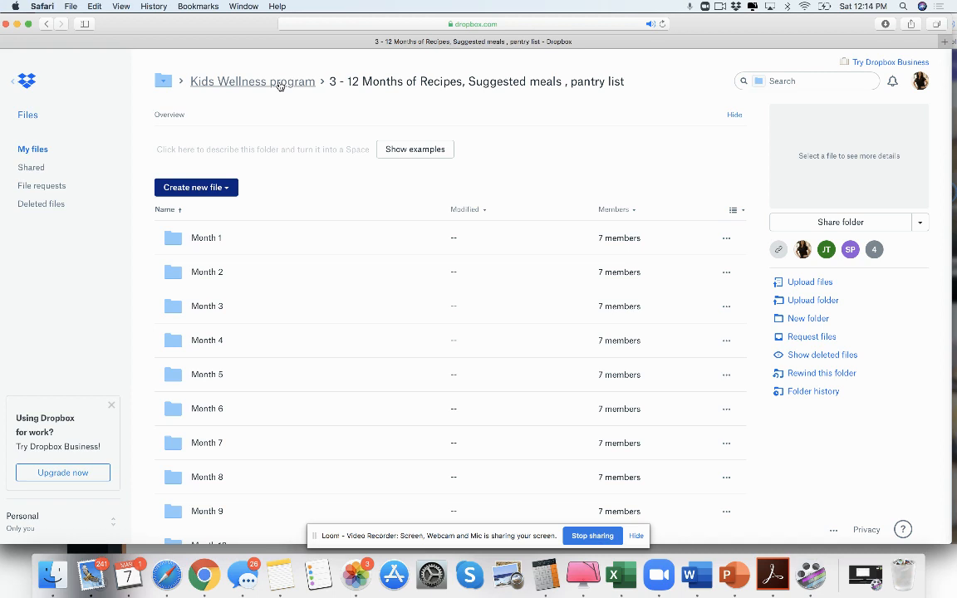
click(251, 81)
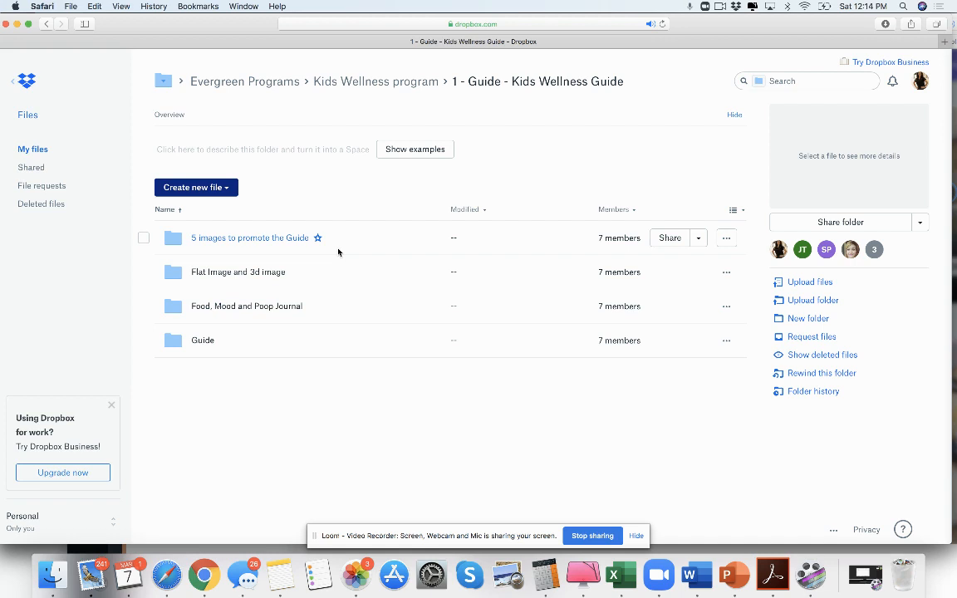
mouse_move(376, 81)
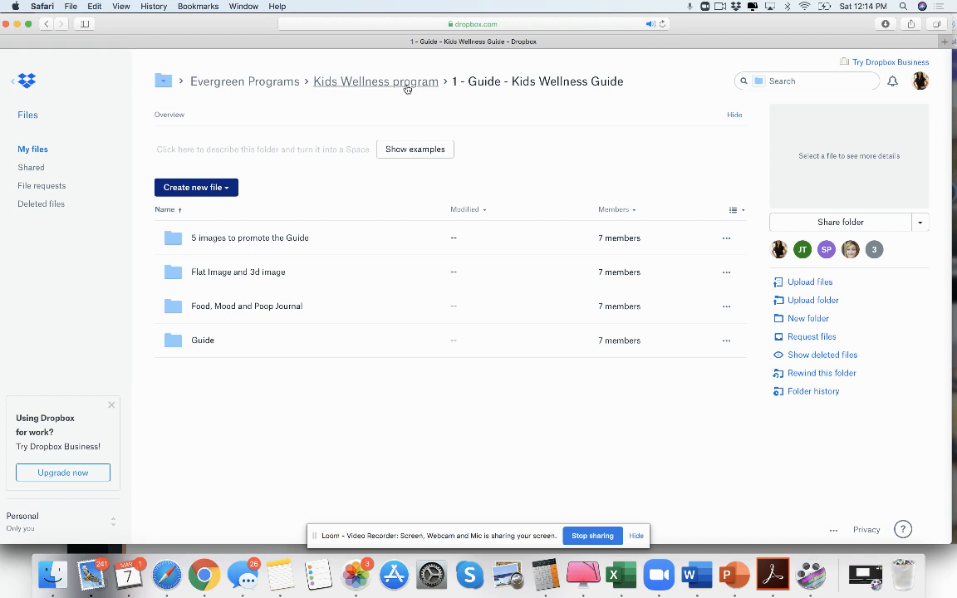
click(375, 81)
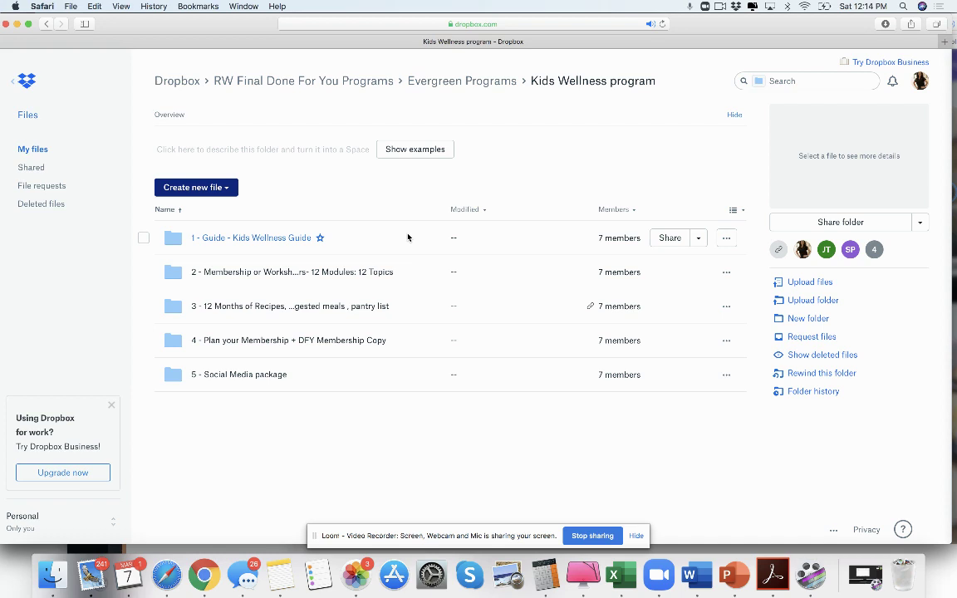
mouse_move(539, 206)
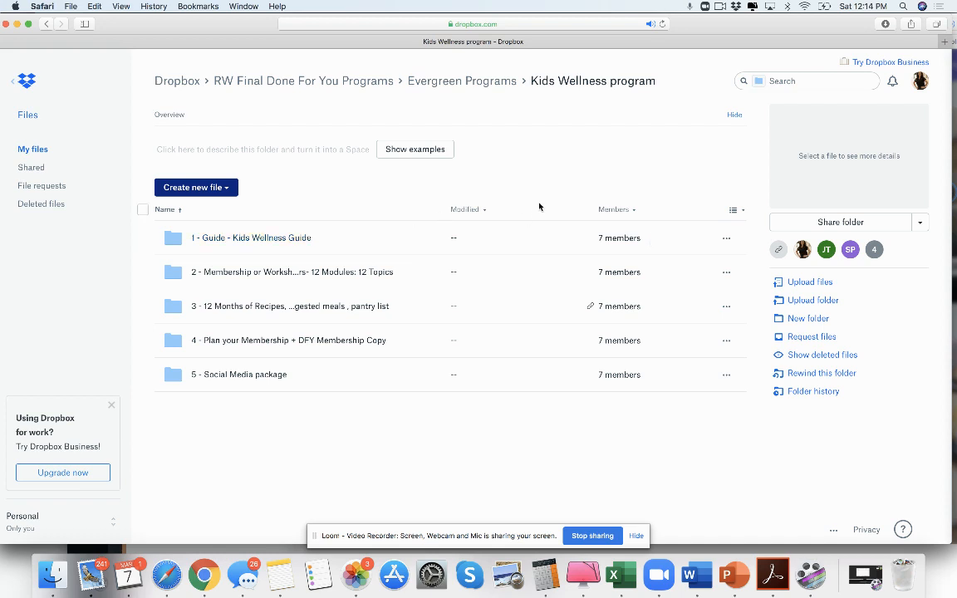
mouse_move(243, 272)
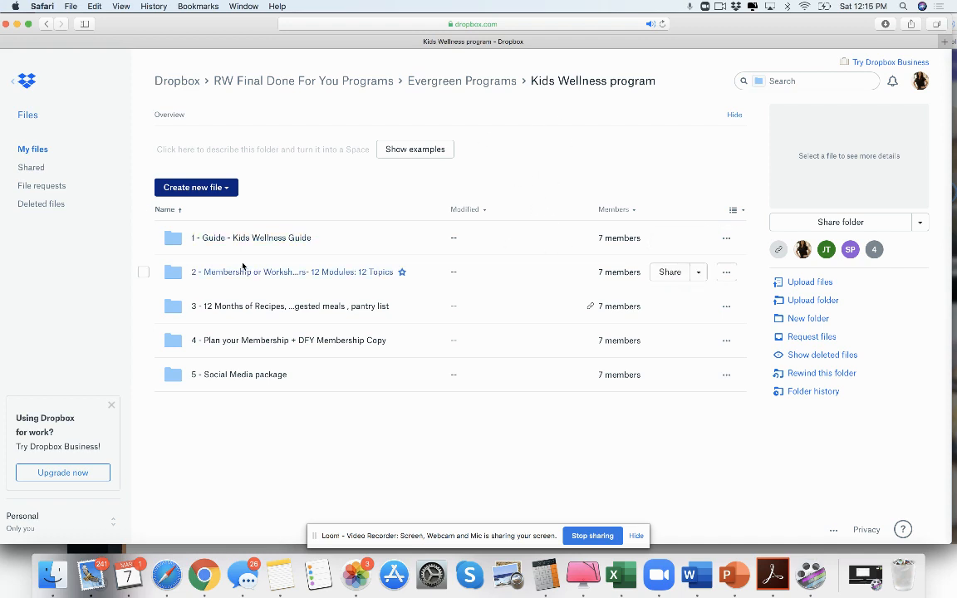
mouse_move(264, 271)
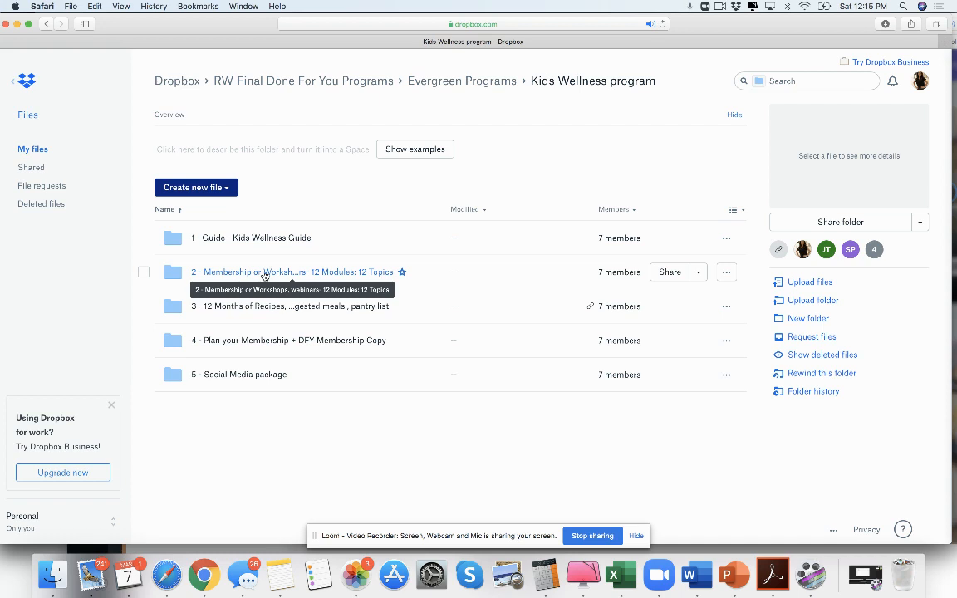
mouse_move(406, 172)
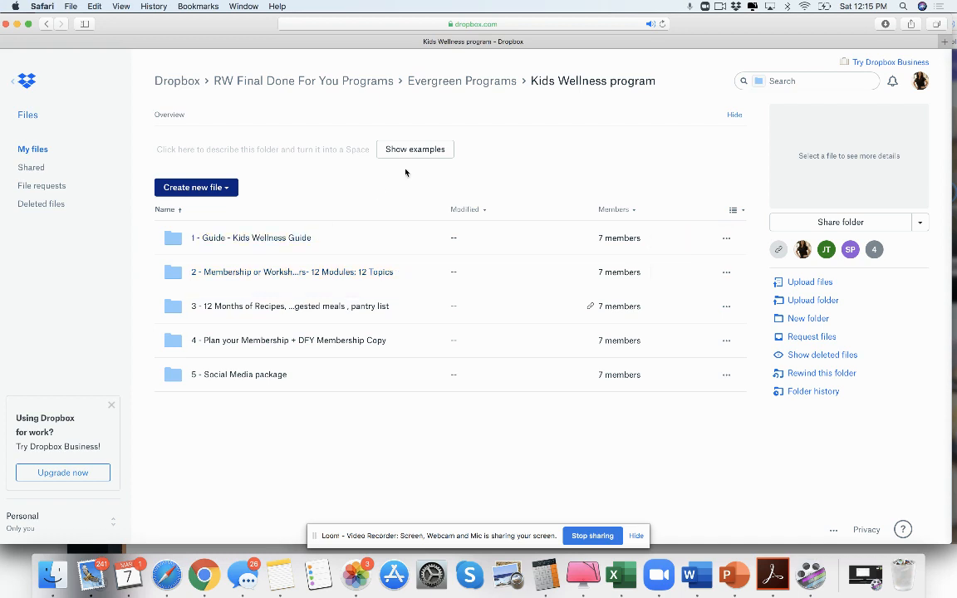
mouse_move(361, 200)
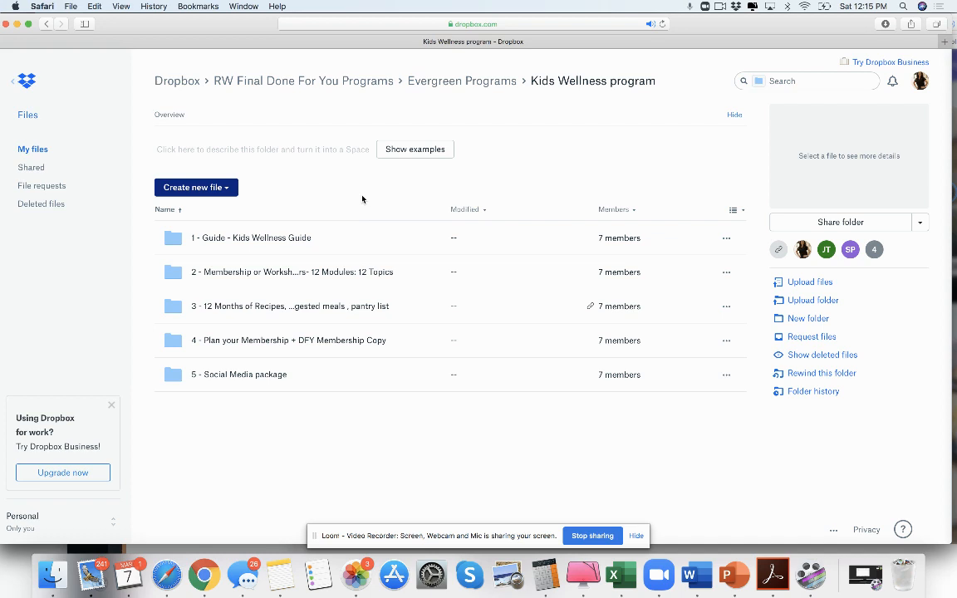
mouse_move(465, 177)
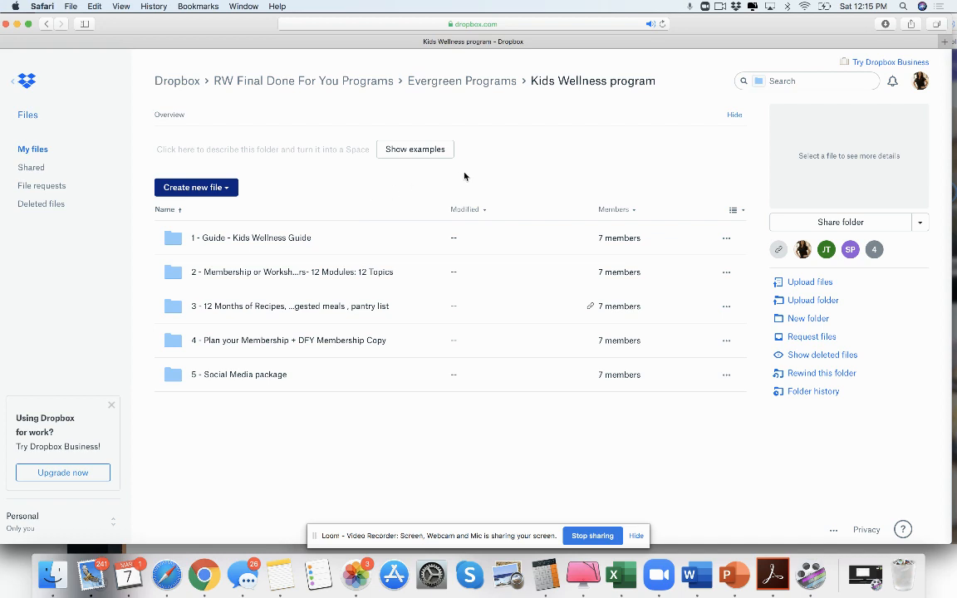
mouse_move(491, 151)
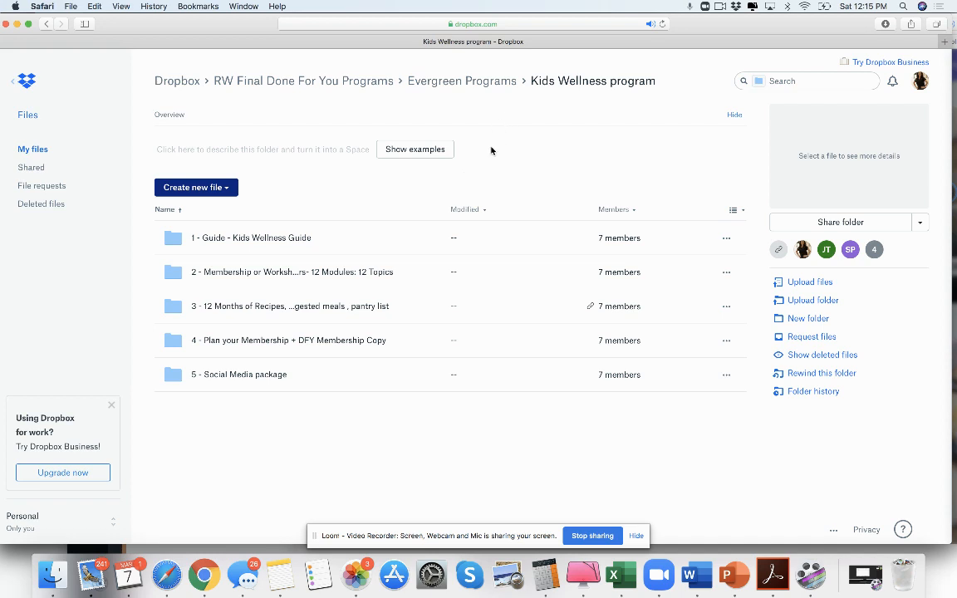
mouse_move(516, 153)
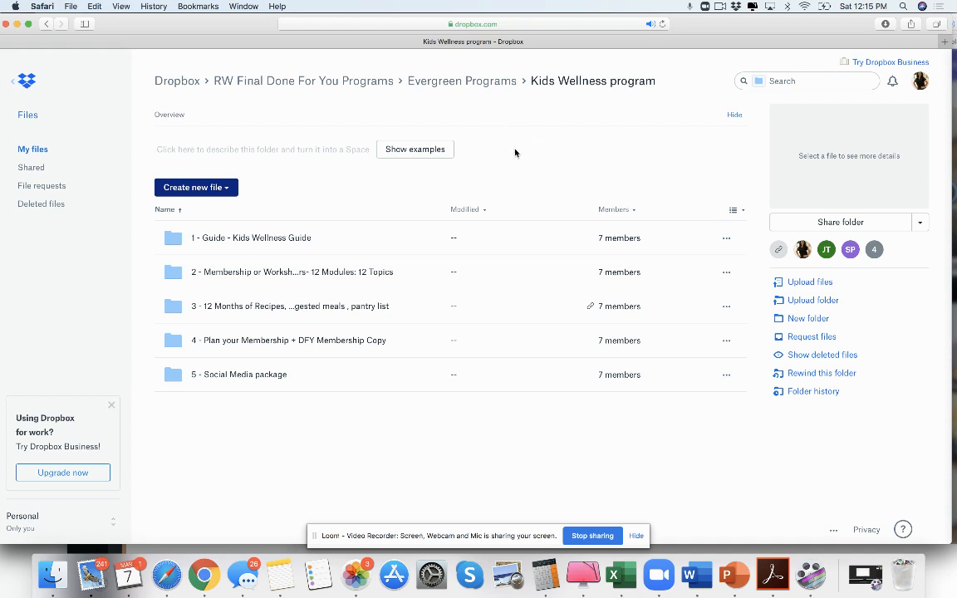
mouse_move(543, 176)
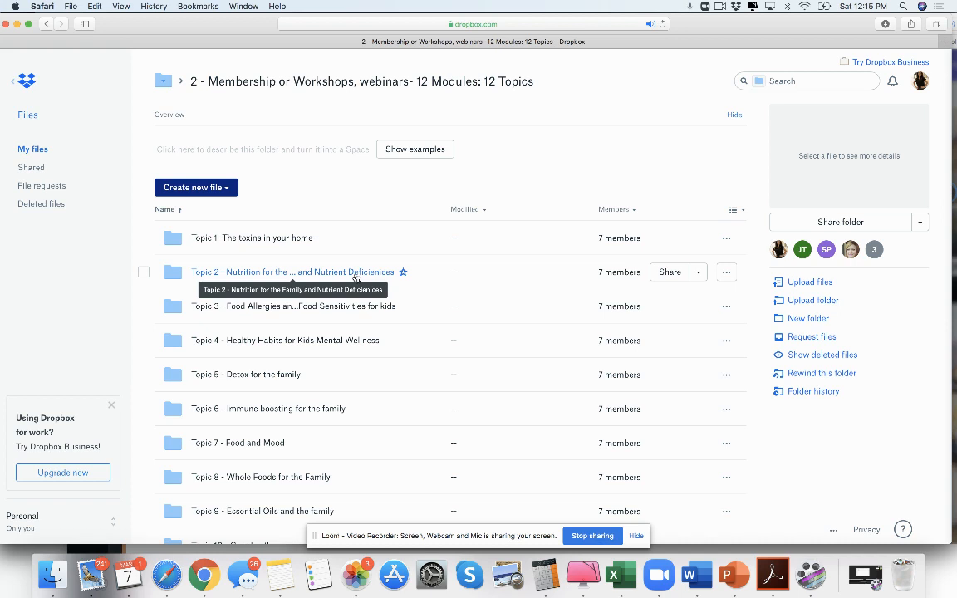
mouse_move(548, 161)
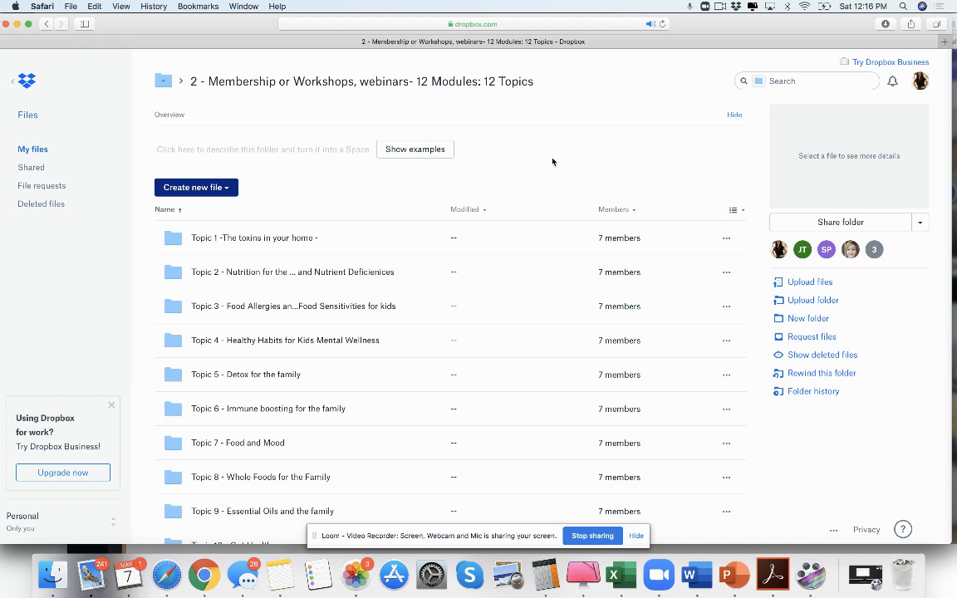
mouse_move(258, 272)
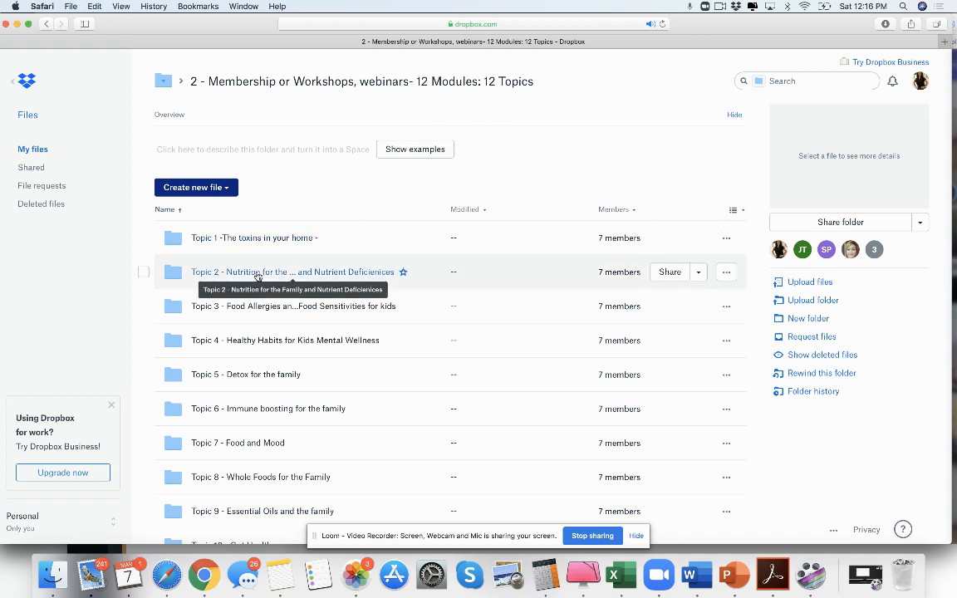
Open the Topic 2 – Nutrition for the Family and Nutrient Deficiencies folder
click(292, 272)
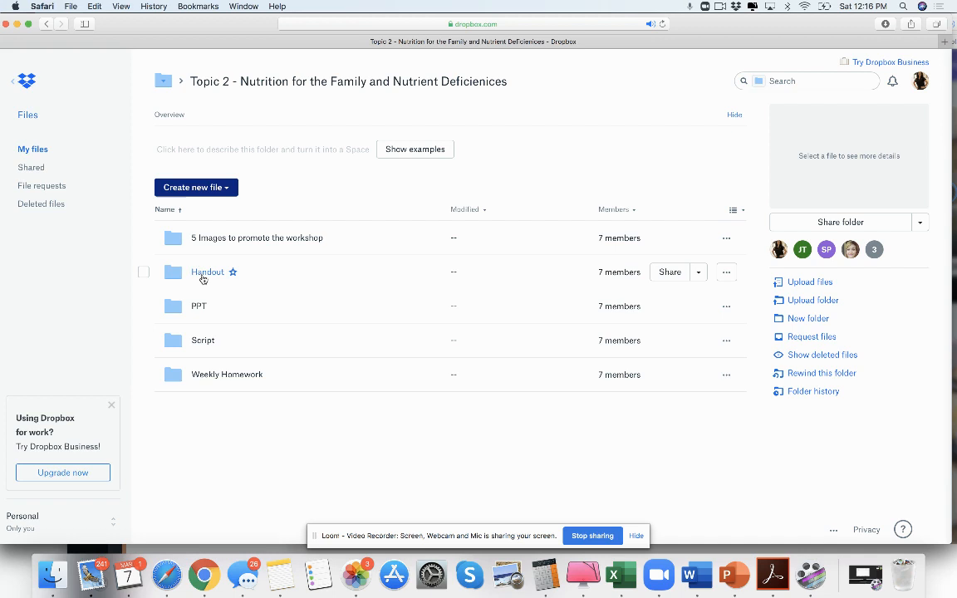
Preview the Handout folder's nutrient deficiencies document, then open 12 Months of Recipes
click(207, 272)
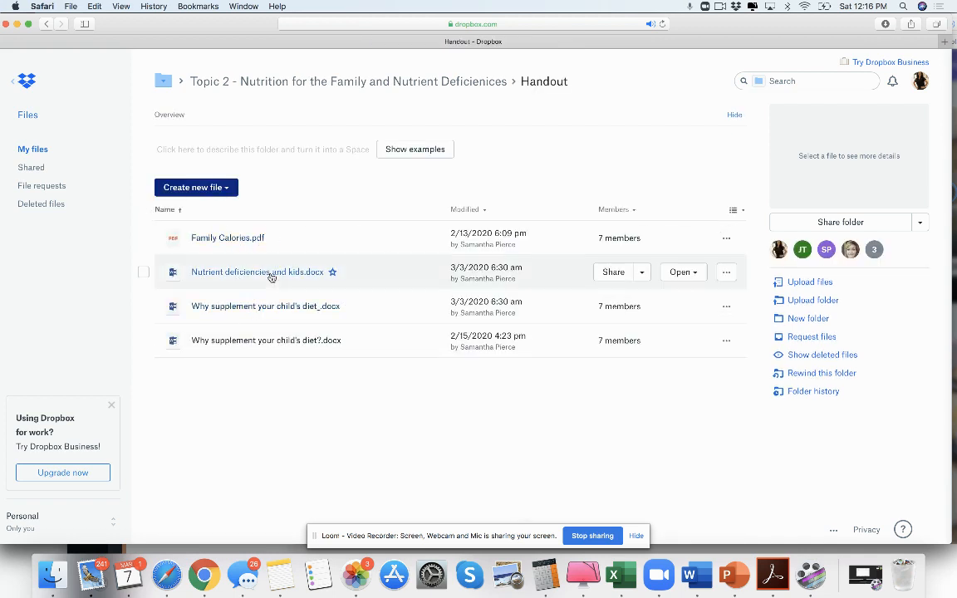
click(256, 272)
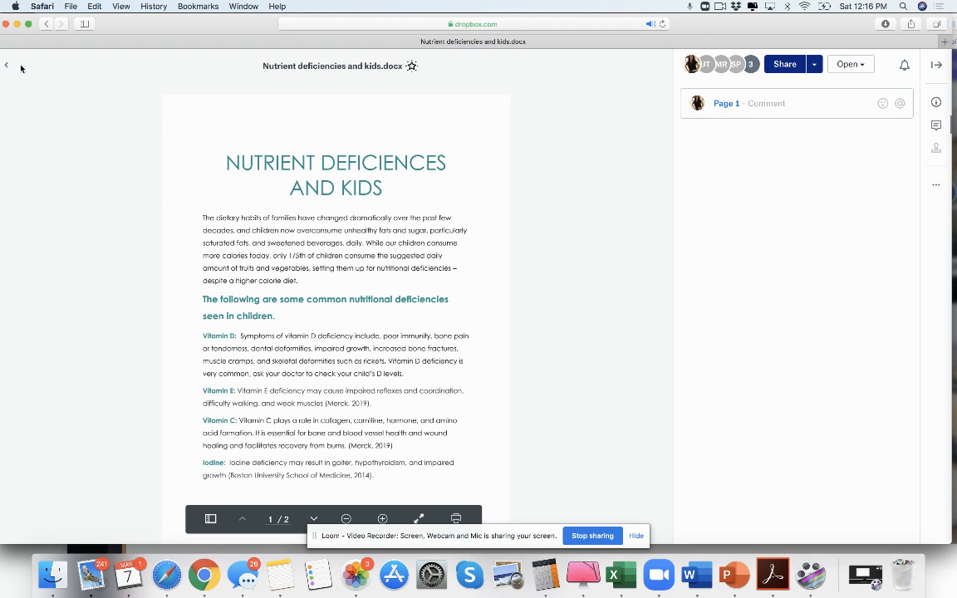
mouse_move(6, 65)
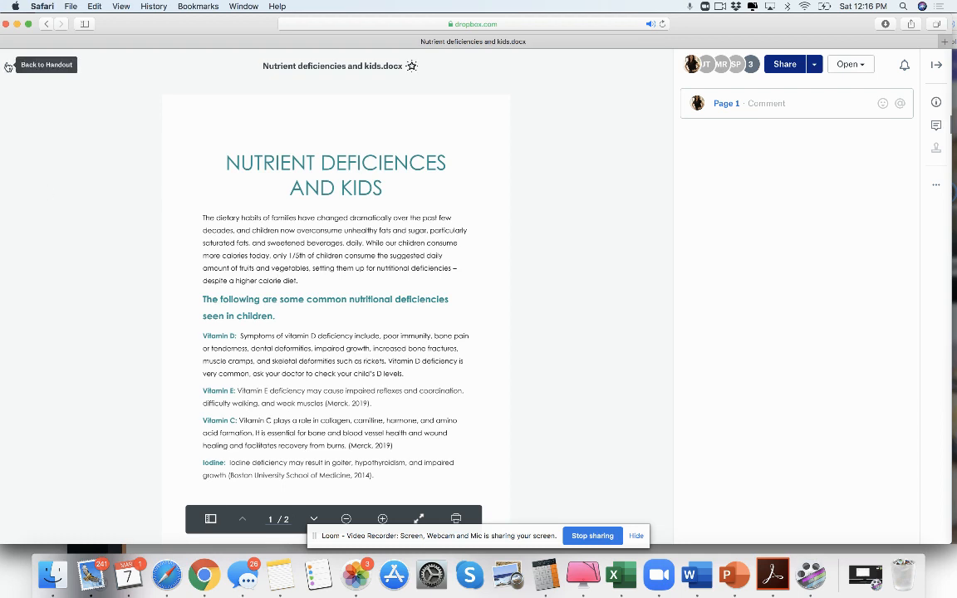
click(46, 64)
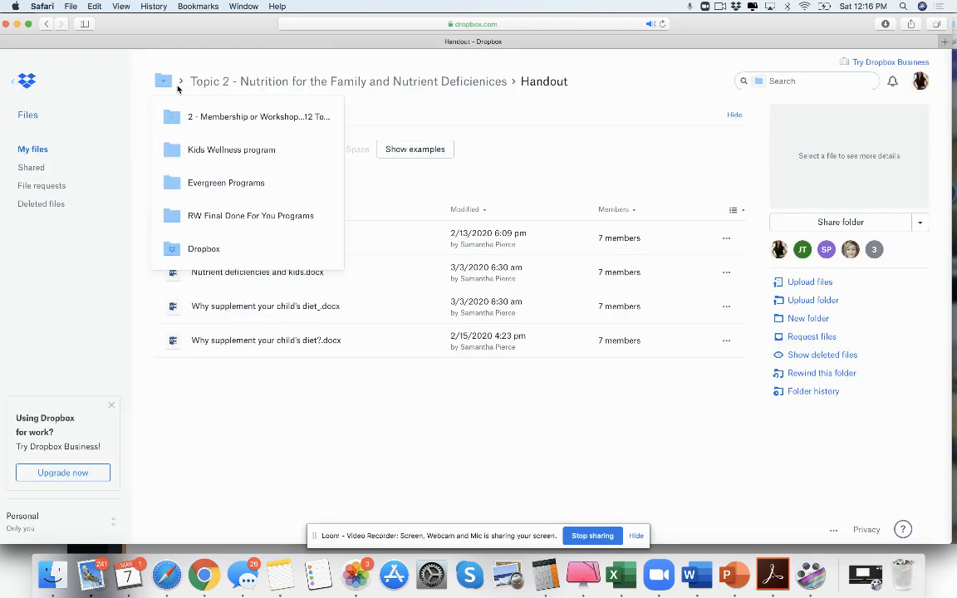
click(231, 150)
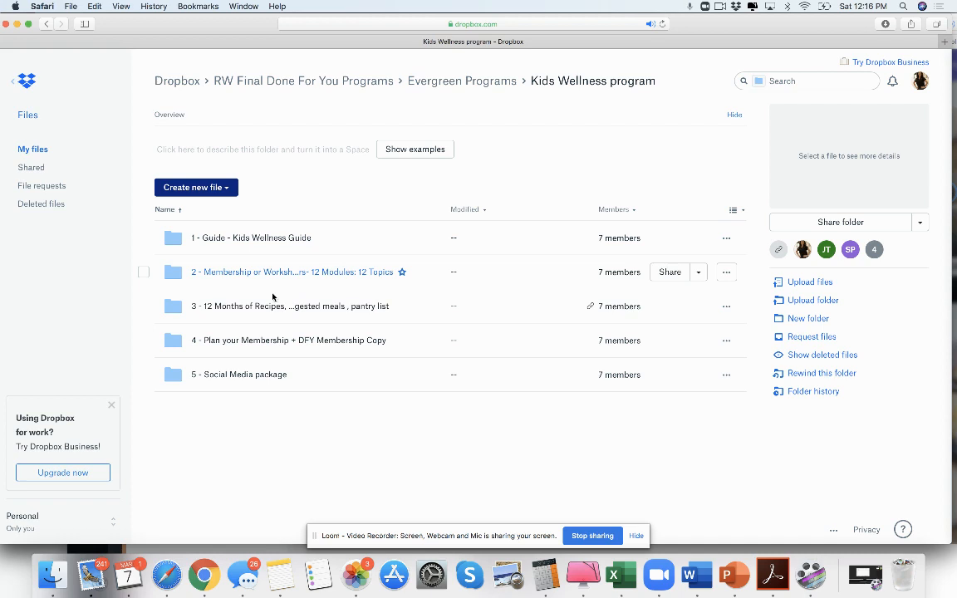
click(290, 306)
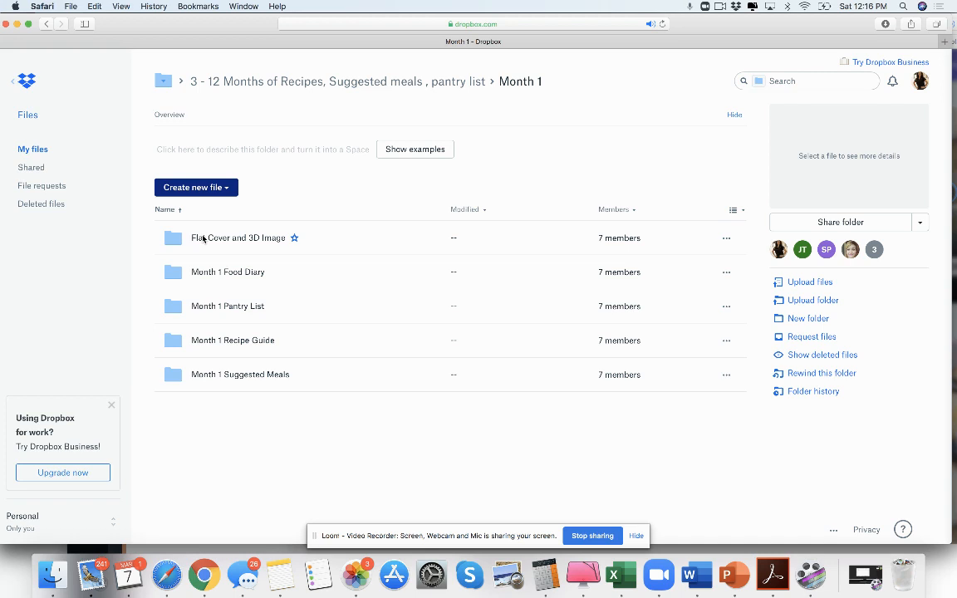
mouse_move(332, 271)
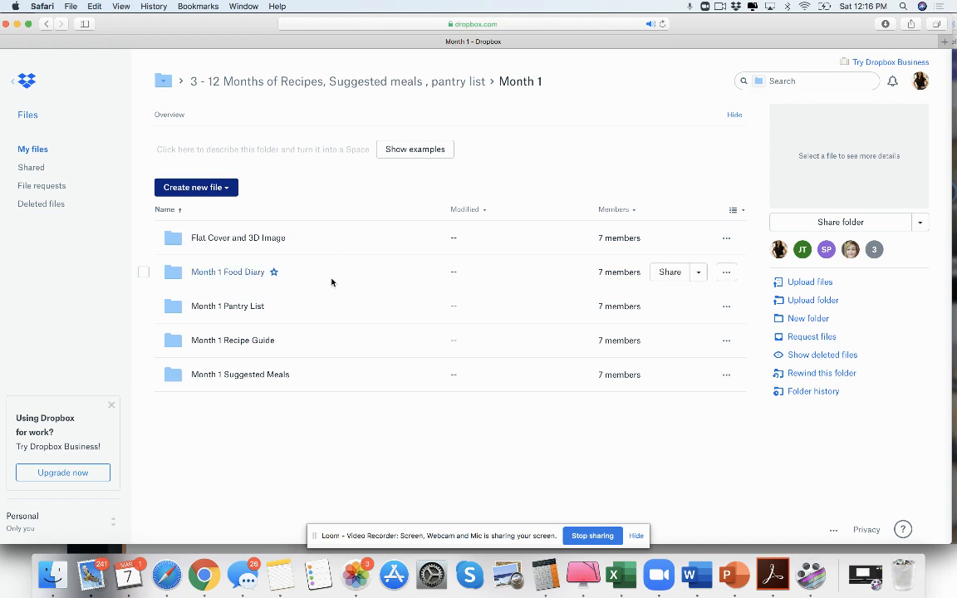
Preview the Month 1 Recipe Guide document, scrolling through to page 3
click(231, 340)
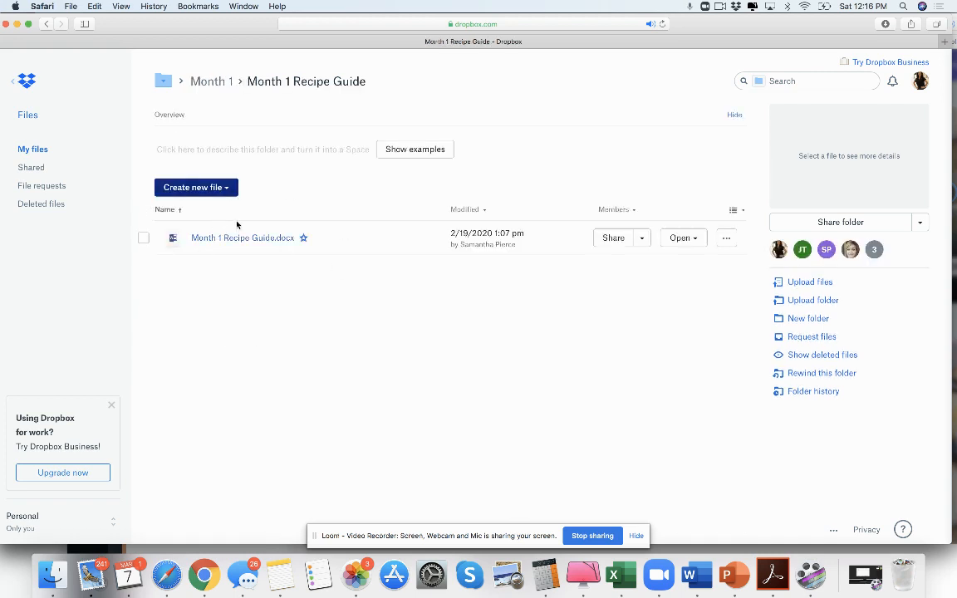
click(241, 238)
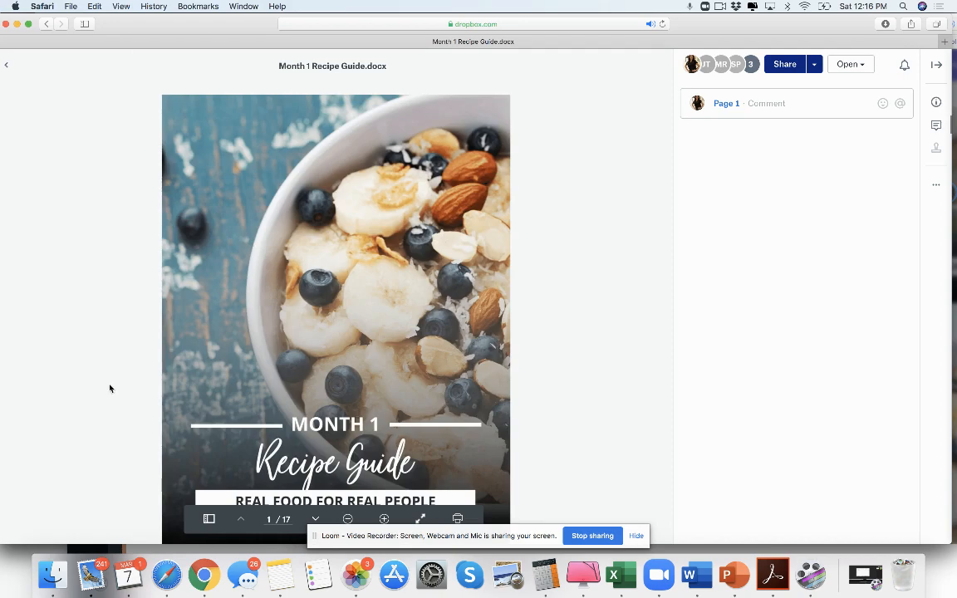
scroll(down, 3)
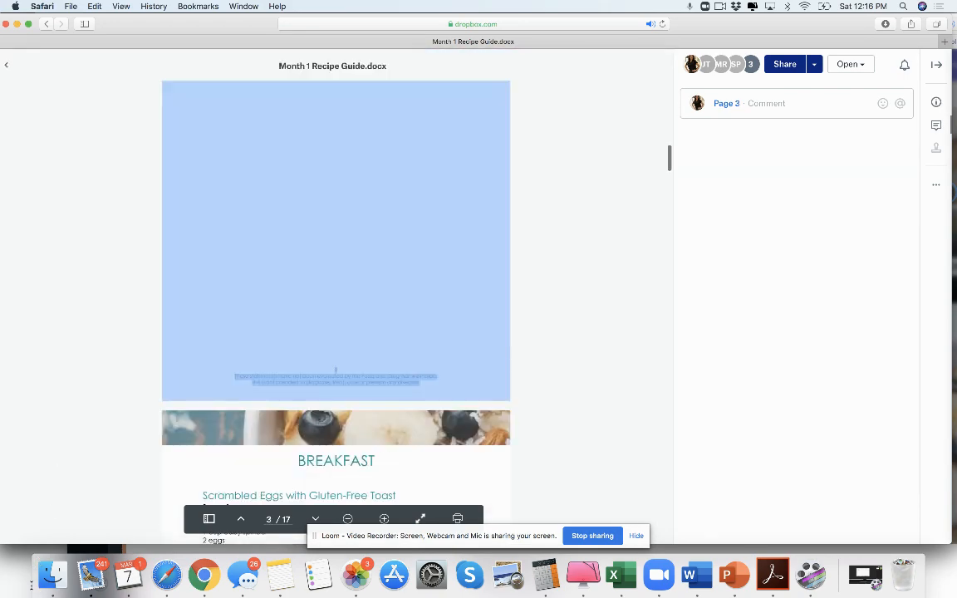
scroll(down, 3)
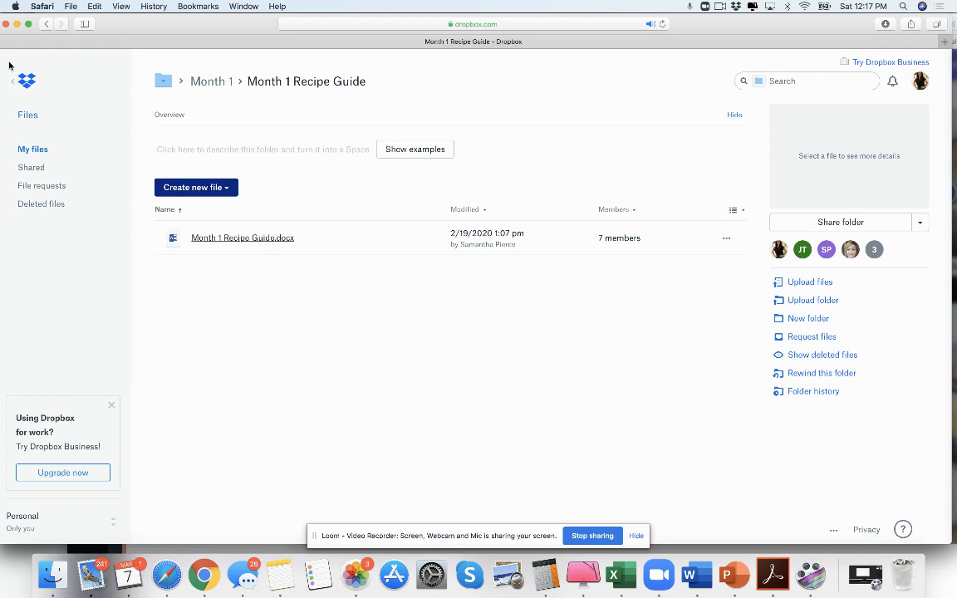
Search Evergreen Programs for '12 month' and open the Month 1 folder
click(163, 81)
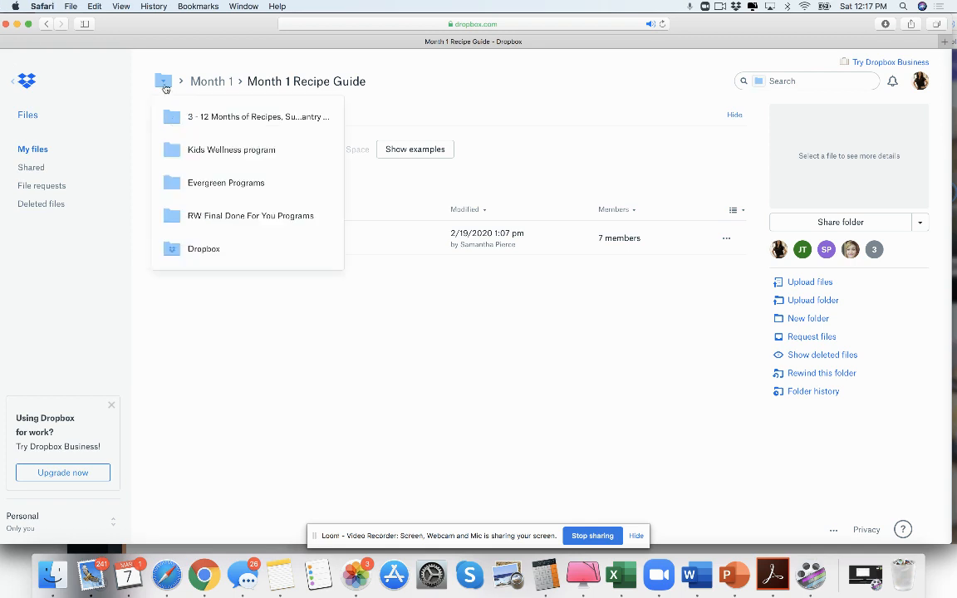
click(226, 182)
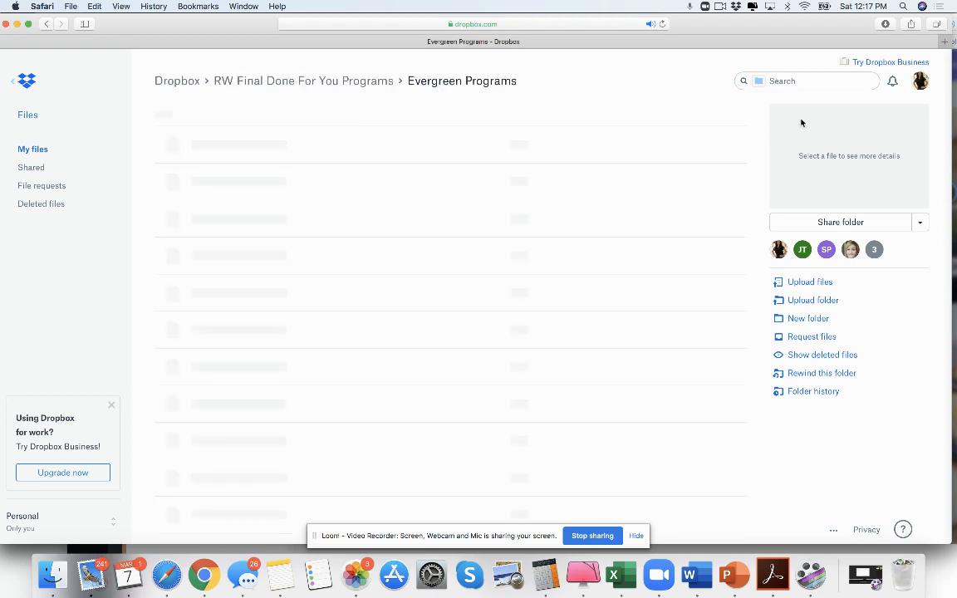
text(12 mon)
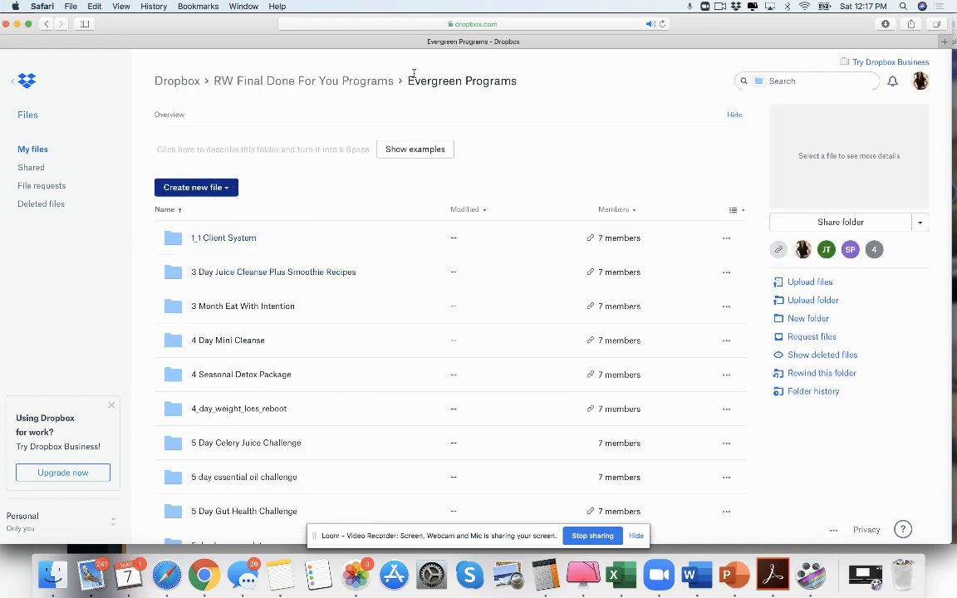
text(12)
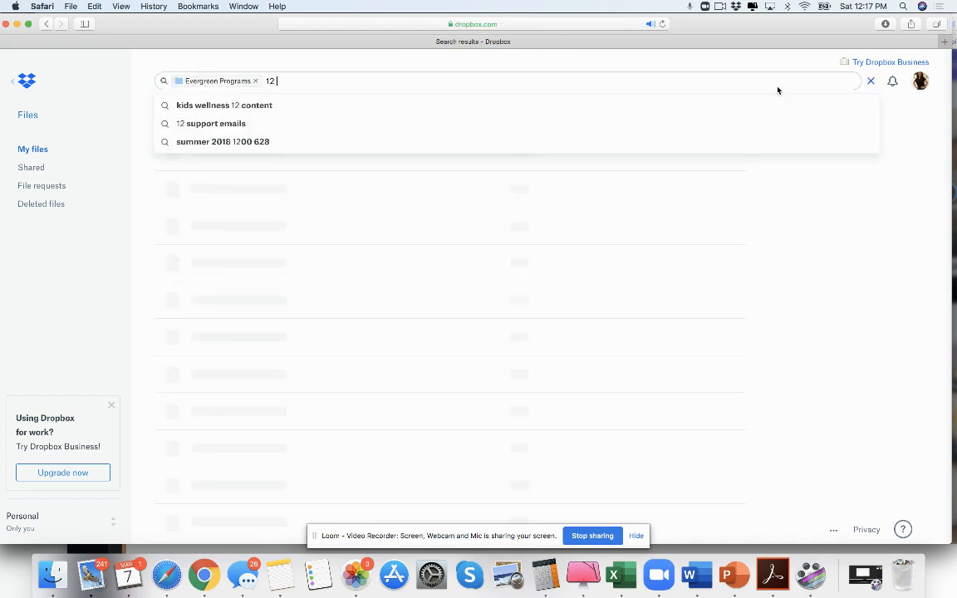
text(month)
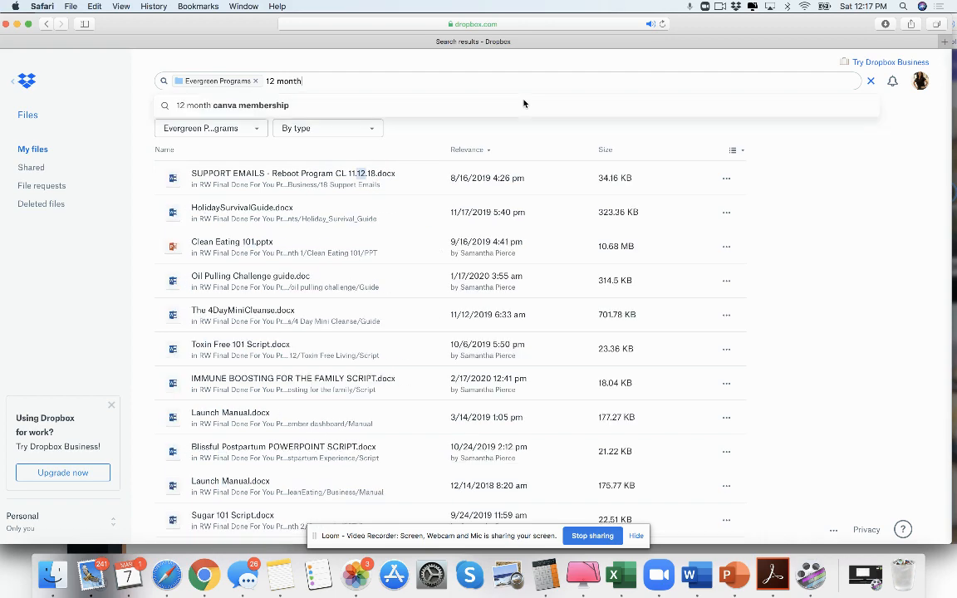
key(Return)
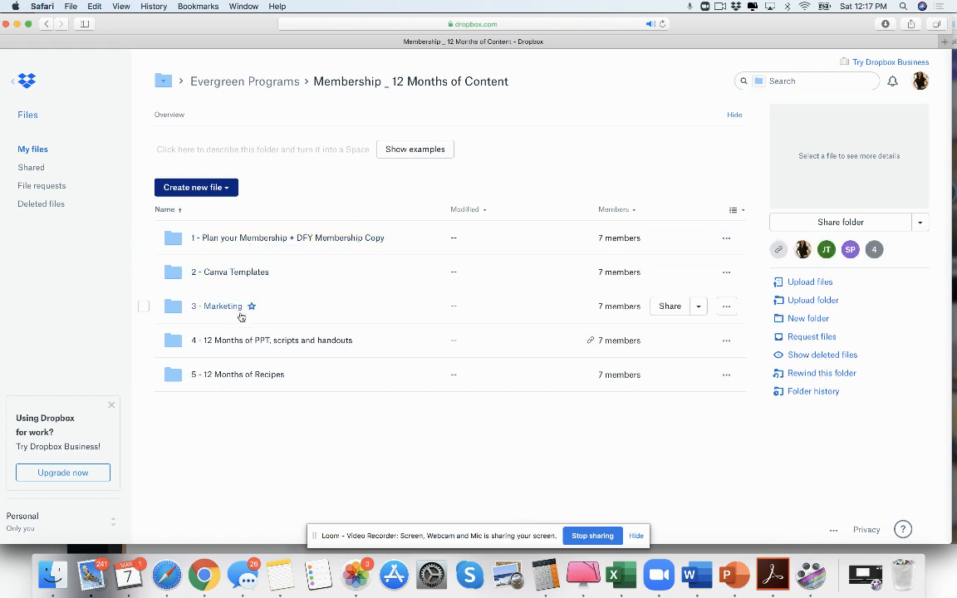
mouse_move(274, 348)
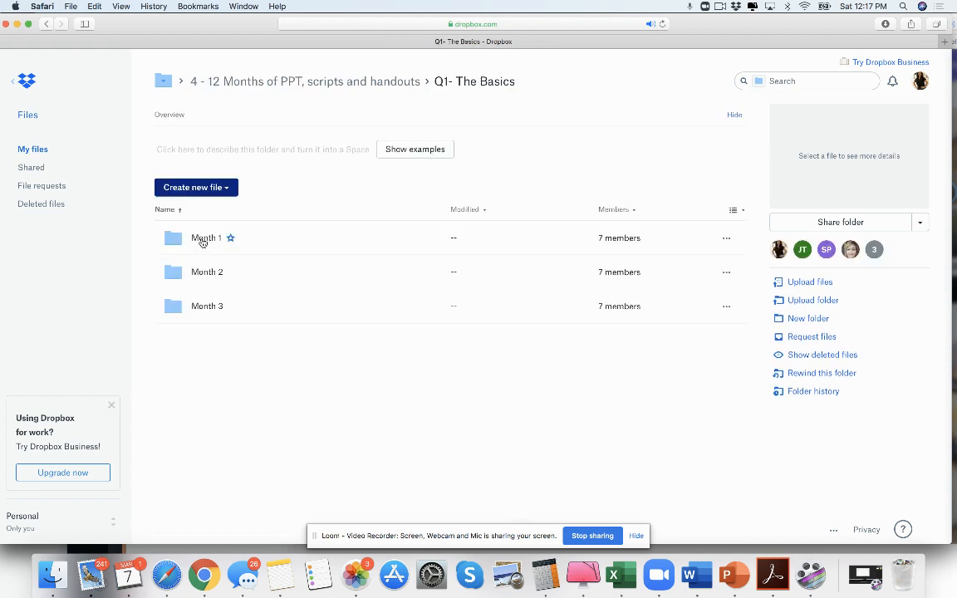
double_click(207, 238)
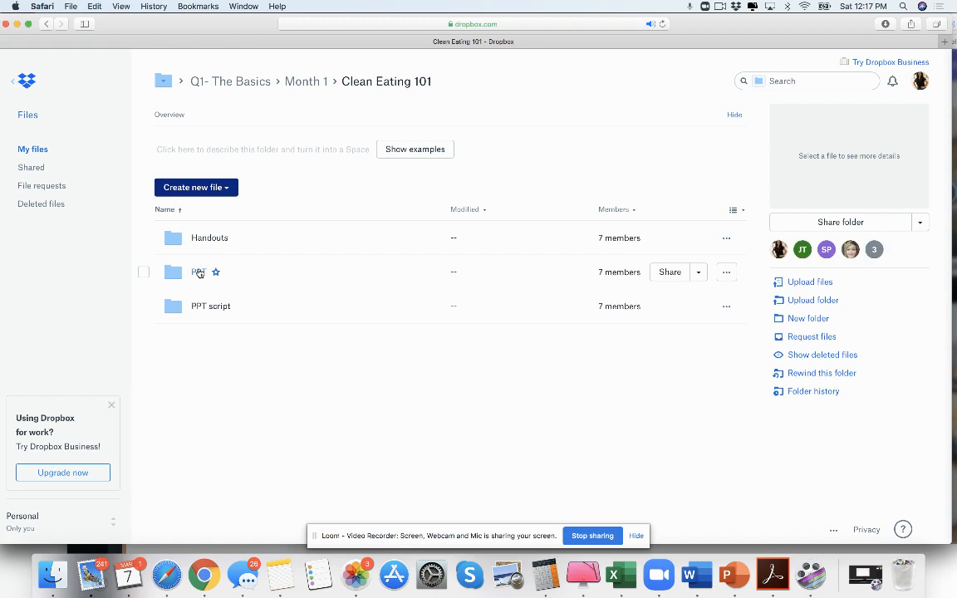
Preview Clean Eating 101.pptx, viewing the Welcome slide and slide 10, then close it
double_click(200, 271)
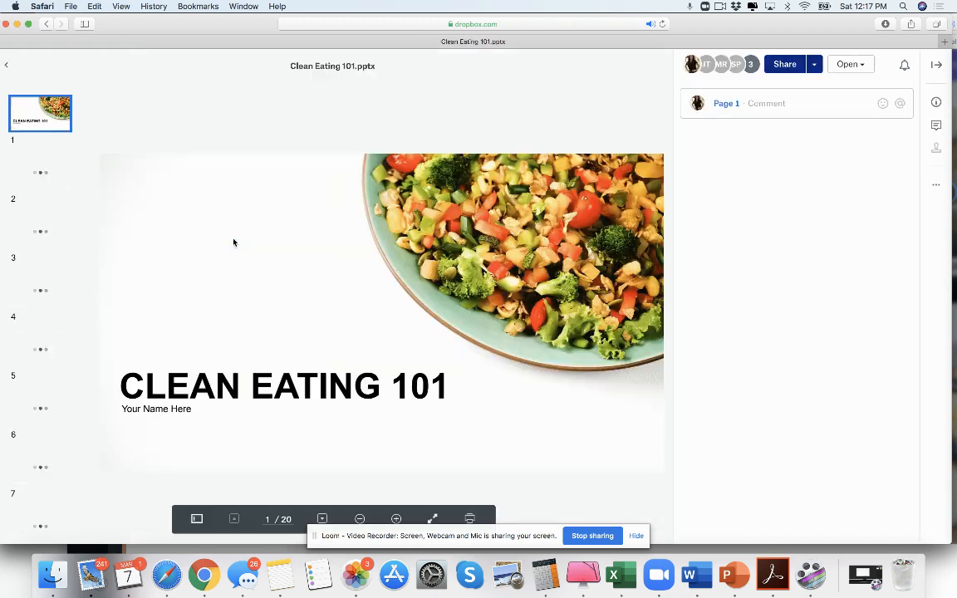
click(40, 173)
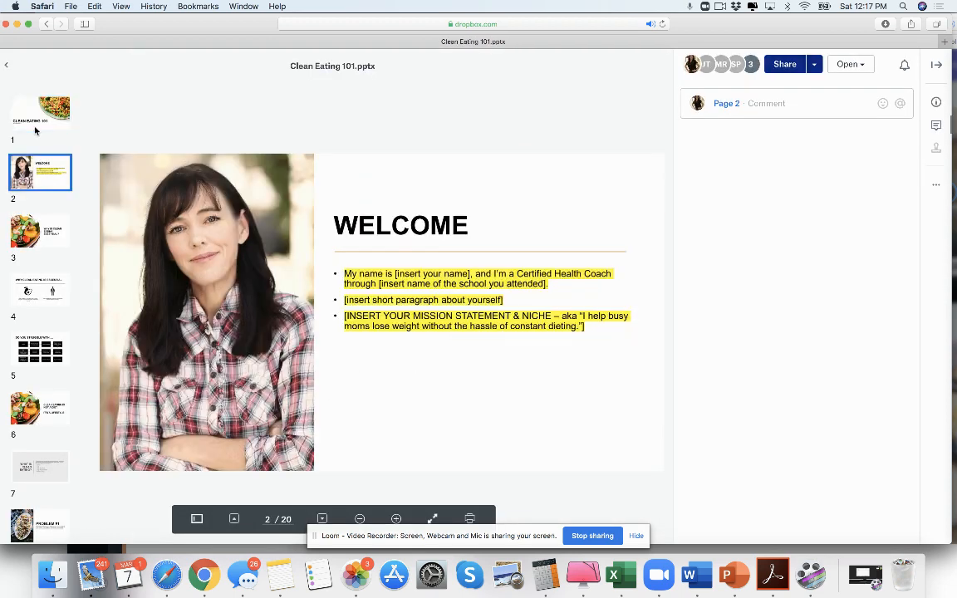
click(40, 408)
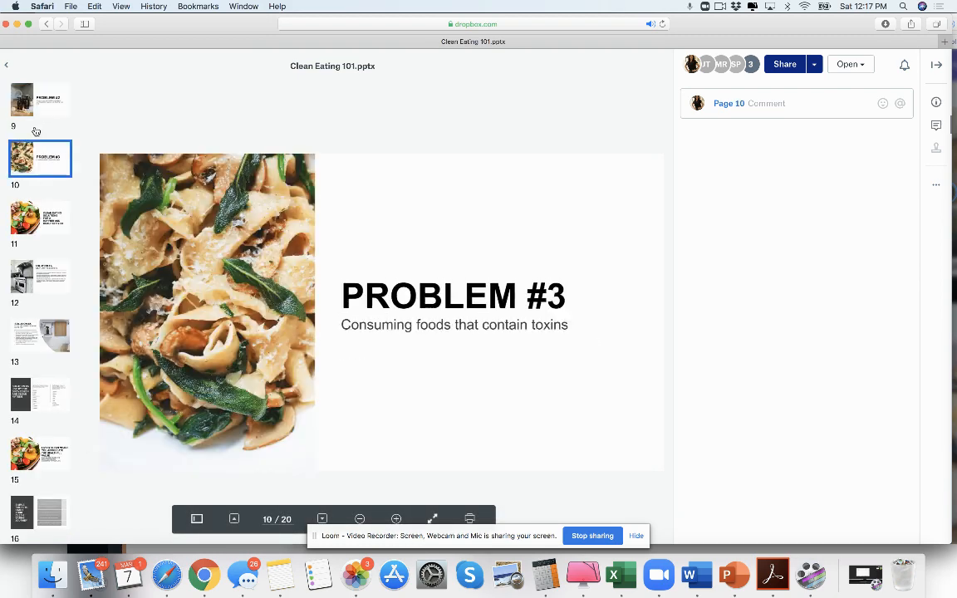
click(40, 394)
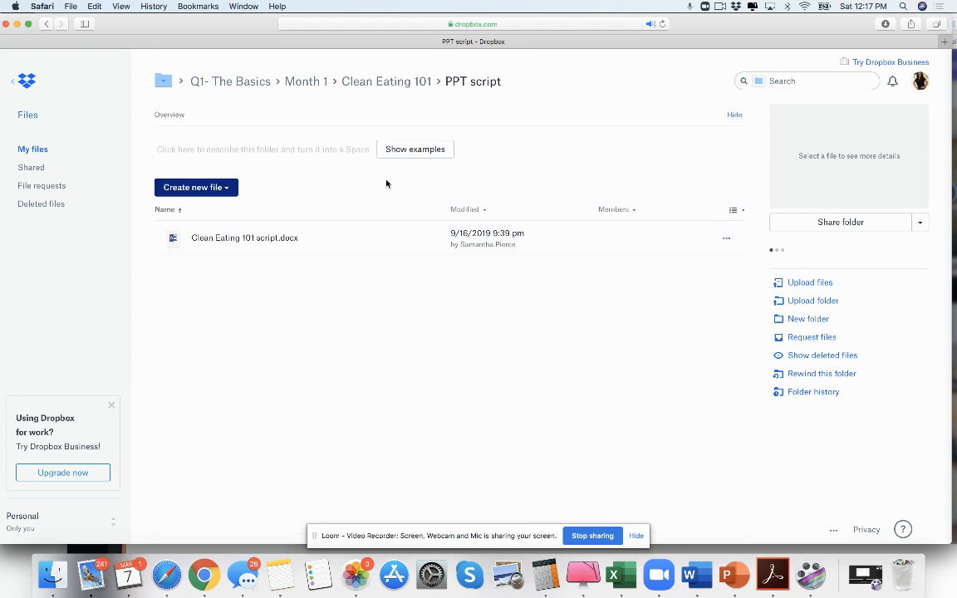
Preview and scroll through the Week 1 Clean Eating To-Do List handout from Handouts
click(386, 80)
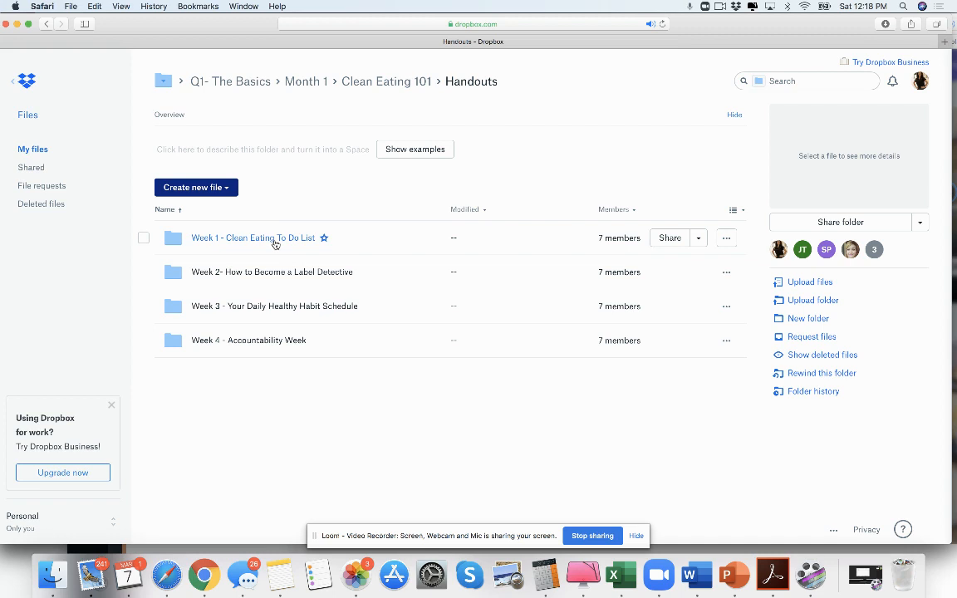
click(253, 237)
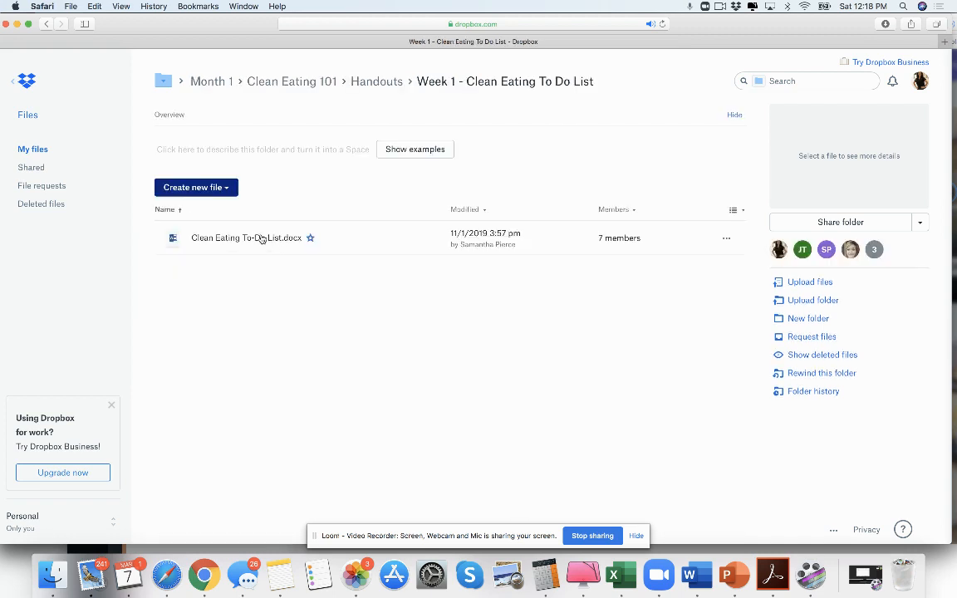
click(246, 237)
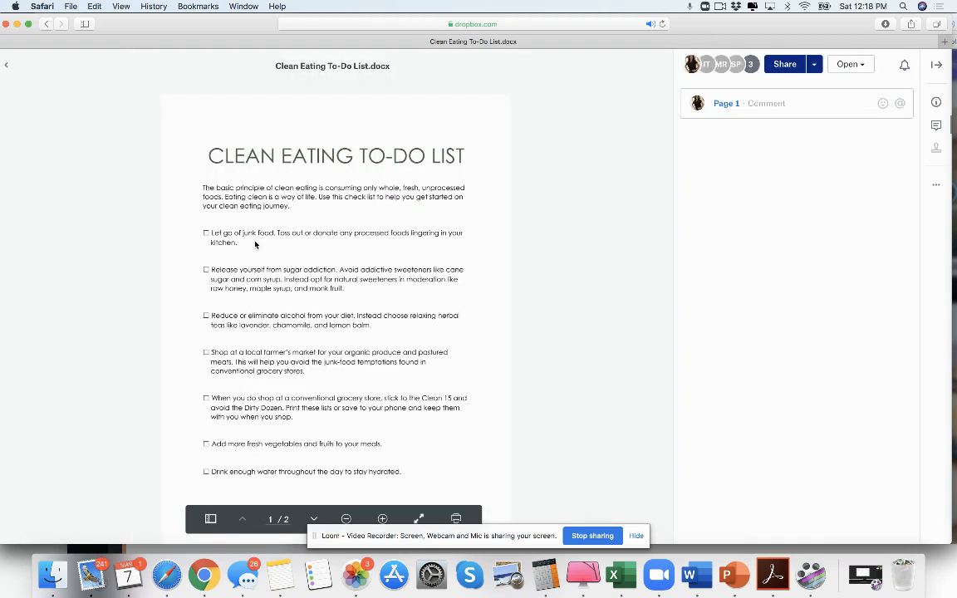
scroll(down, 3)
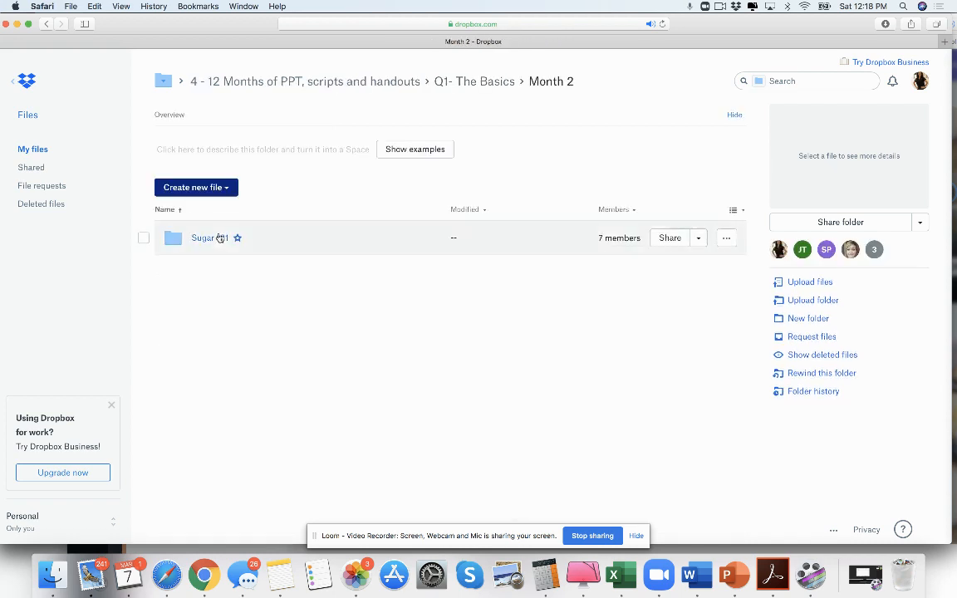
Open Sugar 101 and view slides 5, 10, 12, 13 and 18, then close the deck
double_click(203, 238)
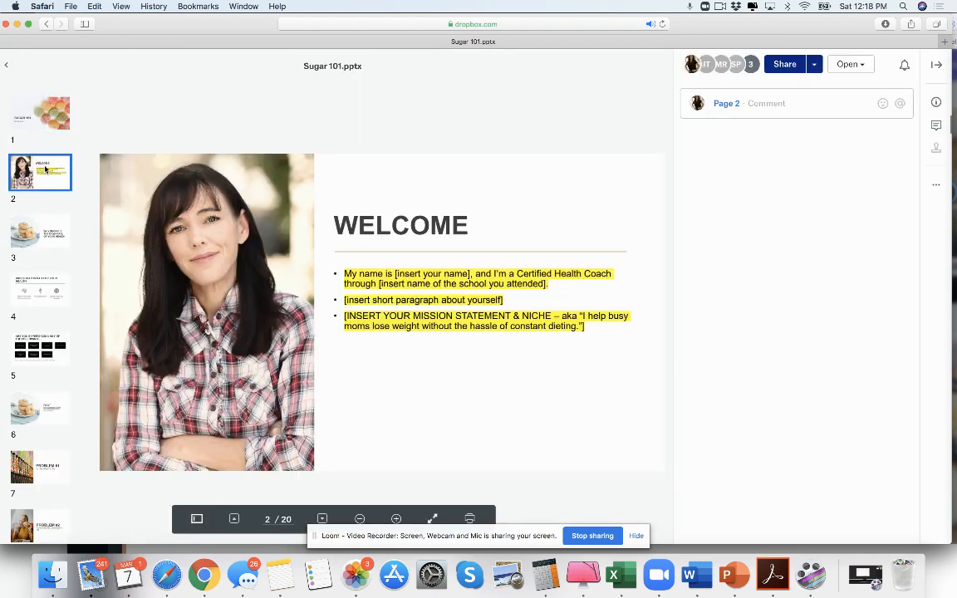
click(39, 290)
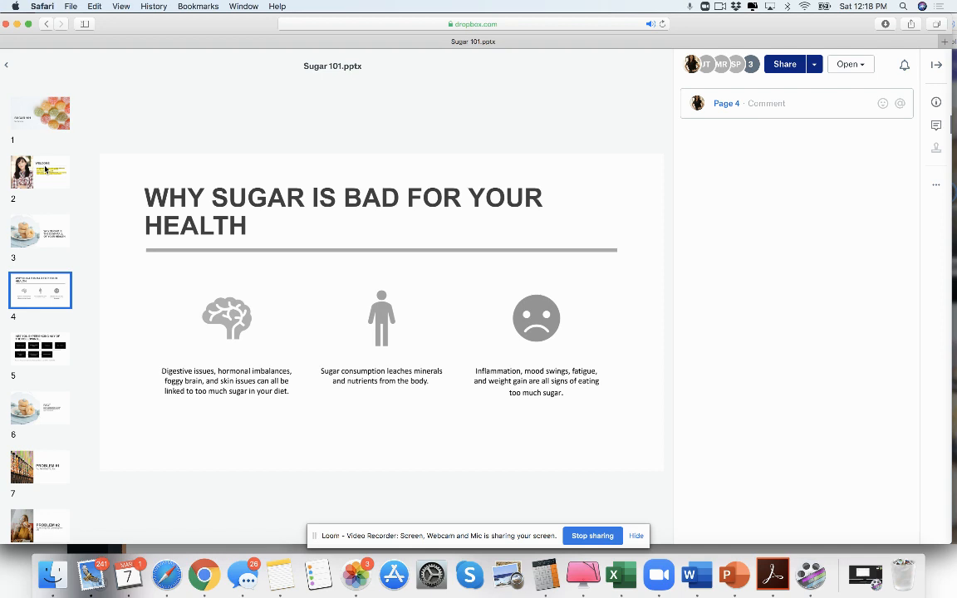
click(39, 349)
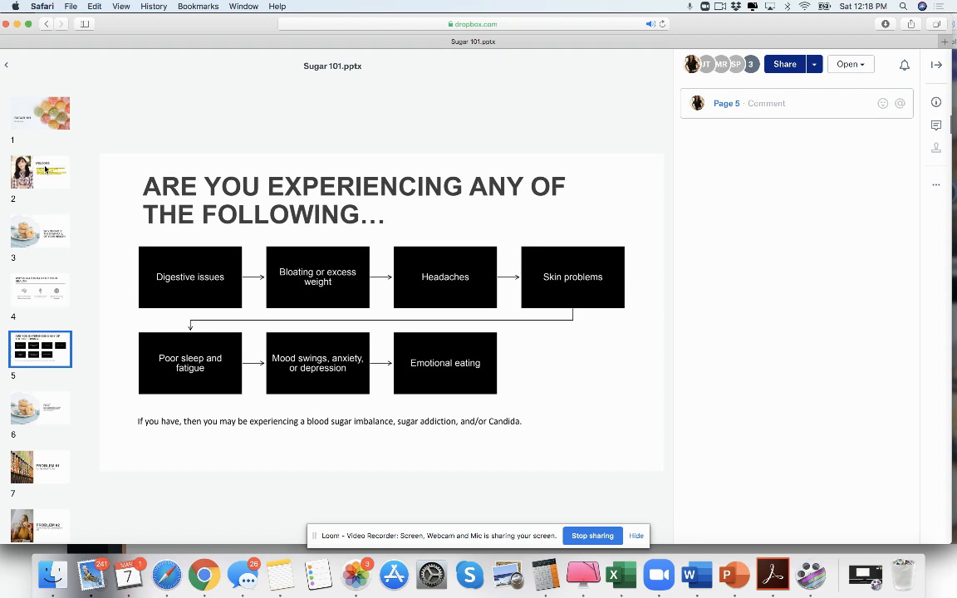
click(40, 467)
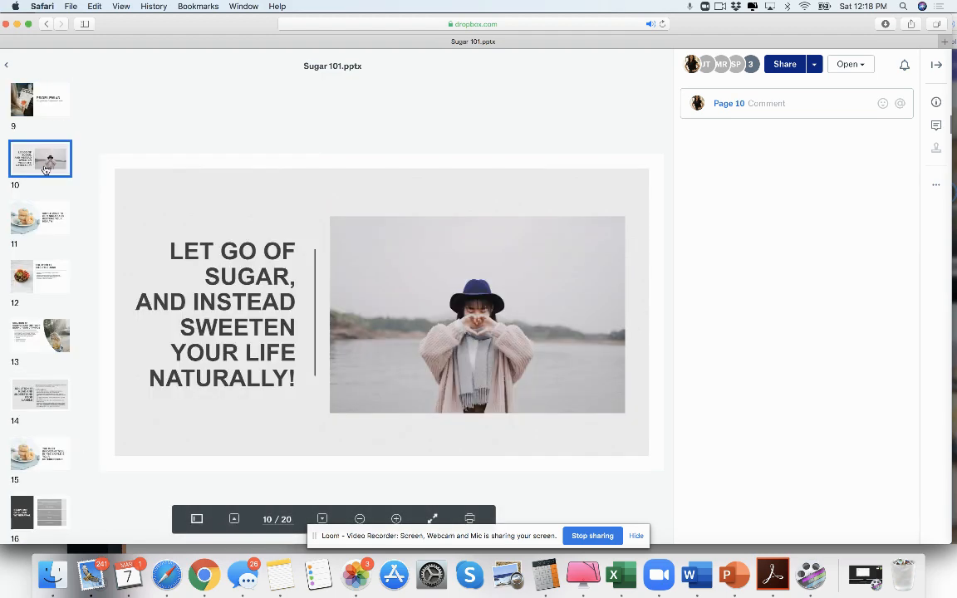
click(40, 277)
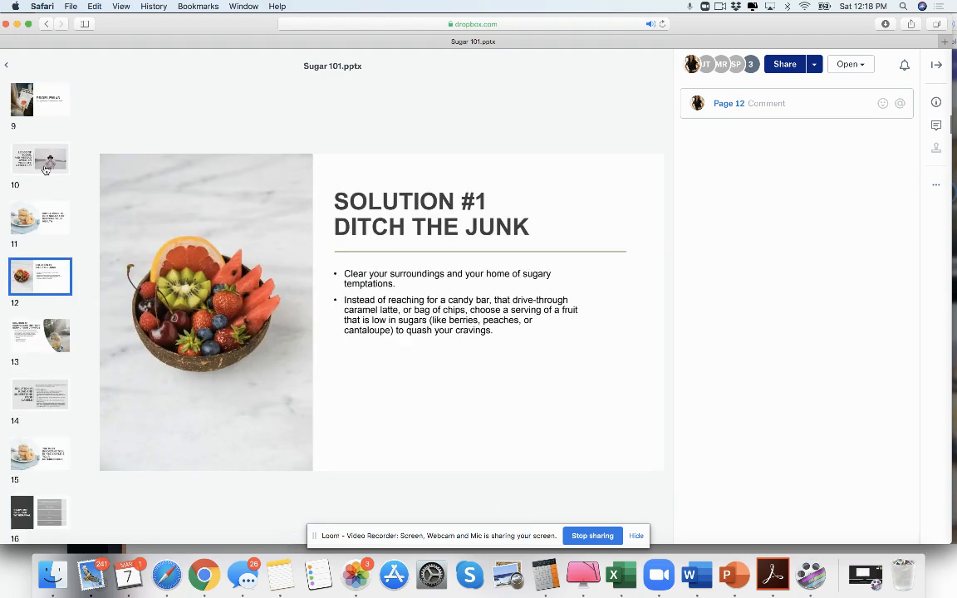
click(39, 334)
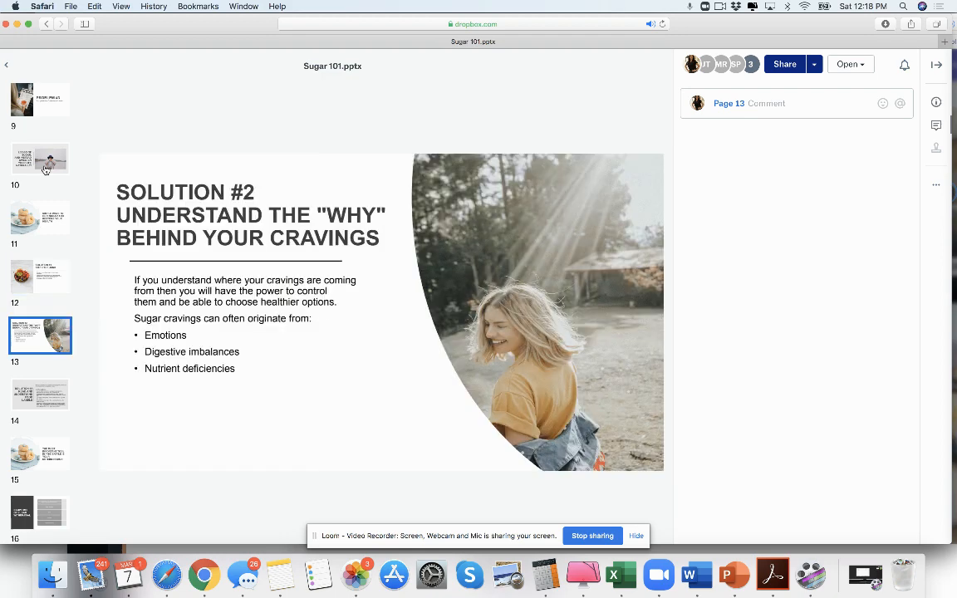
click(39, 512)
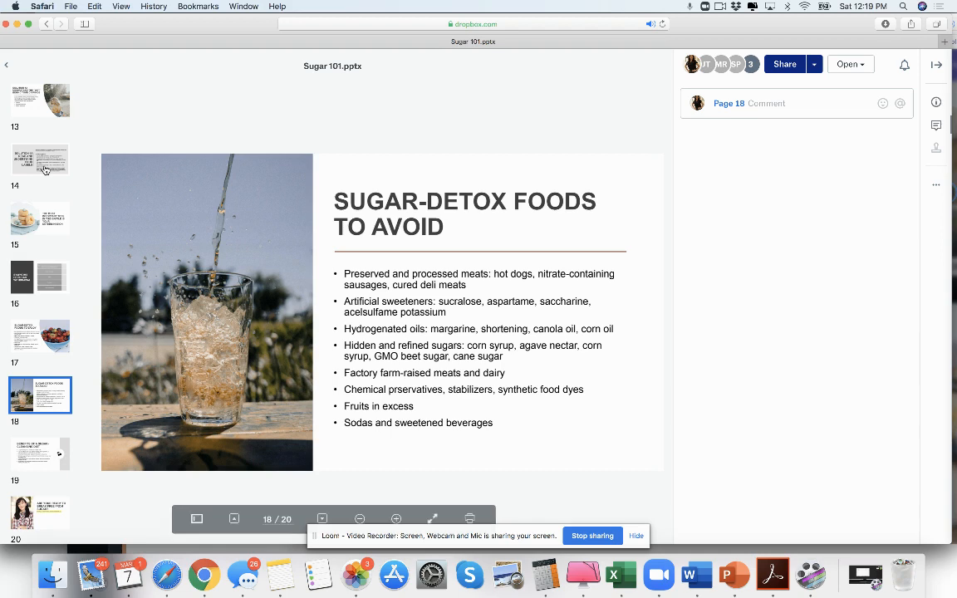
click(40, 513)
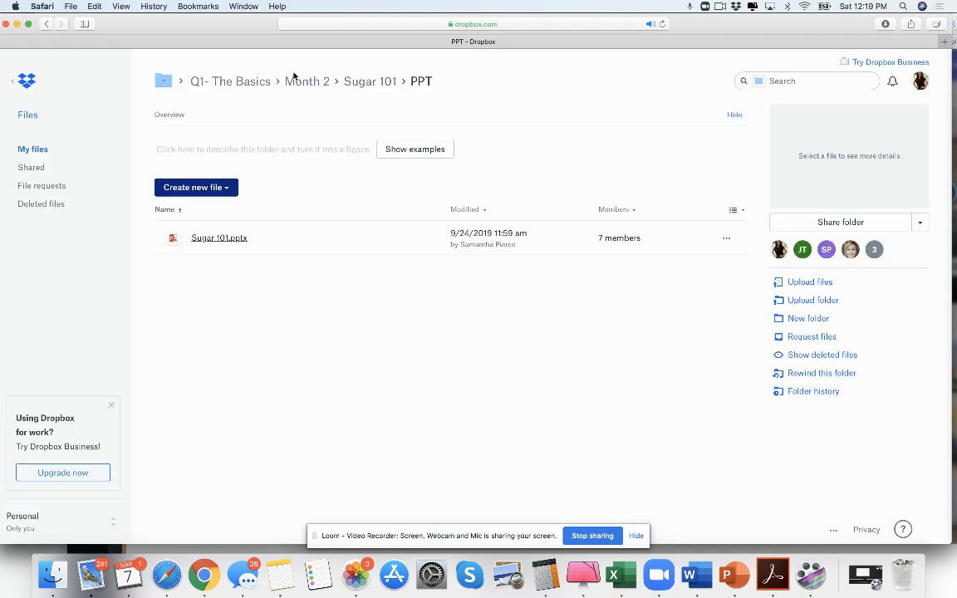
Climb from Sugar 101 PPT through Membership _ 12 Months of Content to Evergreen Programs
click(163, 81)
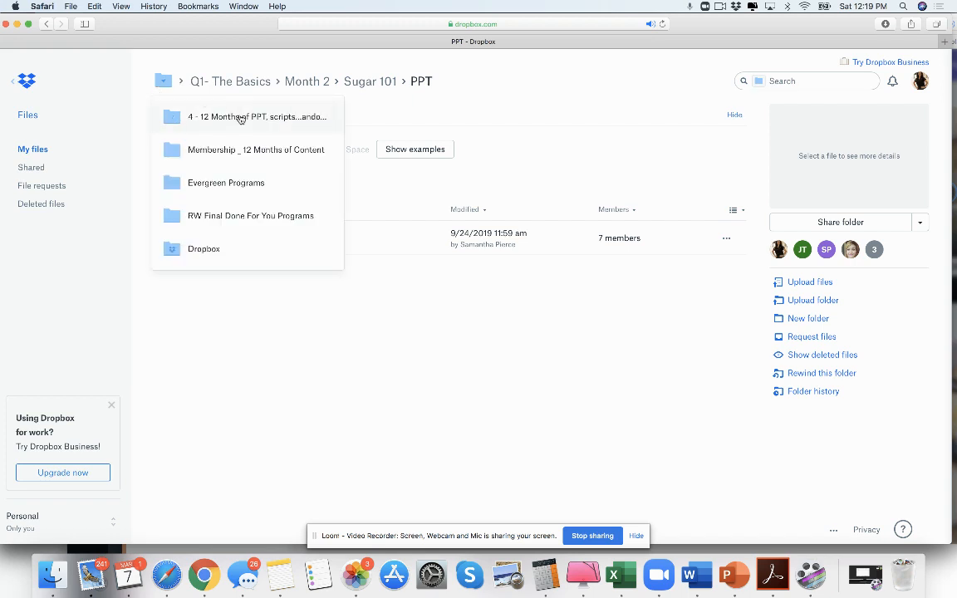
click(255, 149)
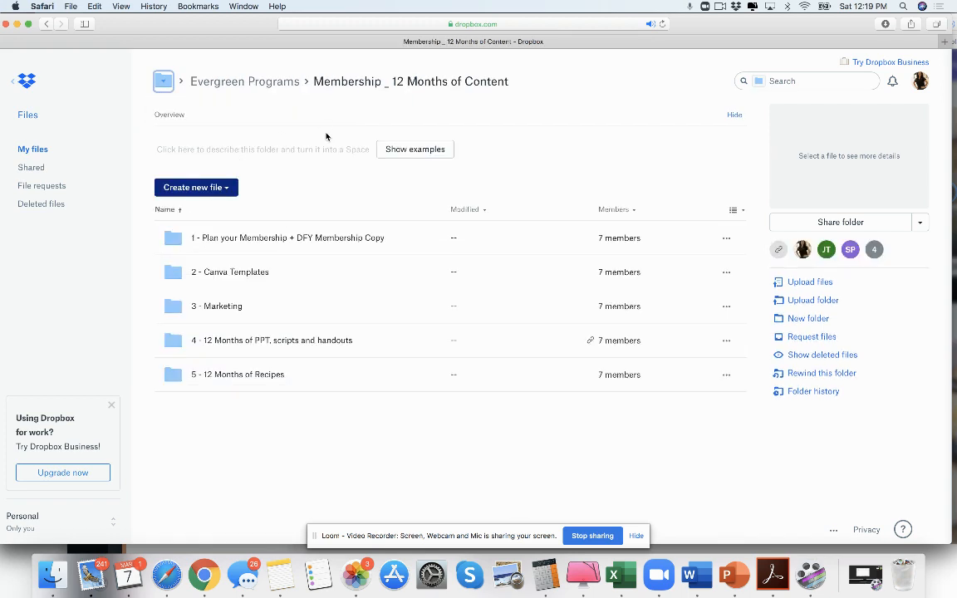
mouse_move(371, 153)
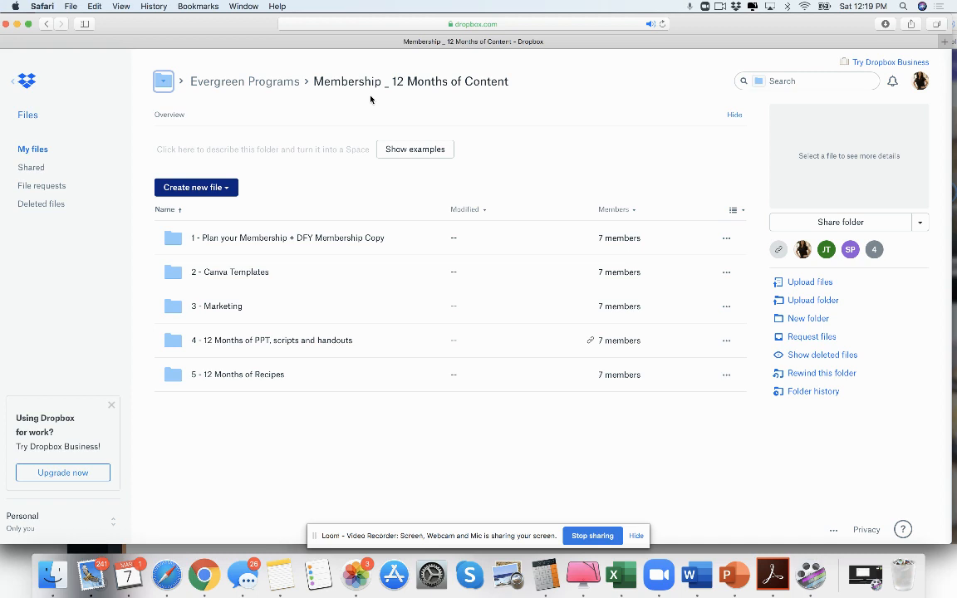
click(244, 80)
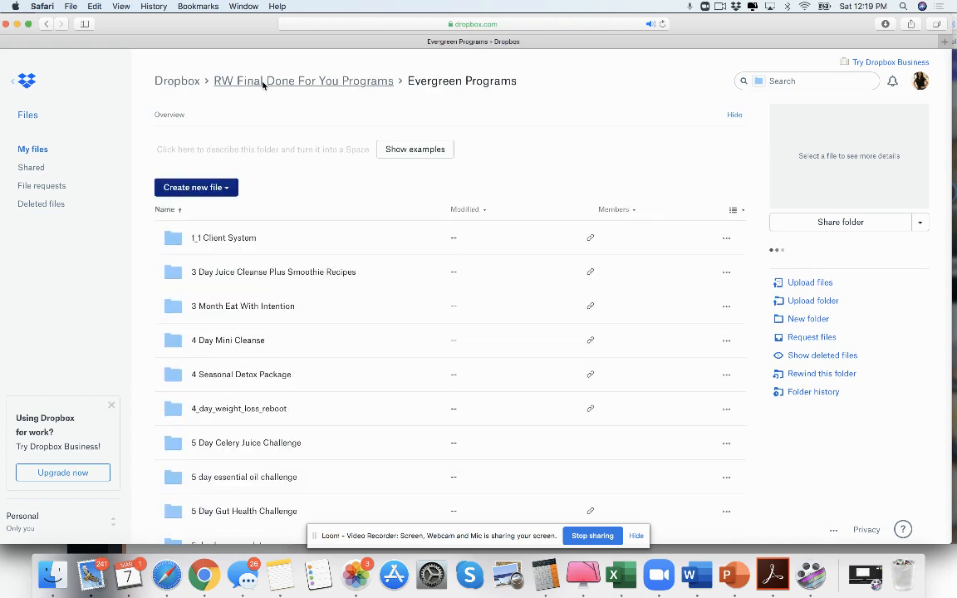
Search Evergreen Programs for 'retune' and open the Retune Your Hormones folder
text(ret)
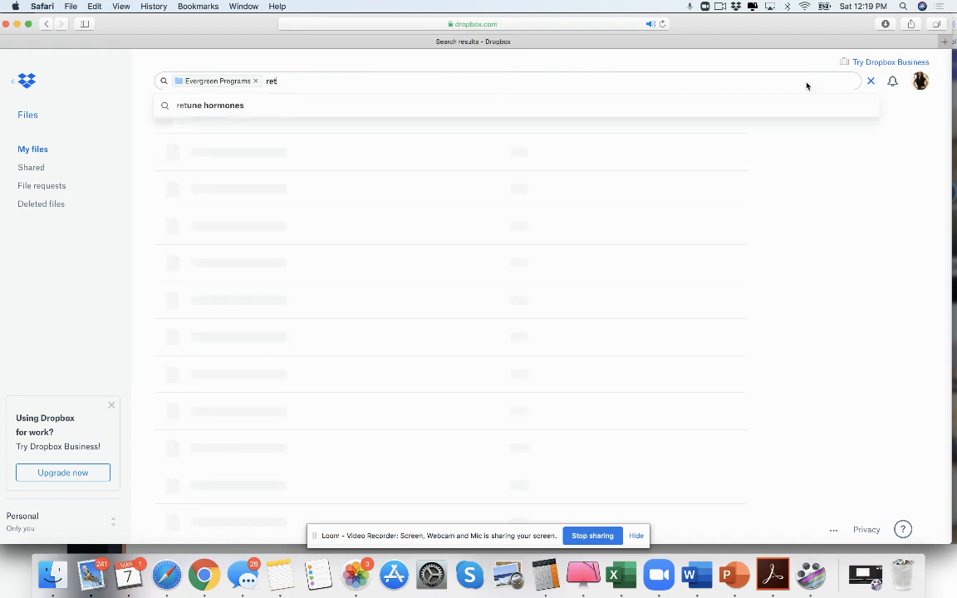
text(une)
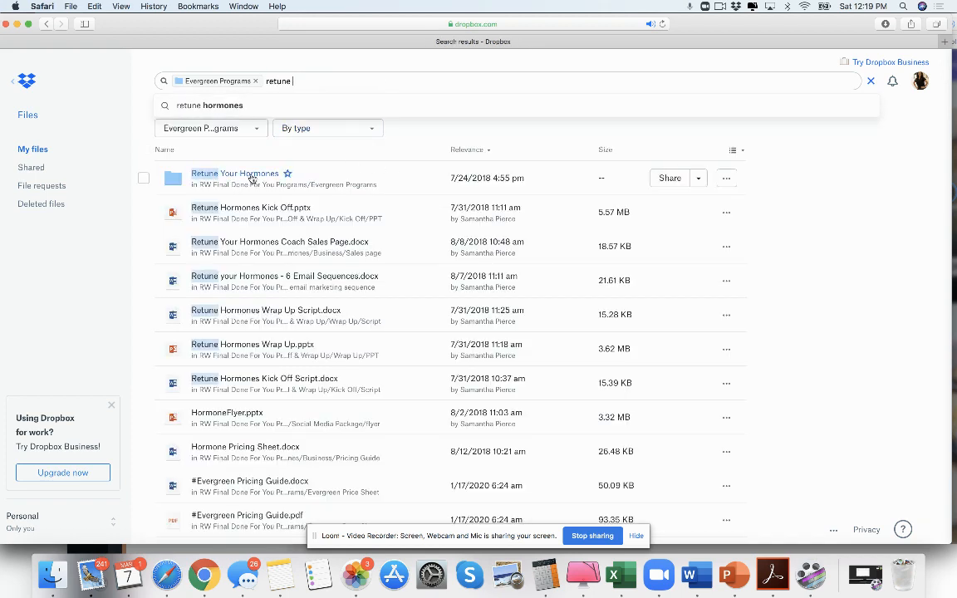
click(235, 172)
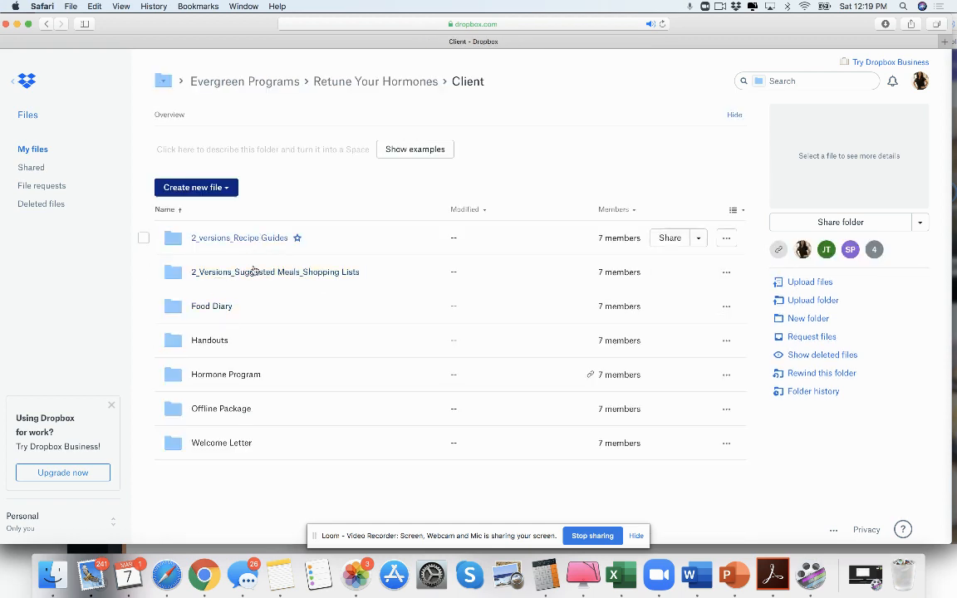
mouse_move(236, 383)
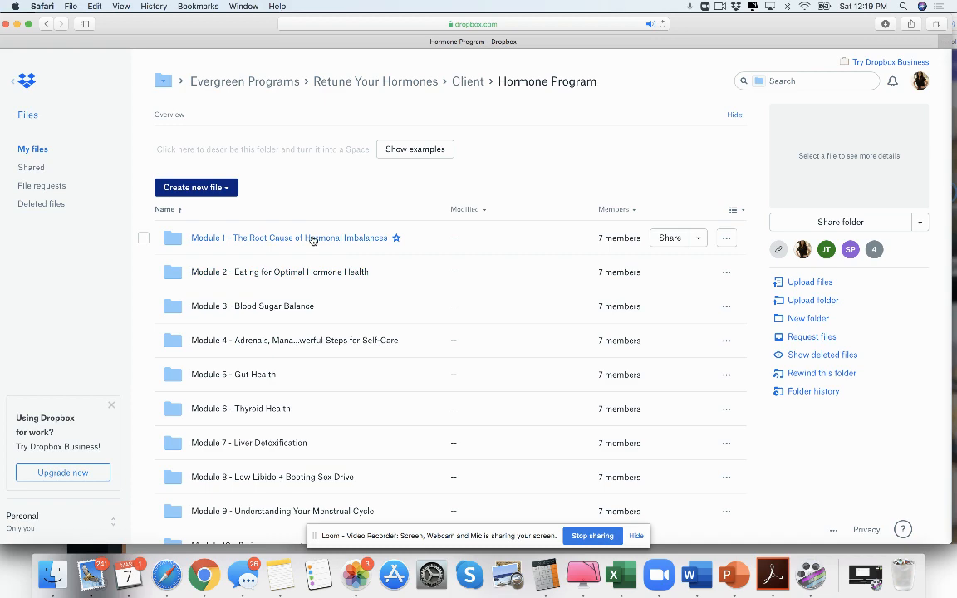
Preview the Root Cause of Hormonal Imbalances guide to page 9, then return to Guide
click(289, 238)
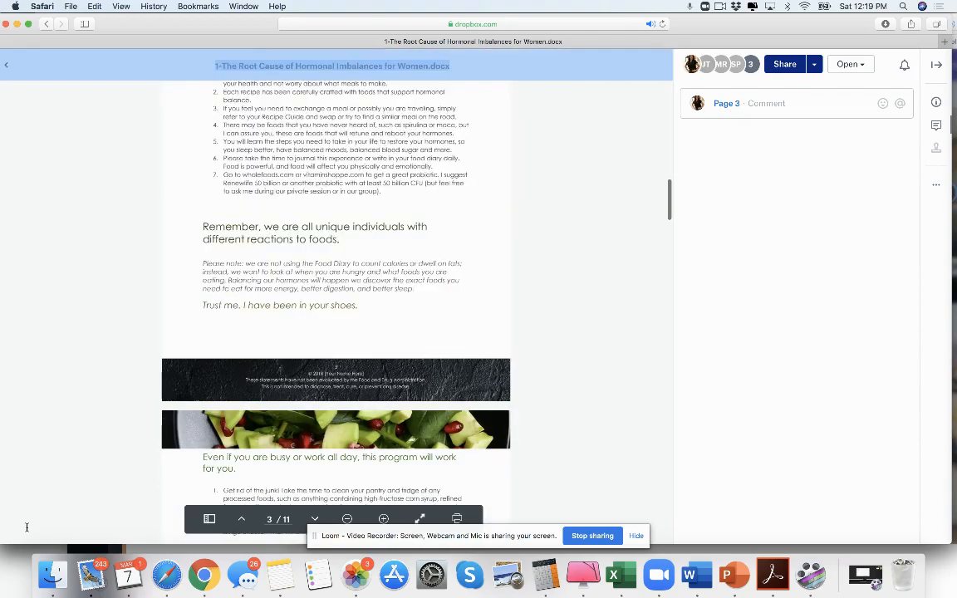
scroll(down, 3)
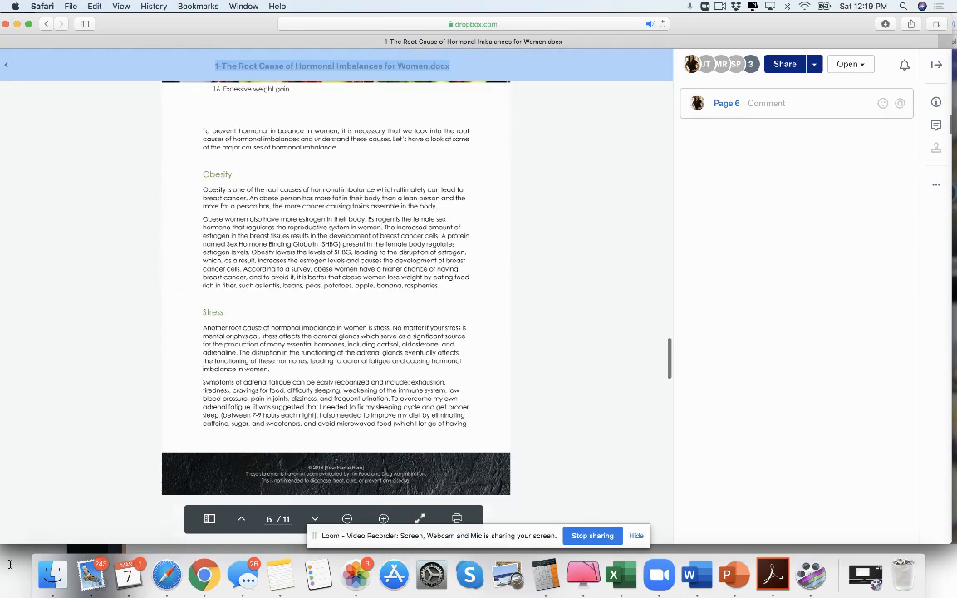
scroll(down, 3)
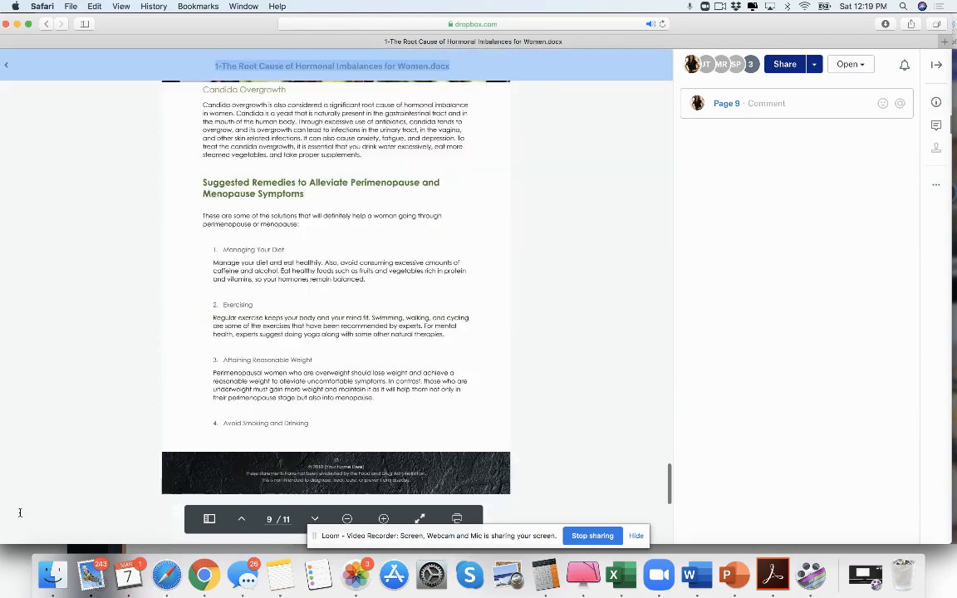
click(7, 65)
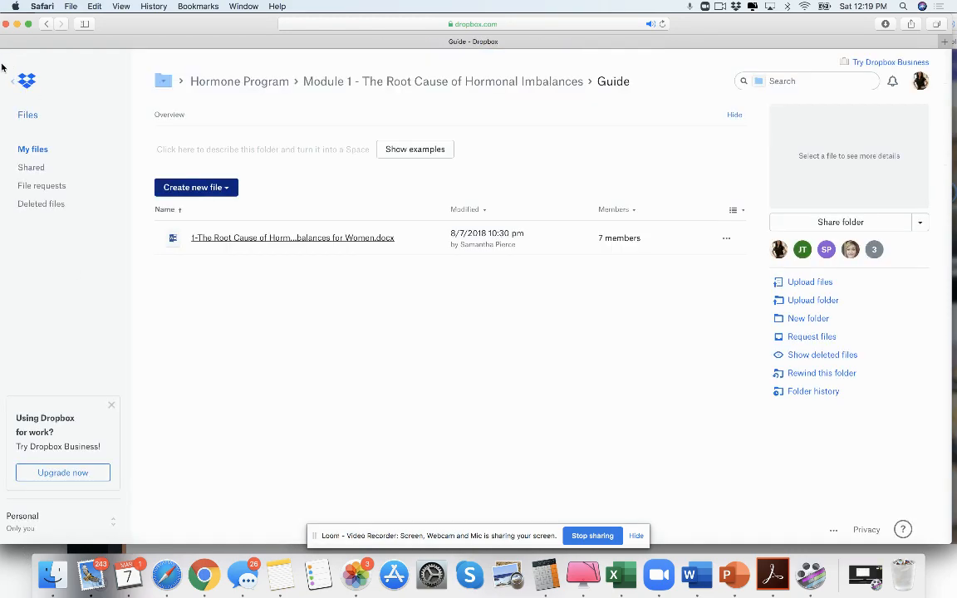
Preview the Module 1 slides through High Cortisol and Low Androgens, then return to Hormone Program
click(443, 81)
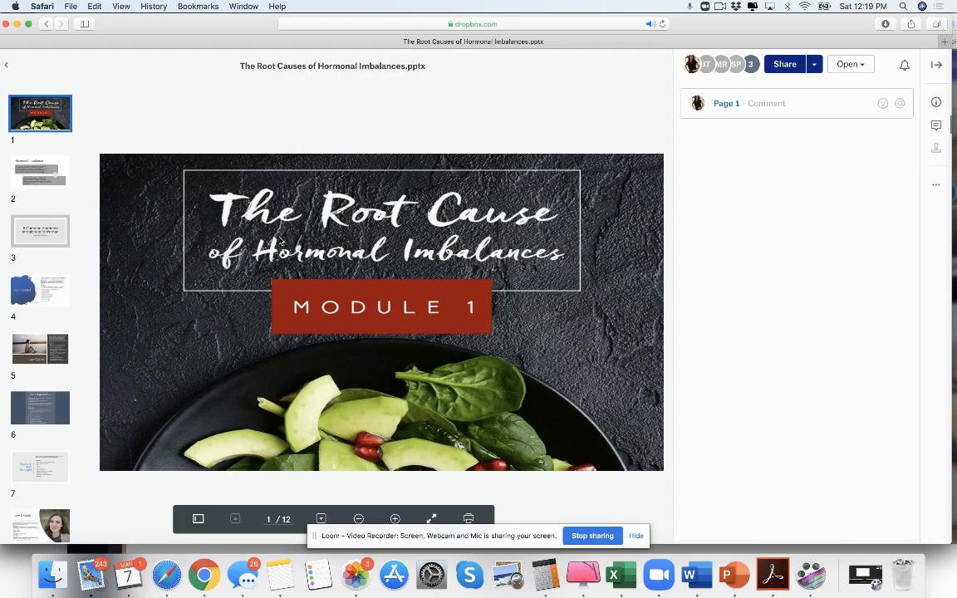
click(40, 290)
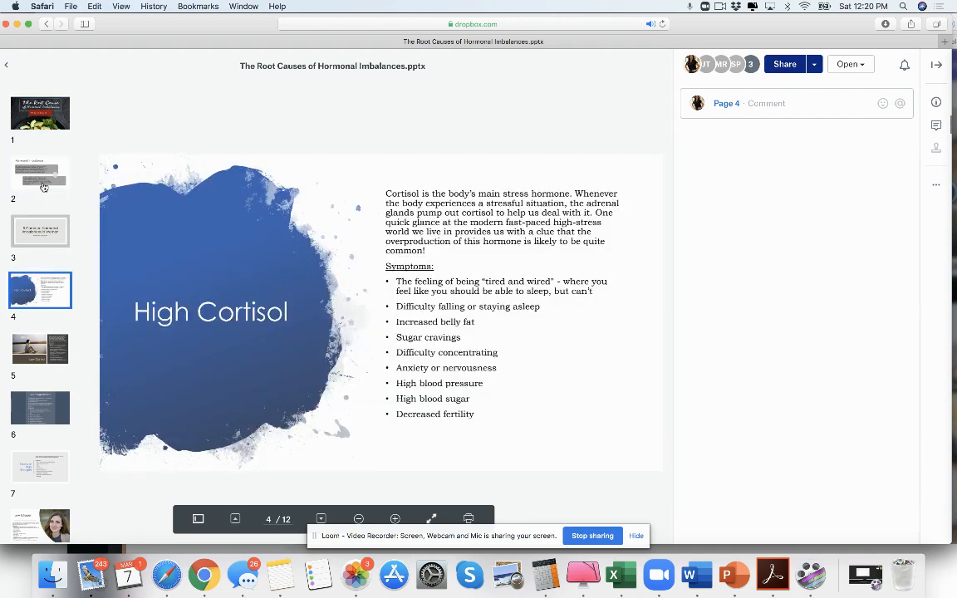
click(40, 466)
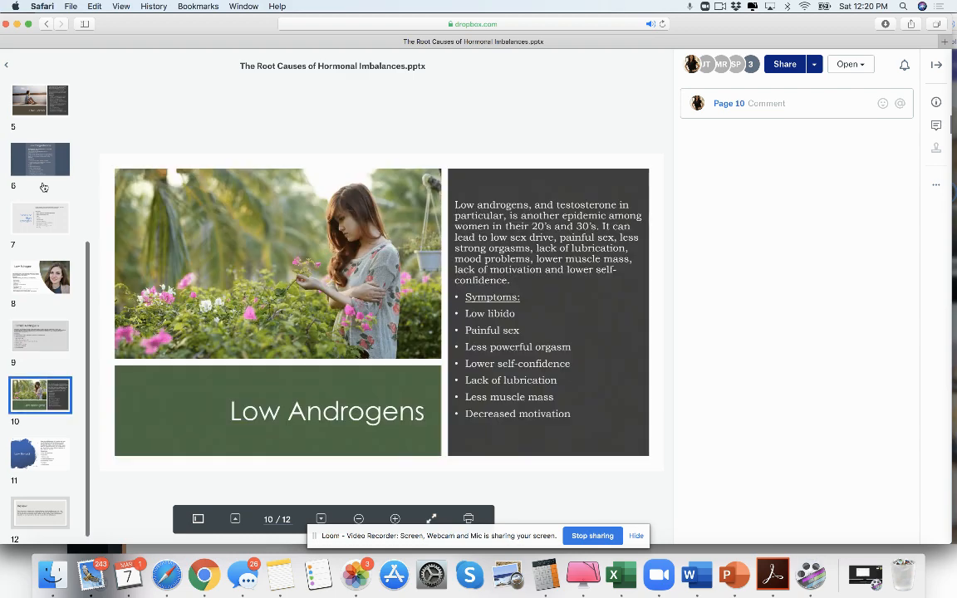
click(40, 513)
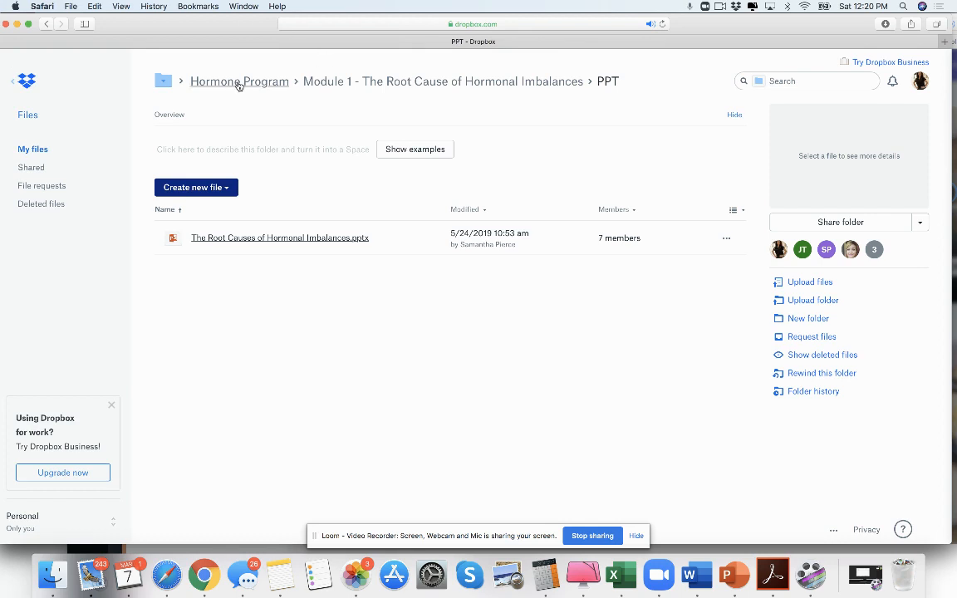
click(240, 80)
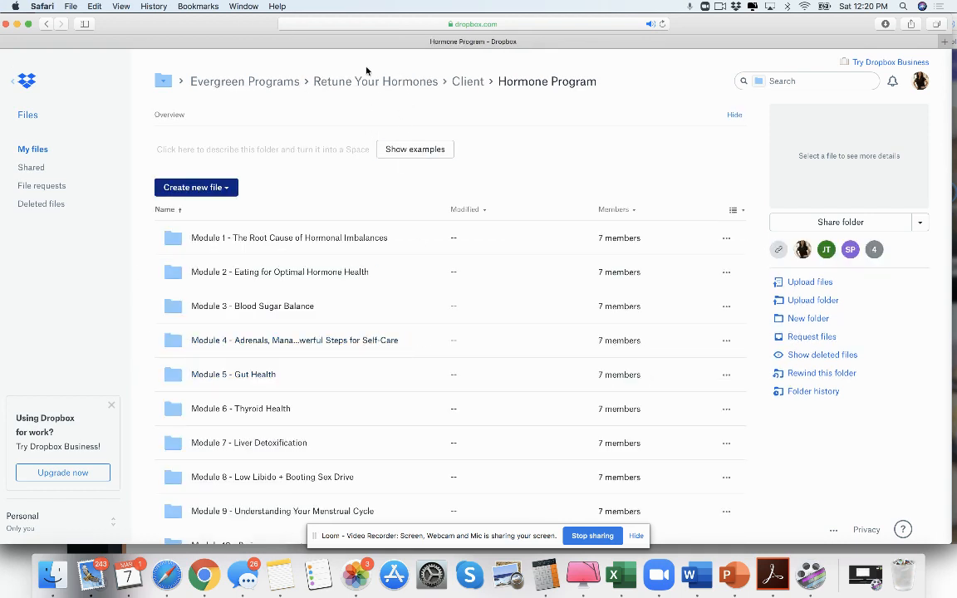
mouse_move(266, 87)
text(r)
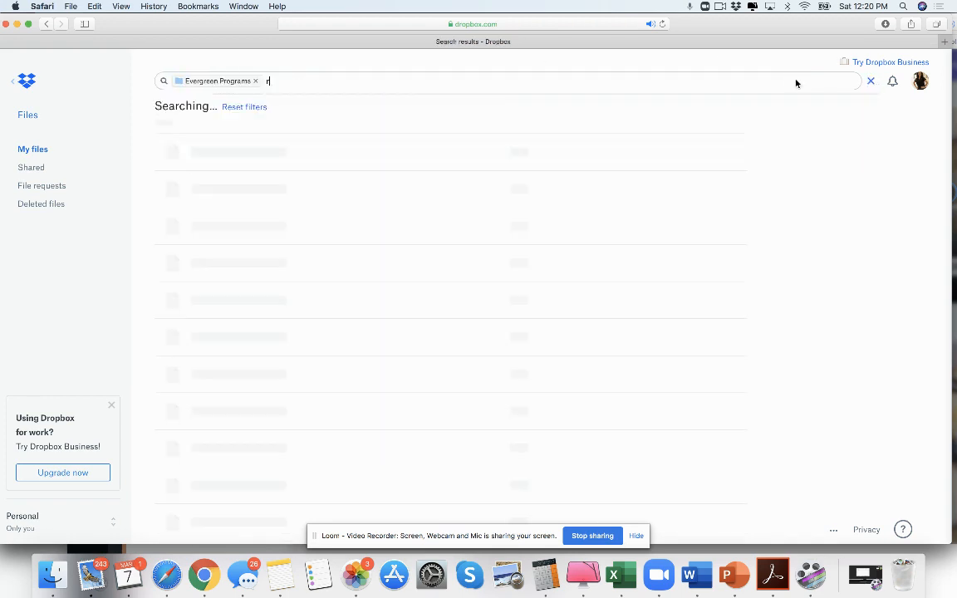
Search 'reboot', open Module 1-Reboot Your Mind, and preview RebootModule1.docx to page 6
text(eboot)
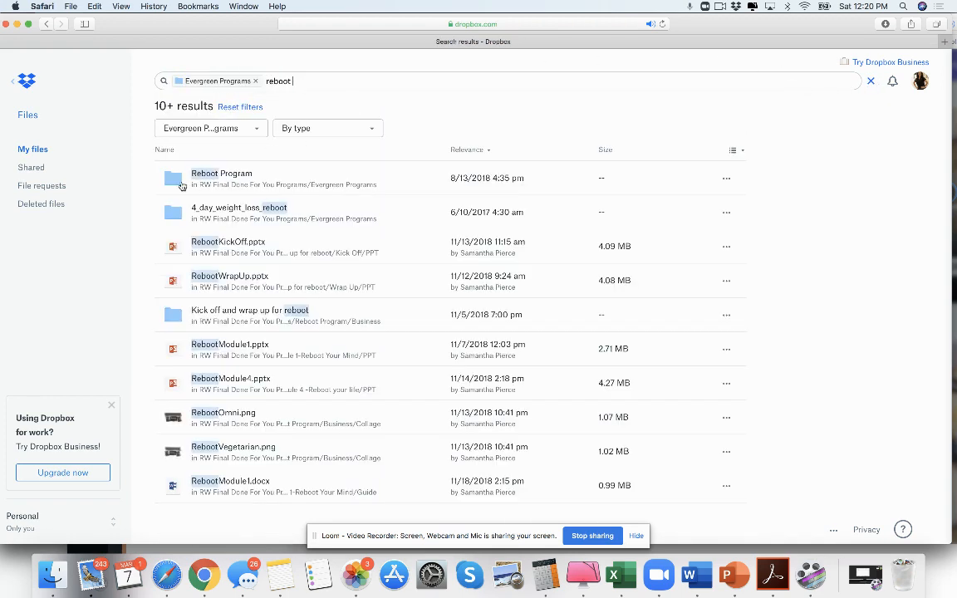
click(221, 173)
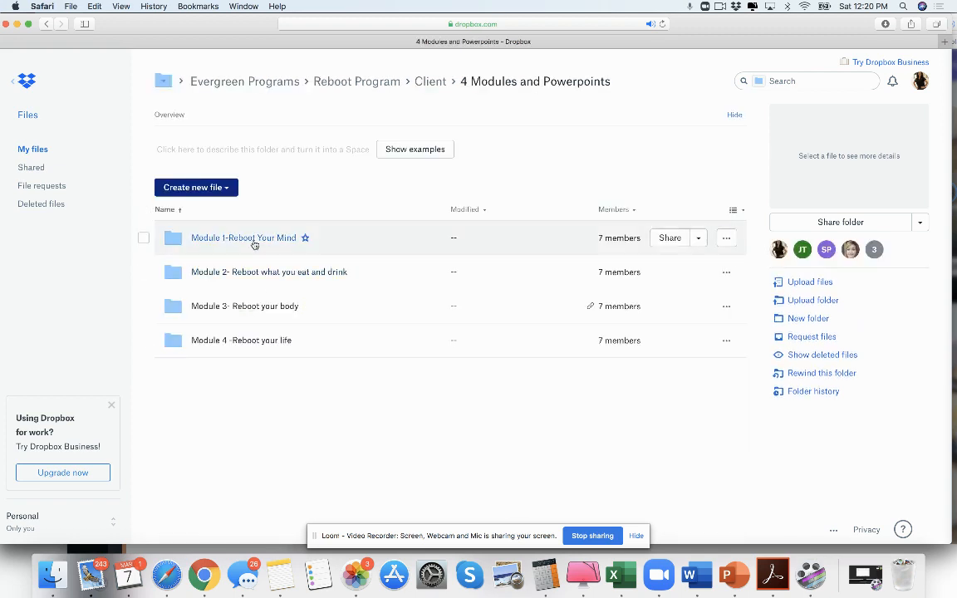
click(243, 237)
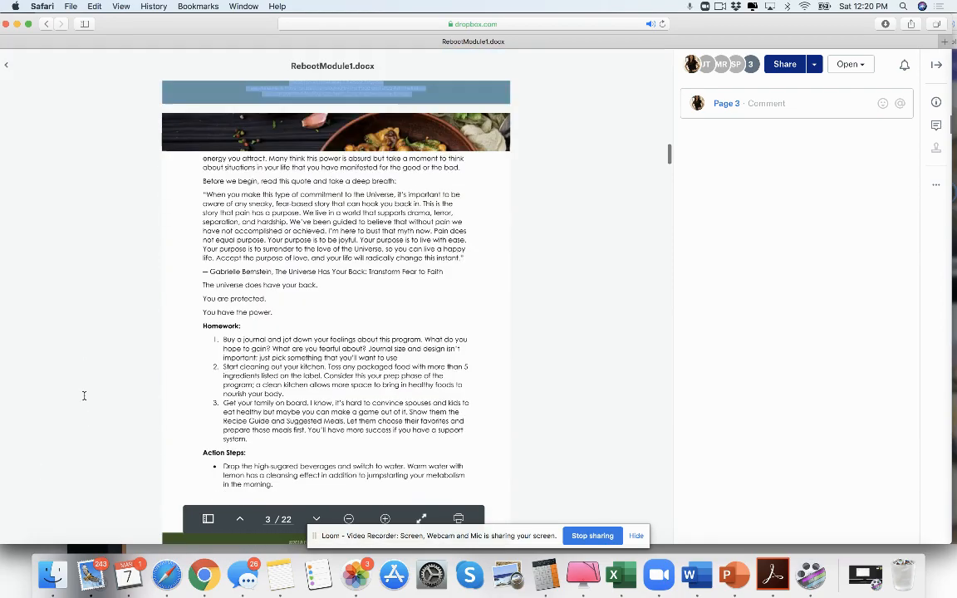
scroll(down, 3)
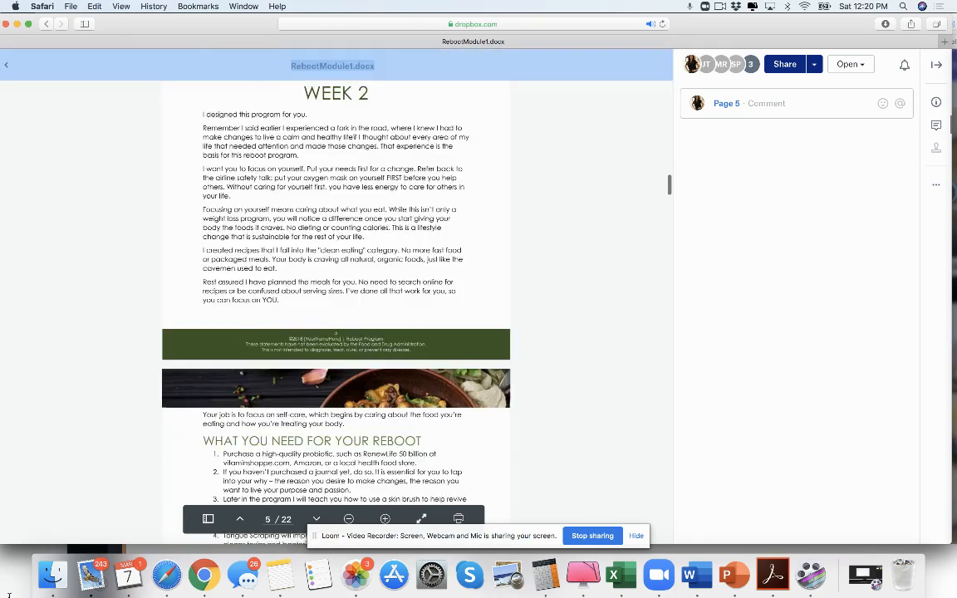
scroll(down, 3)
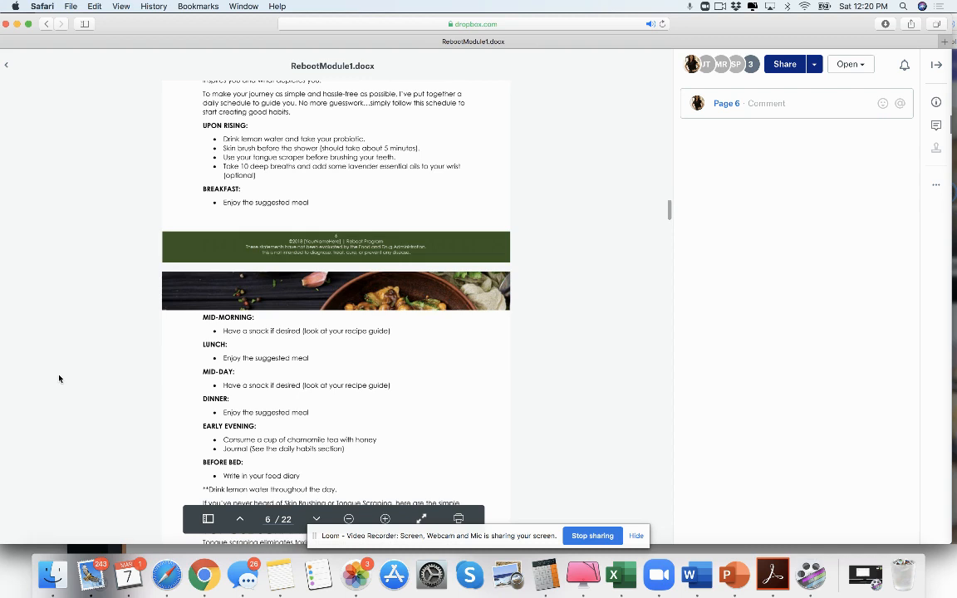
mouse_move(74, 155)
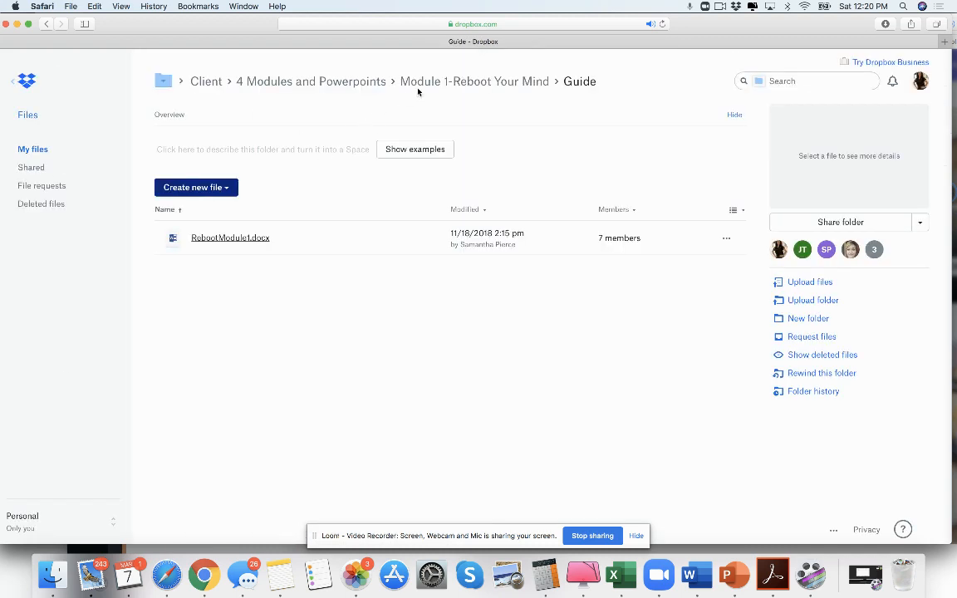
Open Module 1-Reboot Your Mind's PPT folder and preview RebootModule1.pptx slides
click(474, 81)
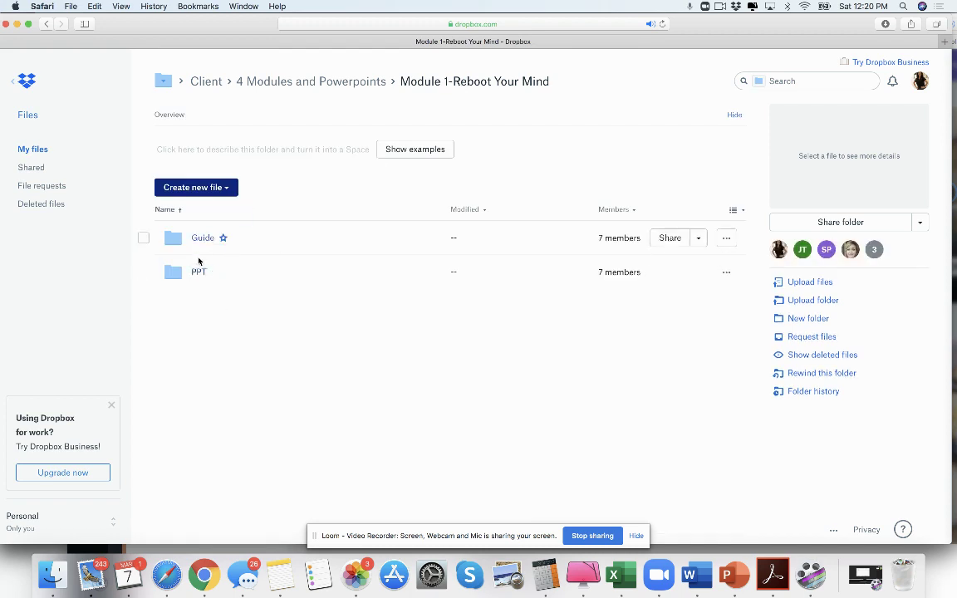
mouse_move(199, 274)
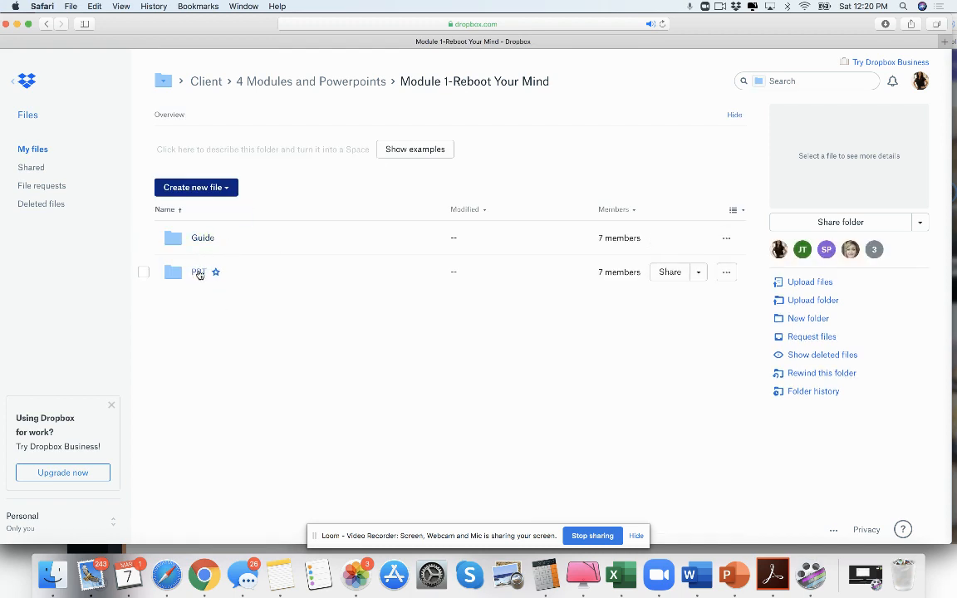
click(198, 273)
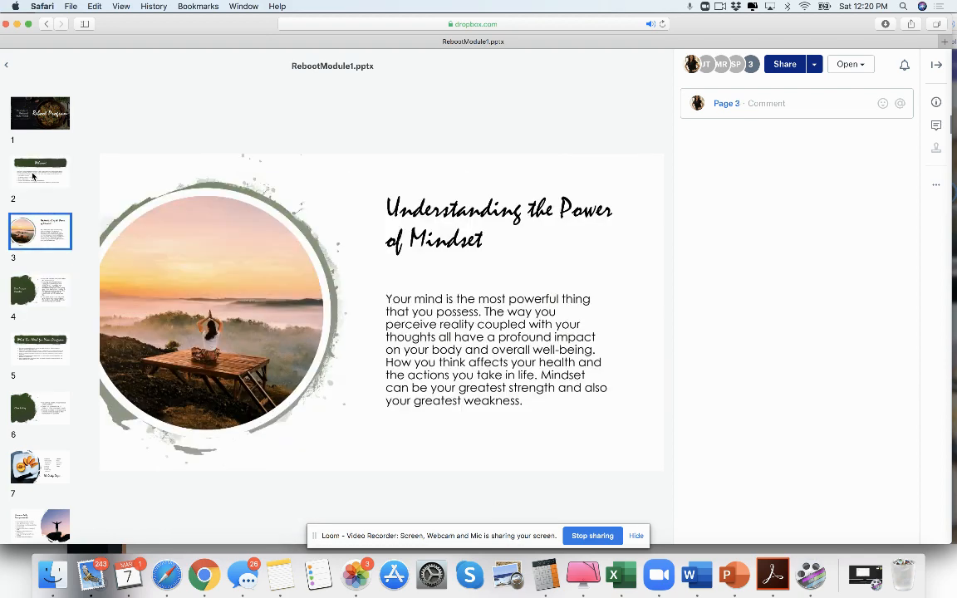
click(40, 467)
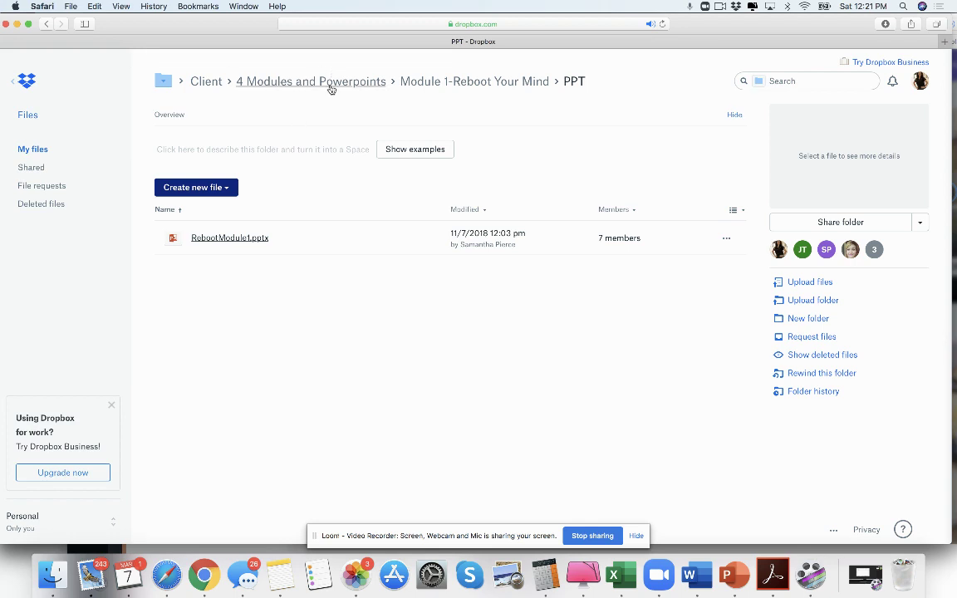
Reopen RebootModule1.docx and read through its table of contents and welcome pages
click(474, 81)
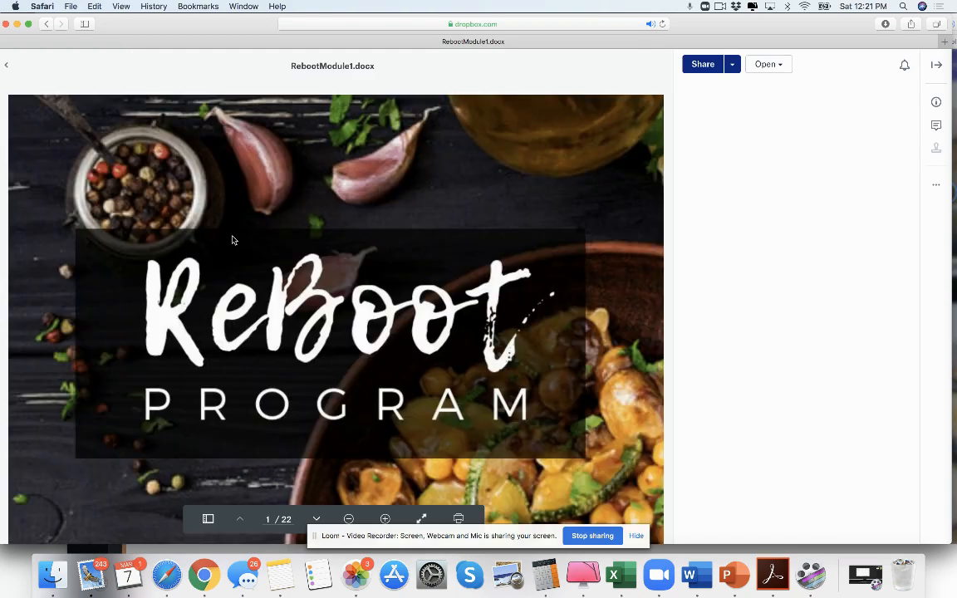
scroll(down, 3)
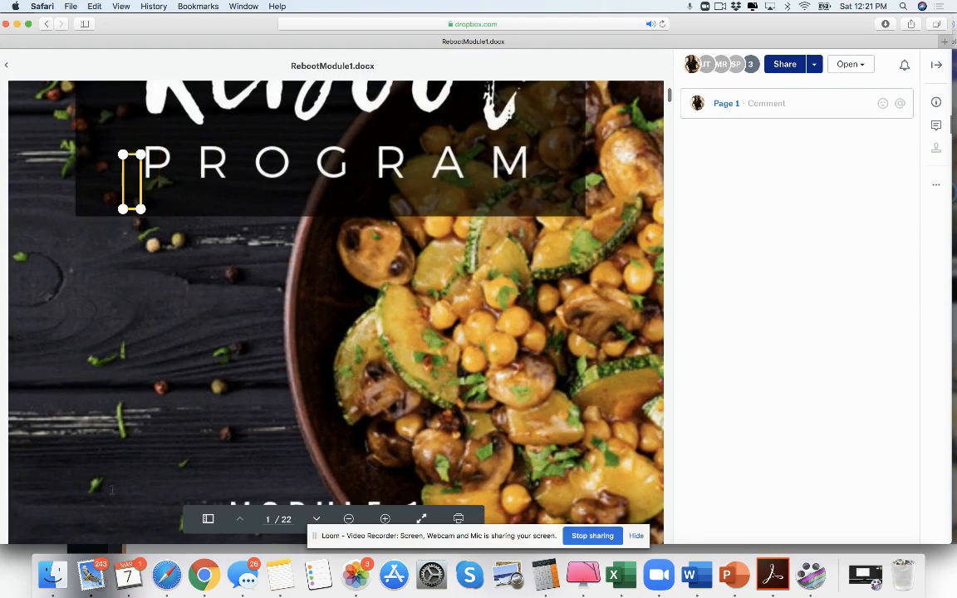
scroll(down, 3)
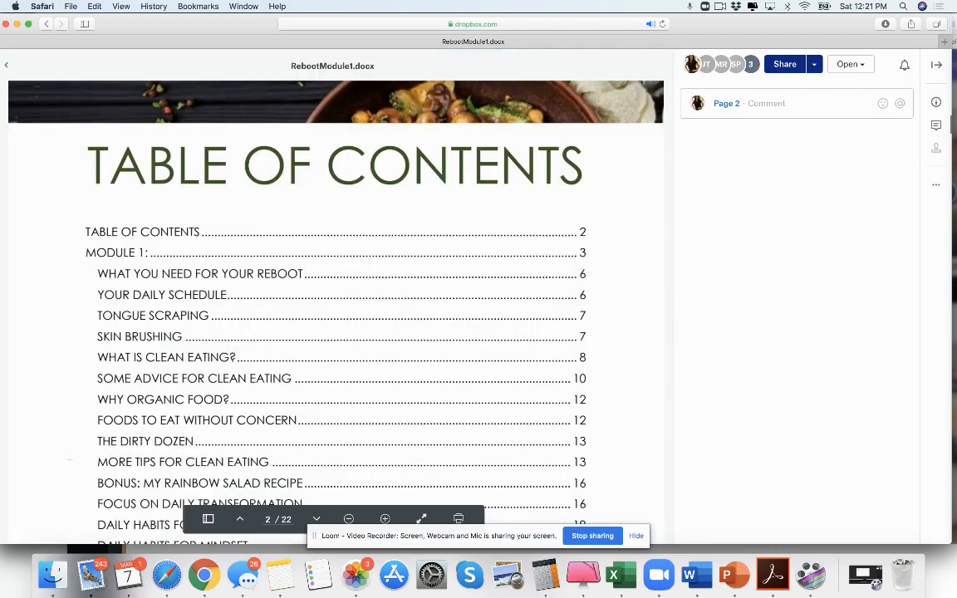
scroll(down, 3)
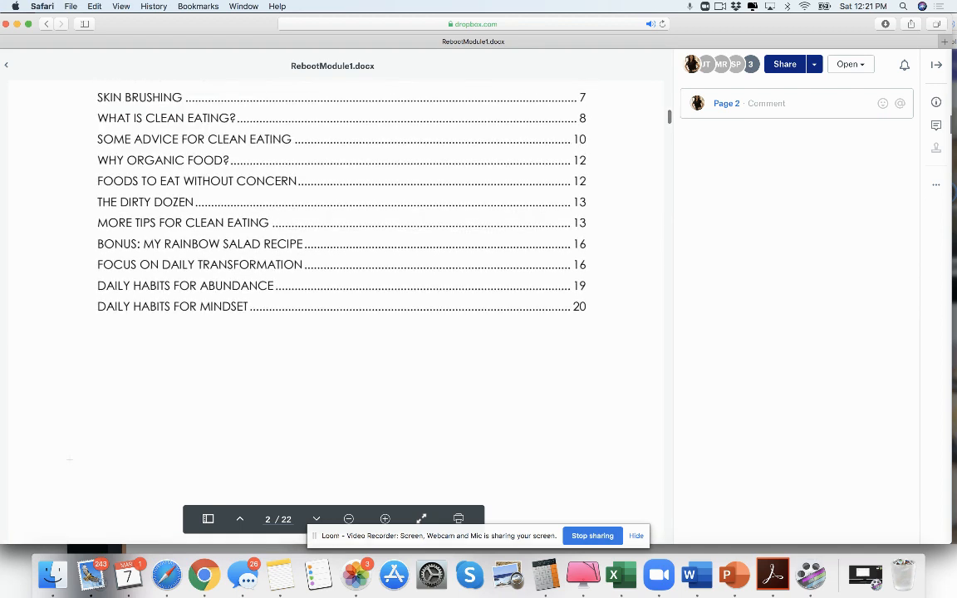
mouse_move(71, 458)
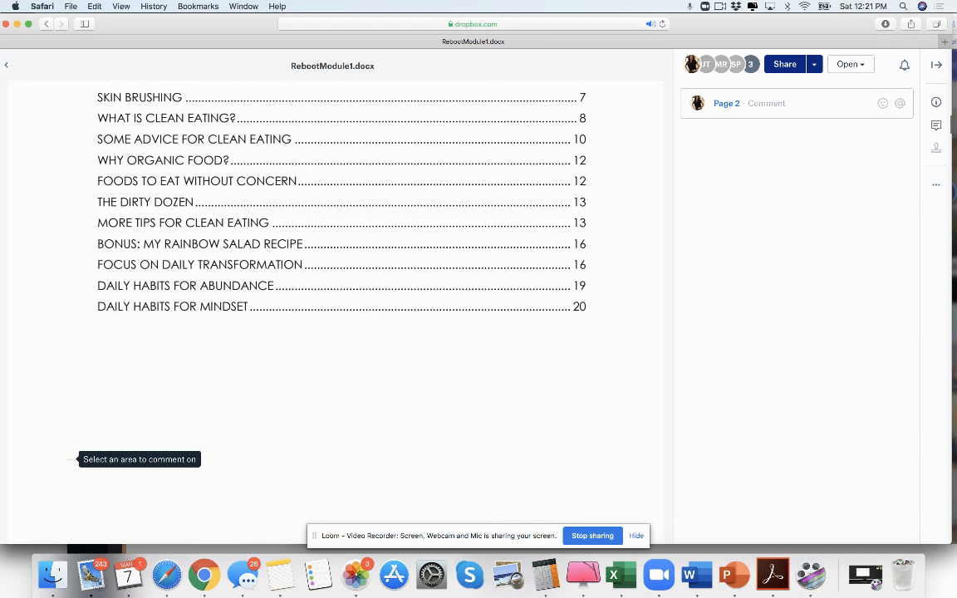
scroll(up, 3)
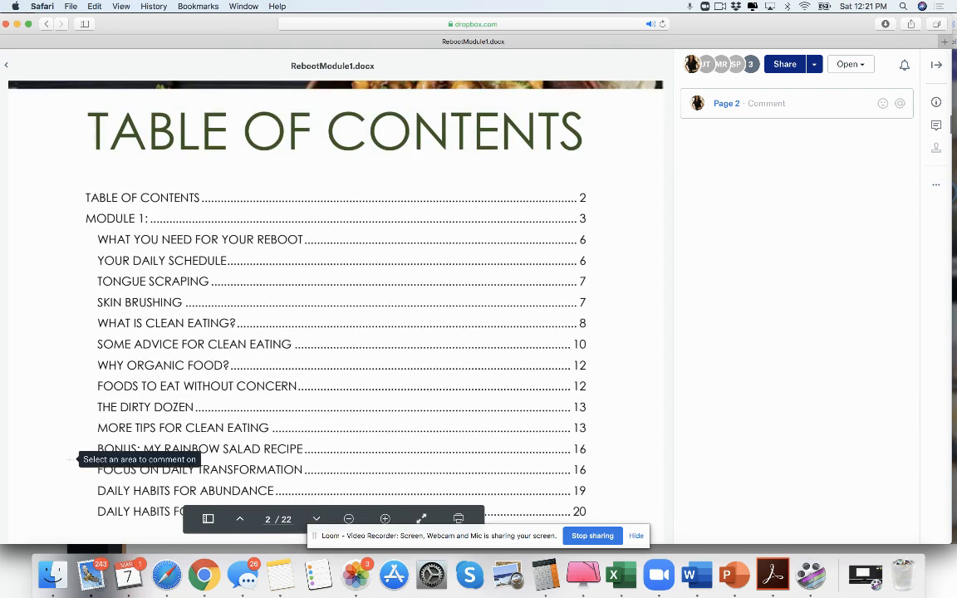
scroll(down, 3)
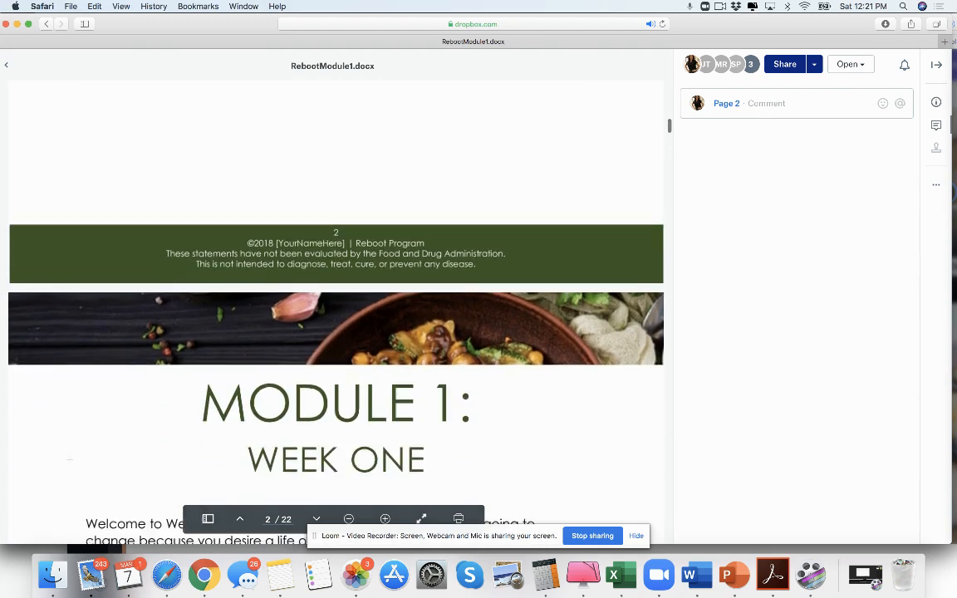
scroll(down, 3)
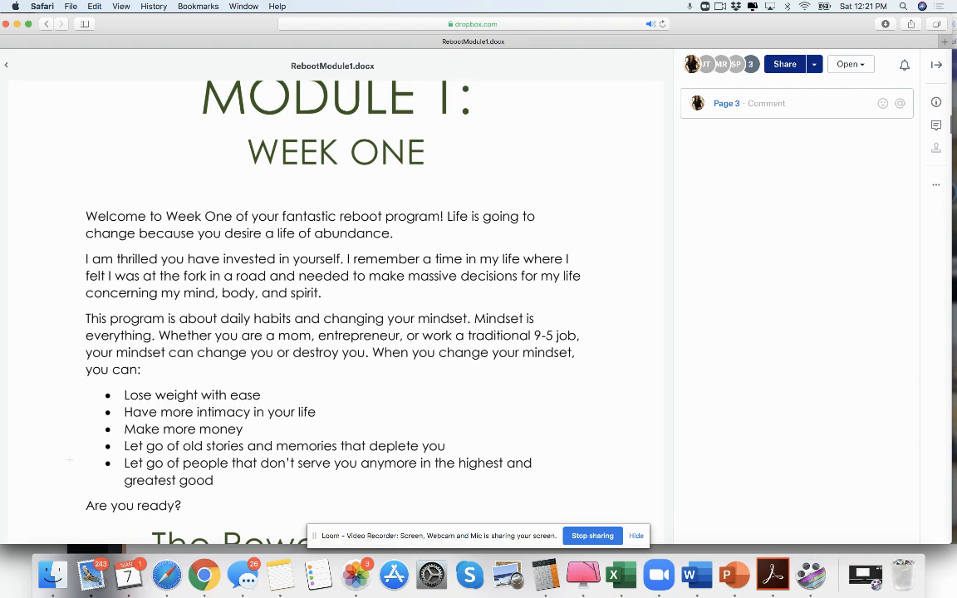
scroll(down, 3)
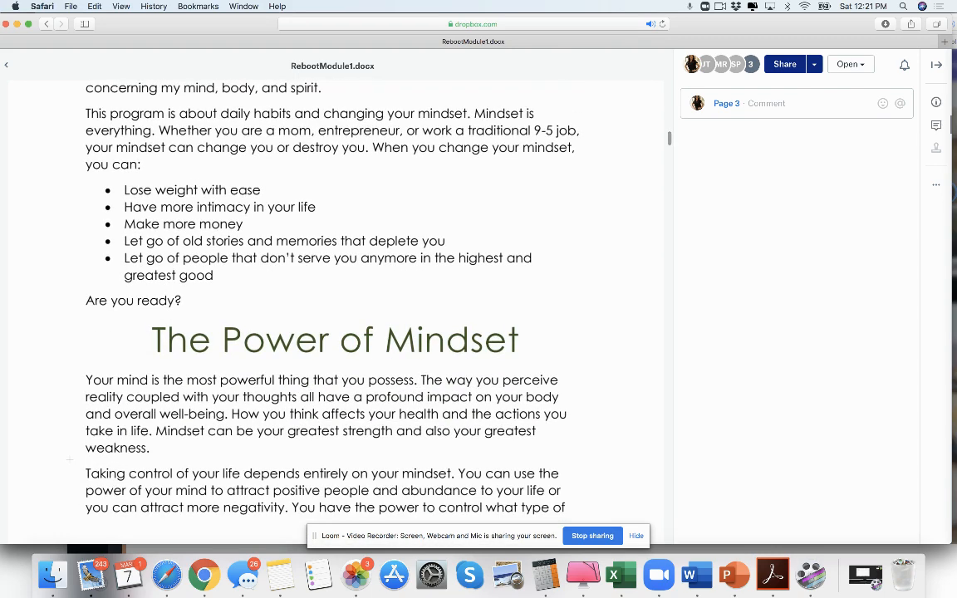
scroll(down, 3)
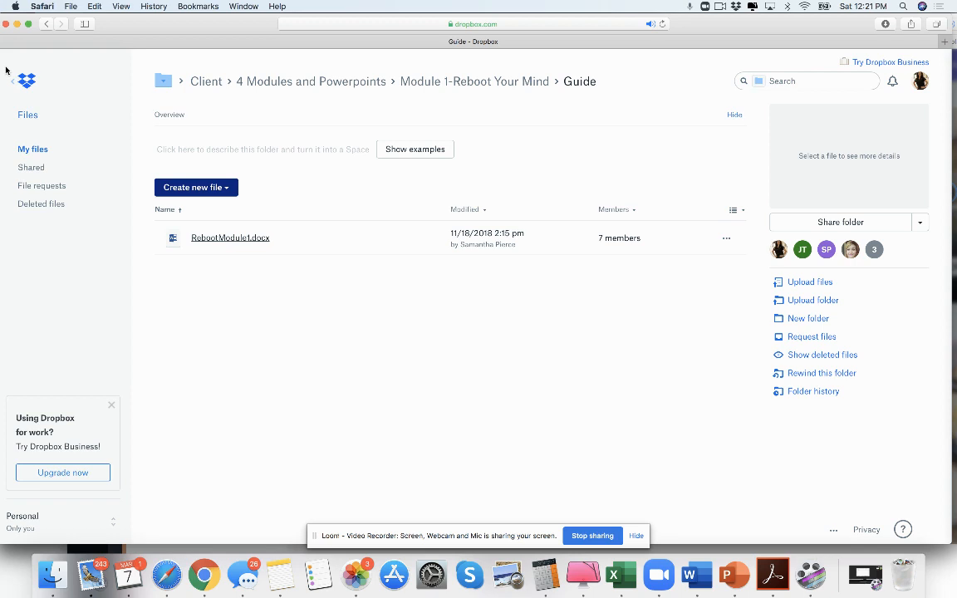
mouse_move(258, 34)
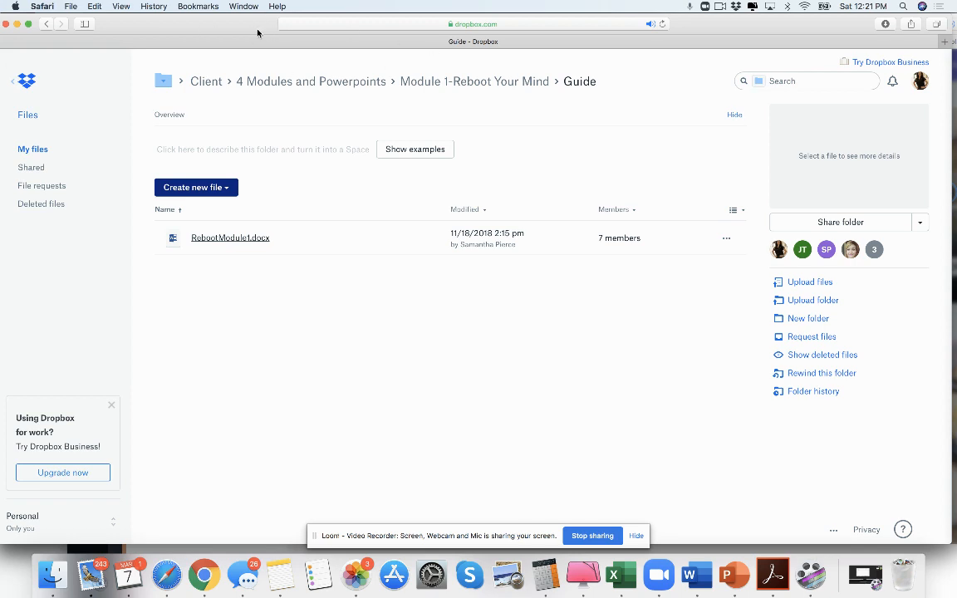
Jump to Evergreen Programs and open the 4 Seasonal Detox Package folder
click(163, 81)
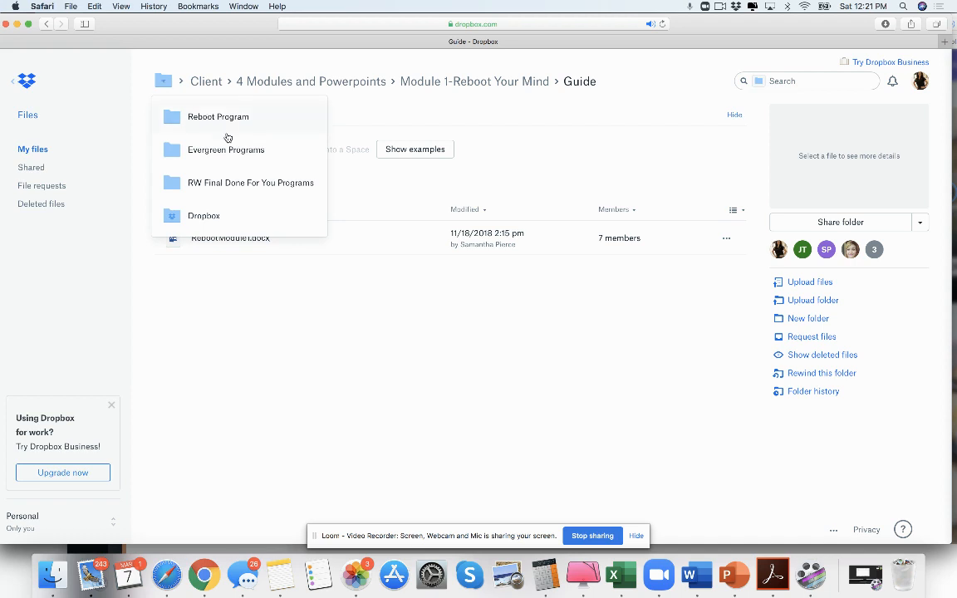
click(226, 150)
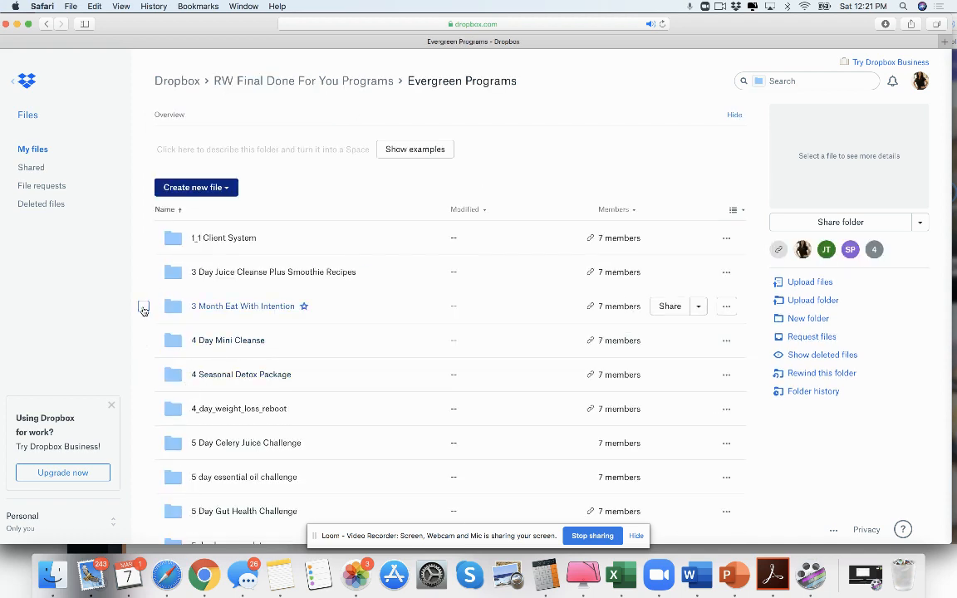
click(143, 409)
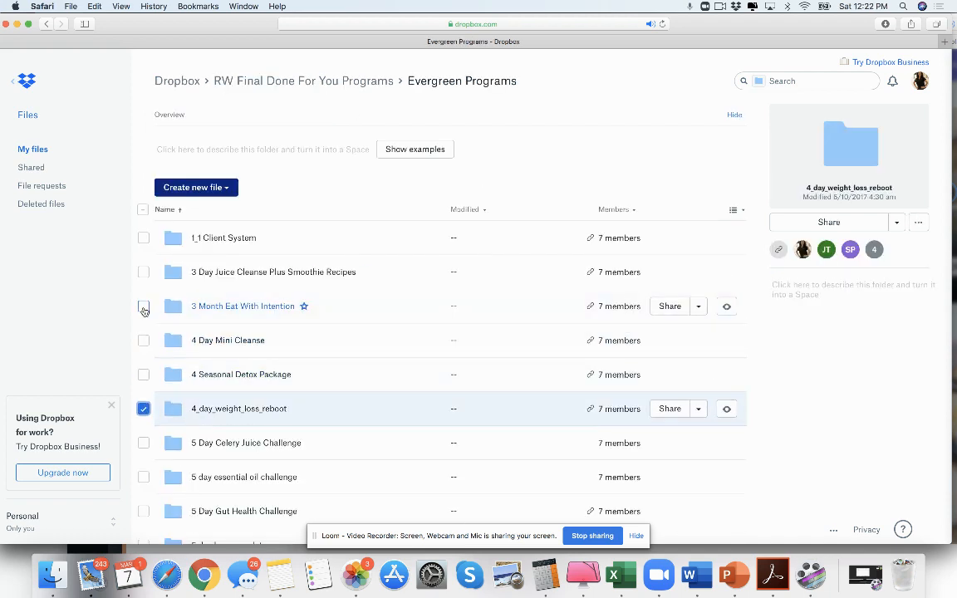
click(143, 408)
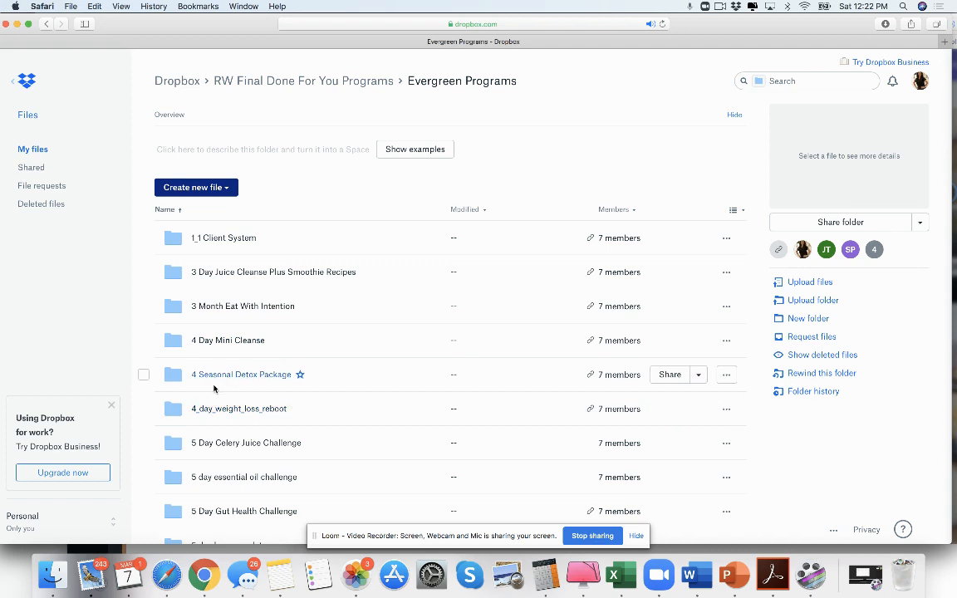
double_click(241, 373)
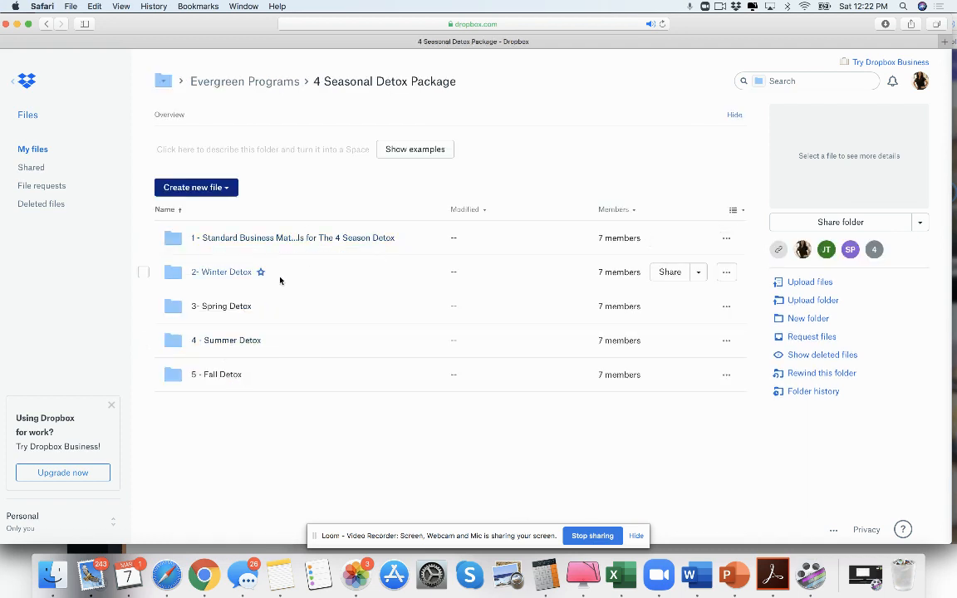
mouse_move(292, 246)
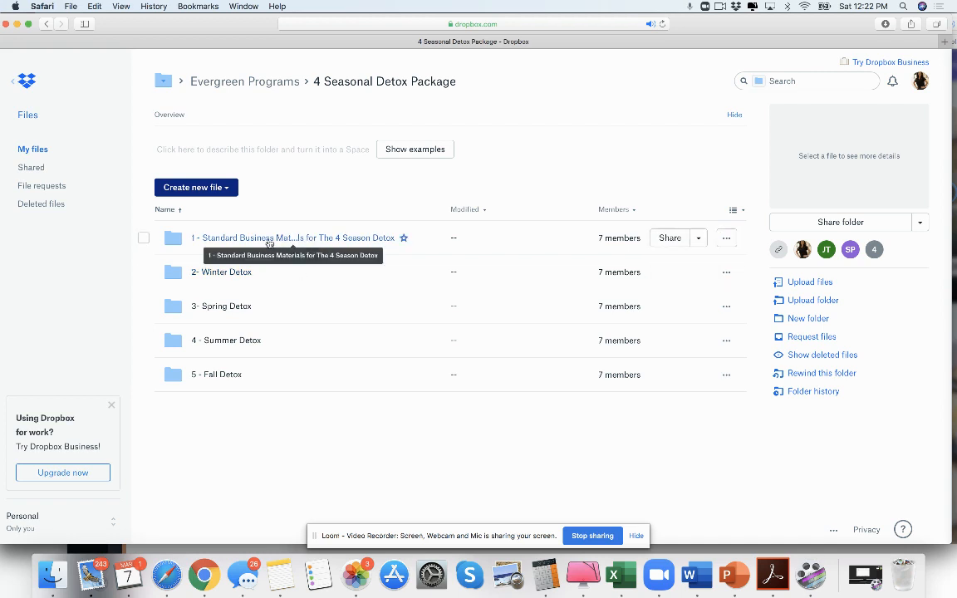
mouse_move(265, 234)
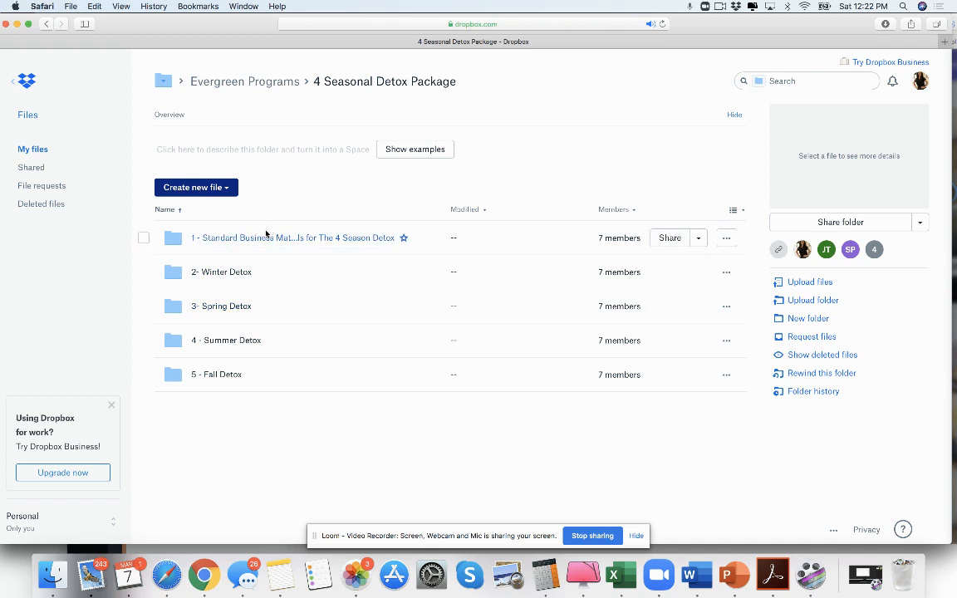
Open Standard Business Materials, view Social Media Package, then go back up
click(292, 238)
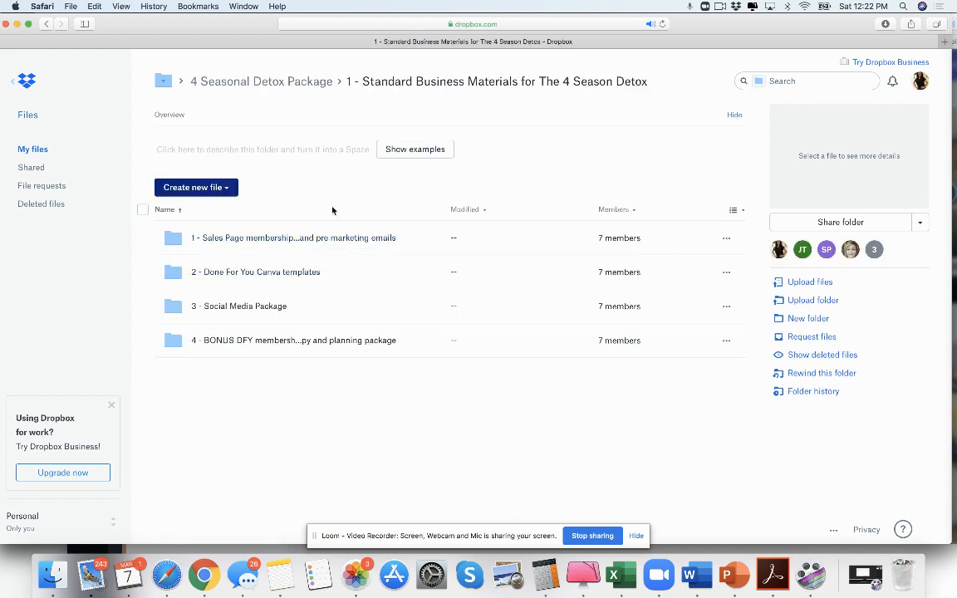
mouse_move(258, 341)
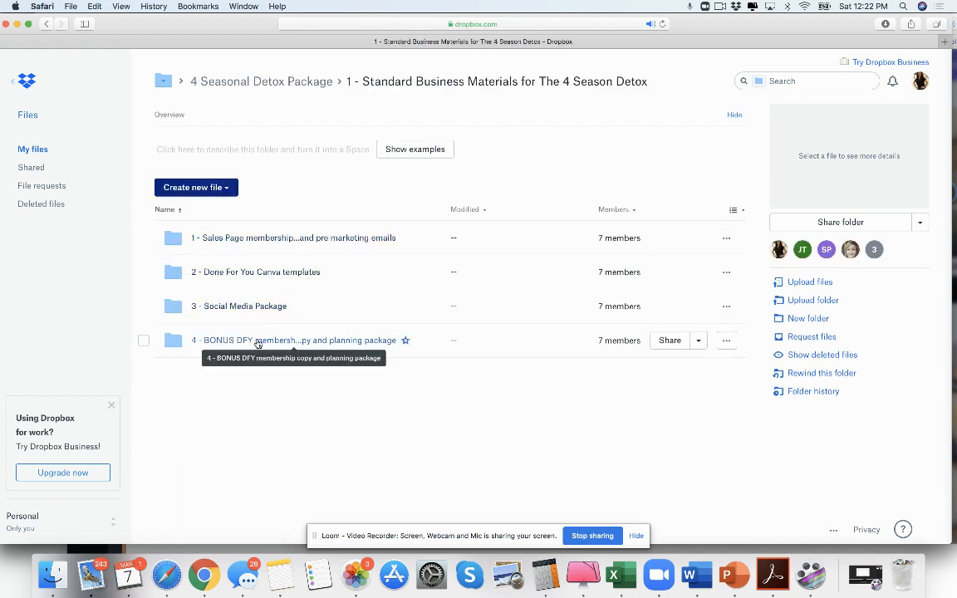
click(240, 306)
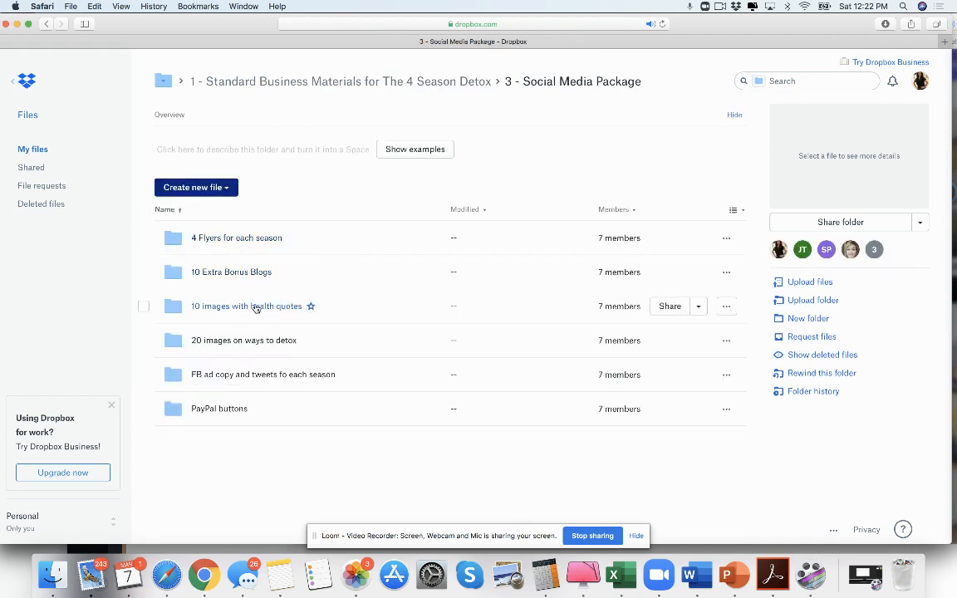
mouse_move(413, 82)
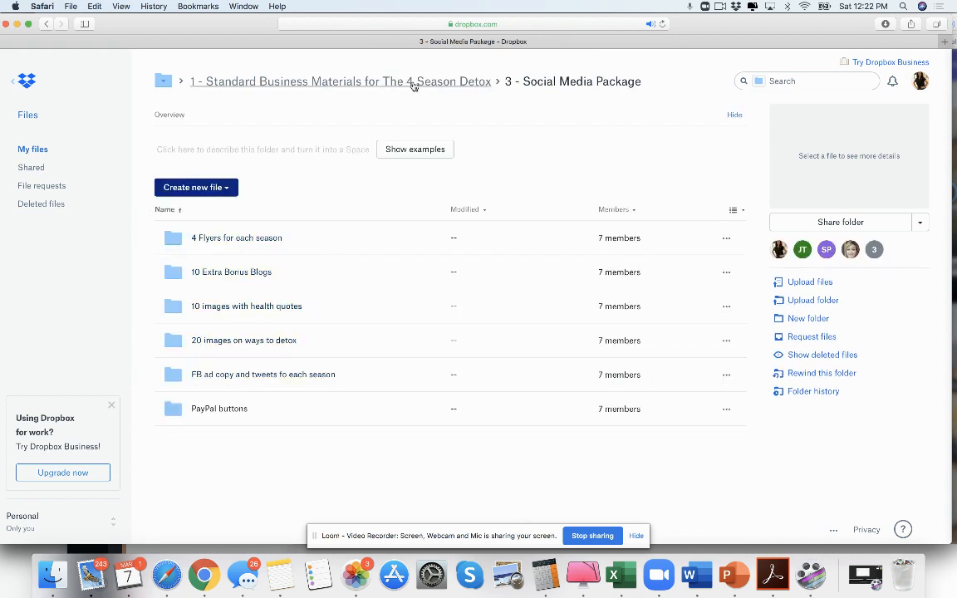
click(339, 82)
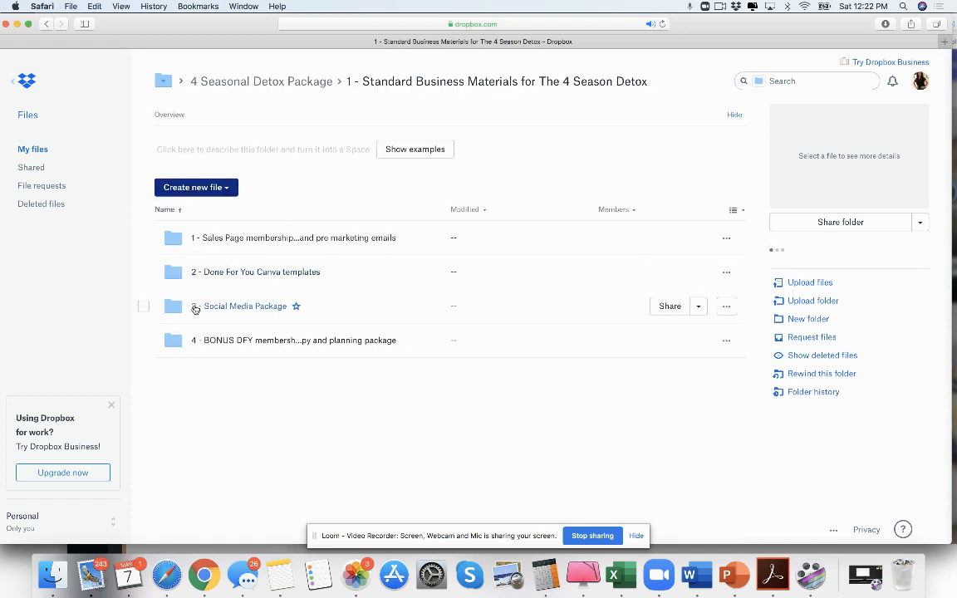
Open the metabolism PowerPoint from 4 Seasonal Detox Package > 2- Winter Detox > Business
click(261, 81)
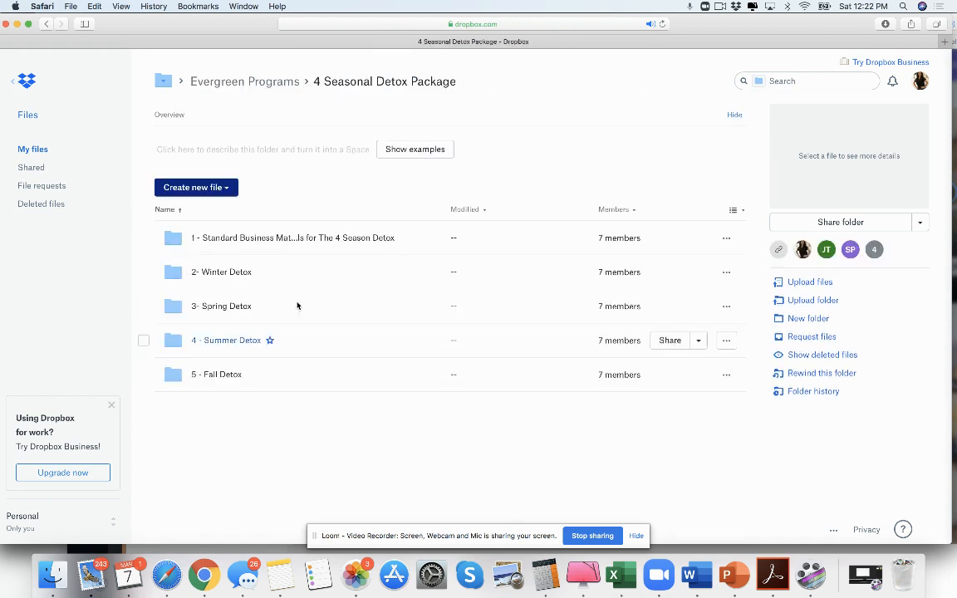
click(222, 272)
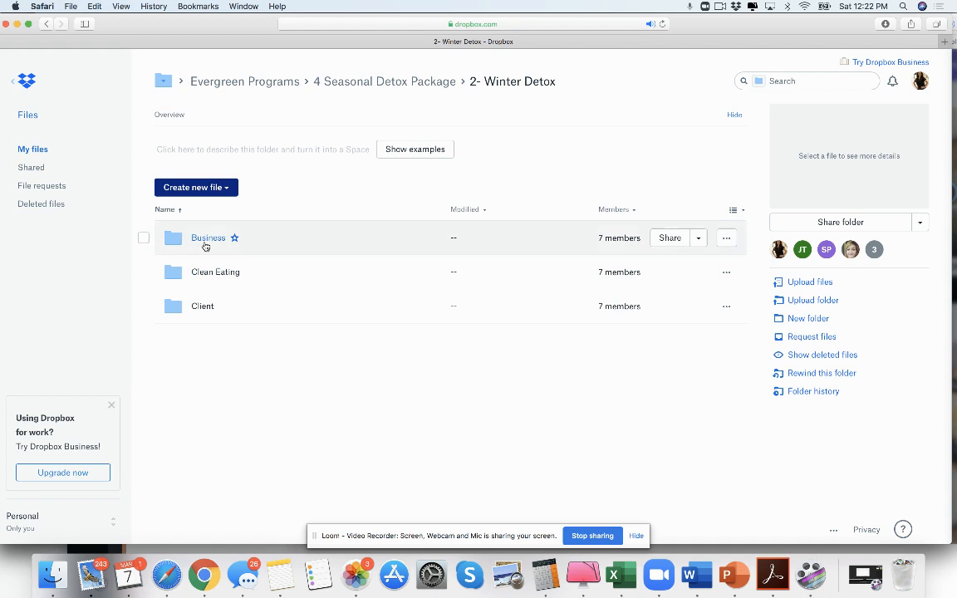
click(208, 238)
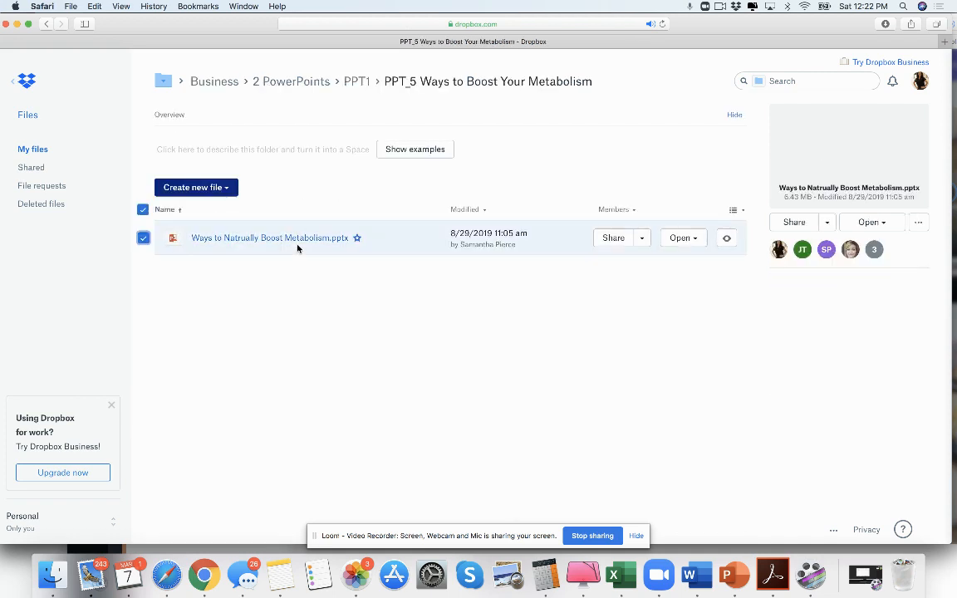
click(269, 238)
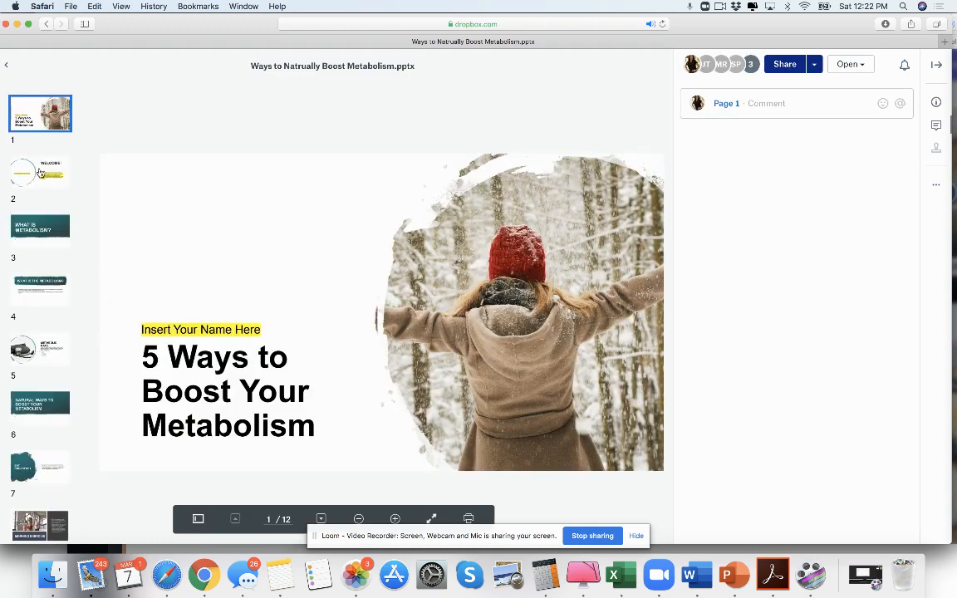
Page through the 5 Ways to Boost Your Metabolism slides to slide 11, then return to the folder
click(39, 349)
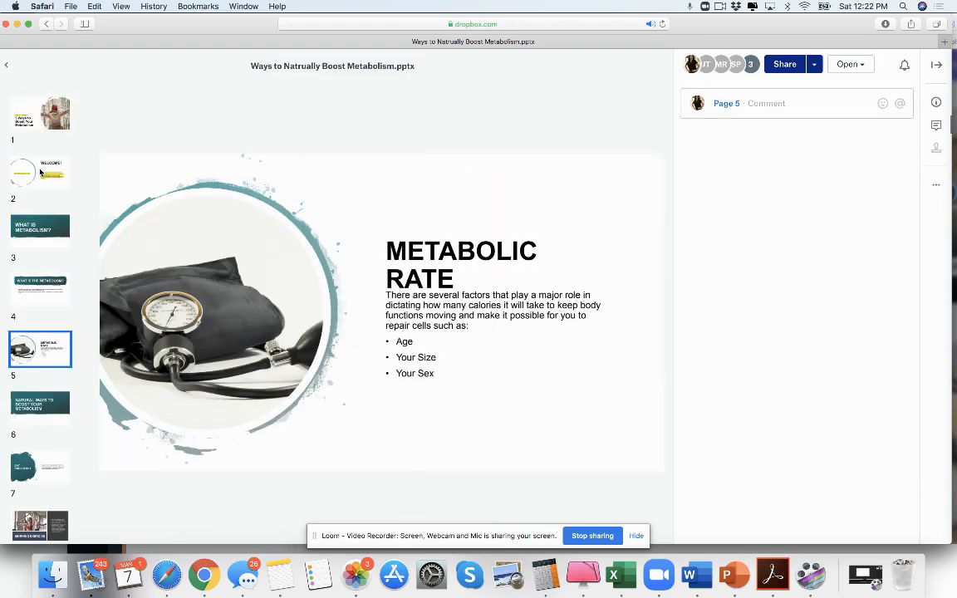
click(40, 513)
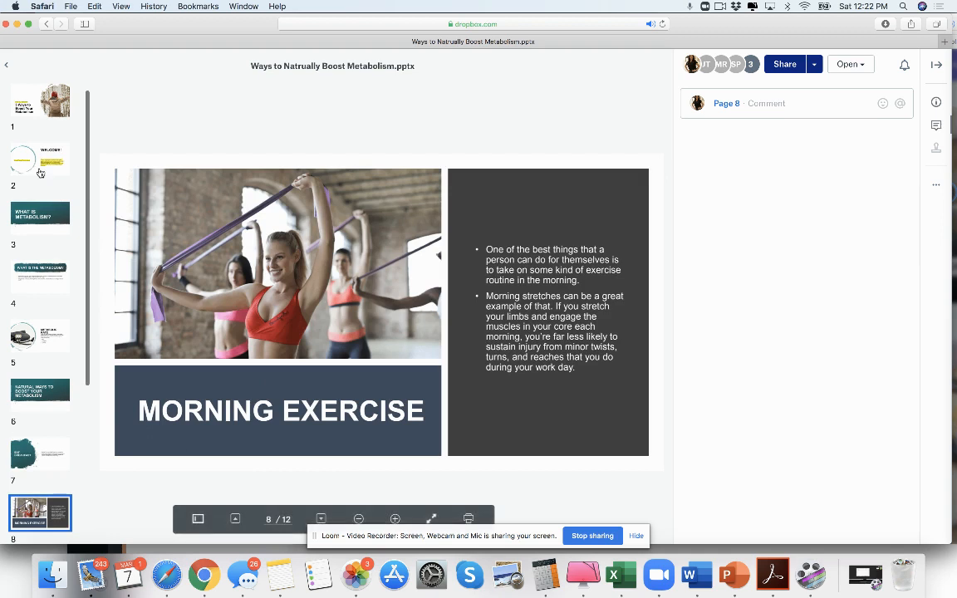
click(40, 394)
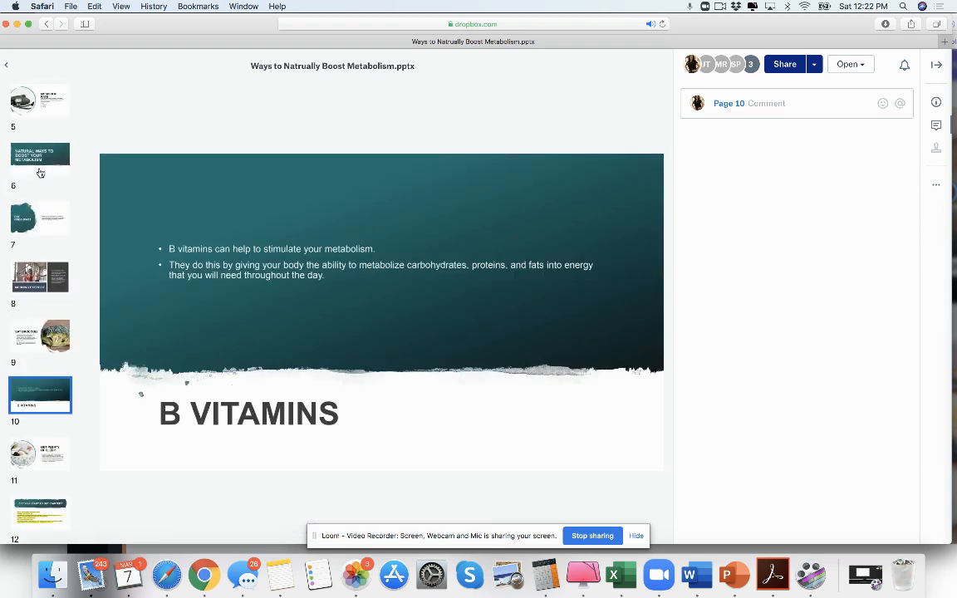
click(39, 453)
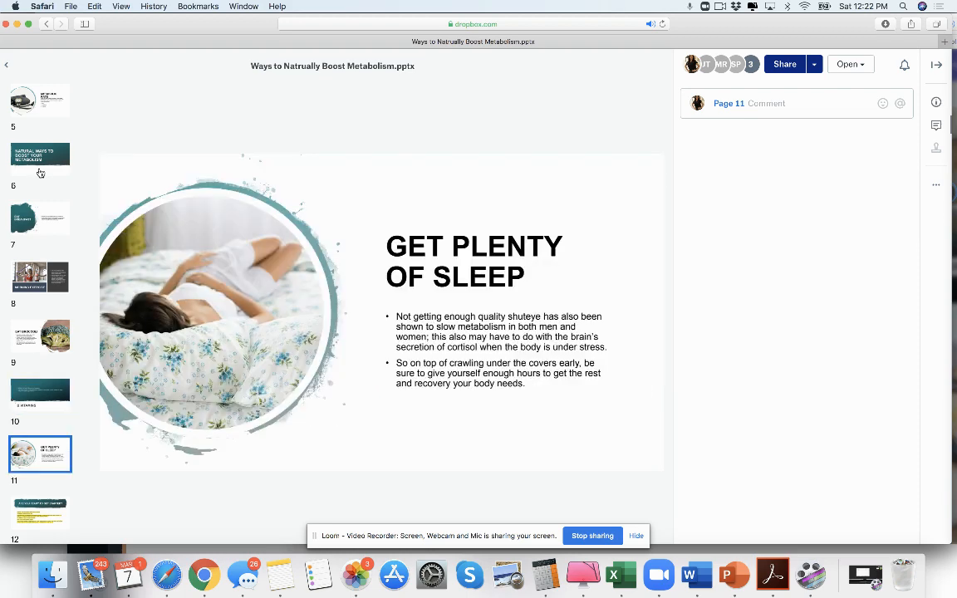
click(39, 513)
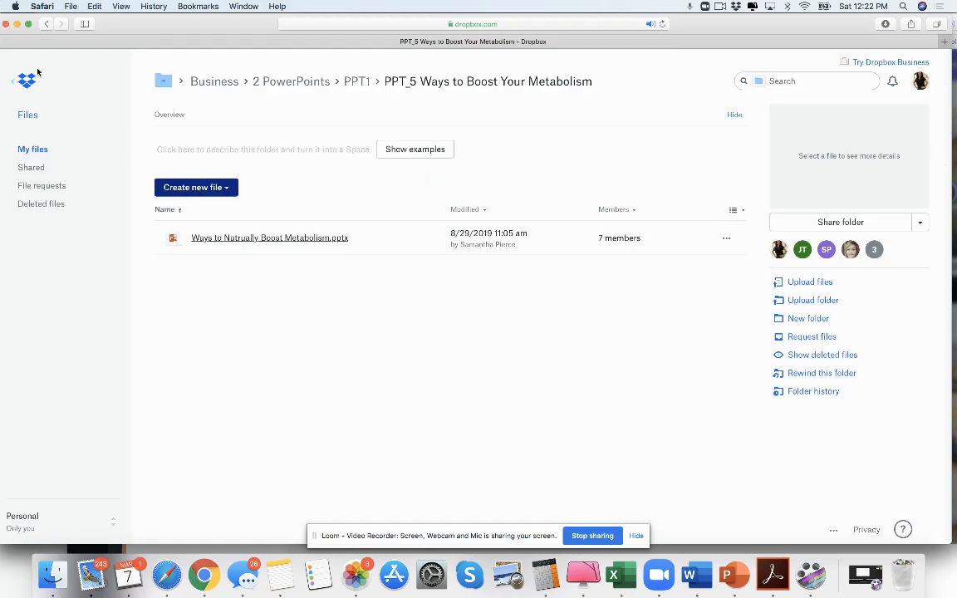
Preview the WinterOmniRecipeGuide to its table of contents, then return to the Omnivore folder
click(164, 81)
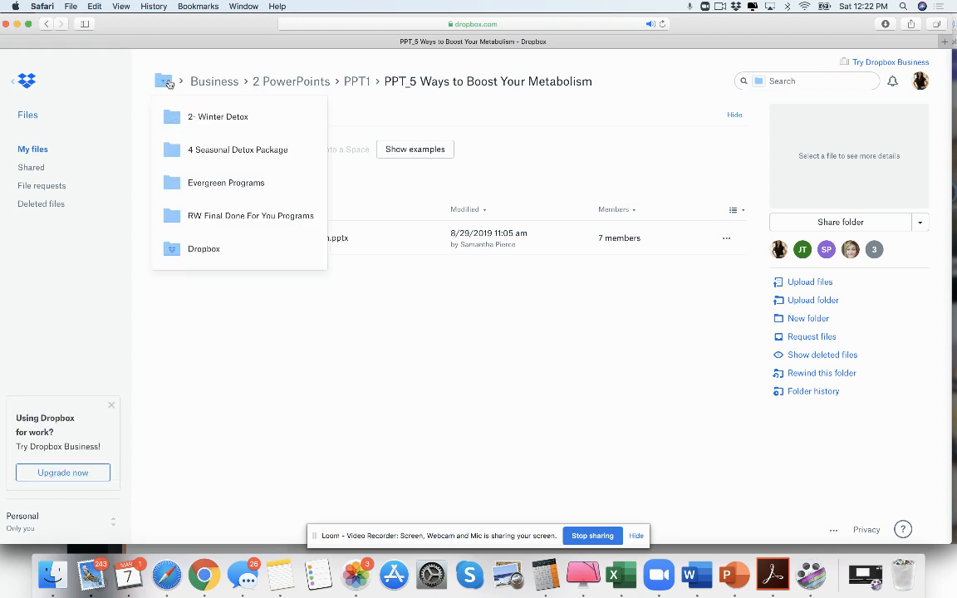
click(218, 116)
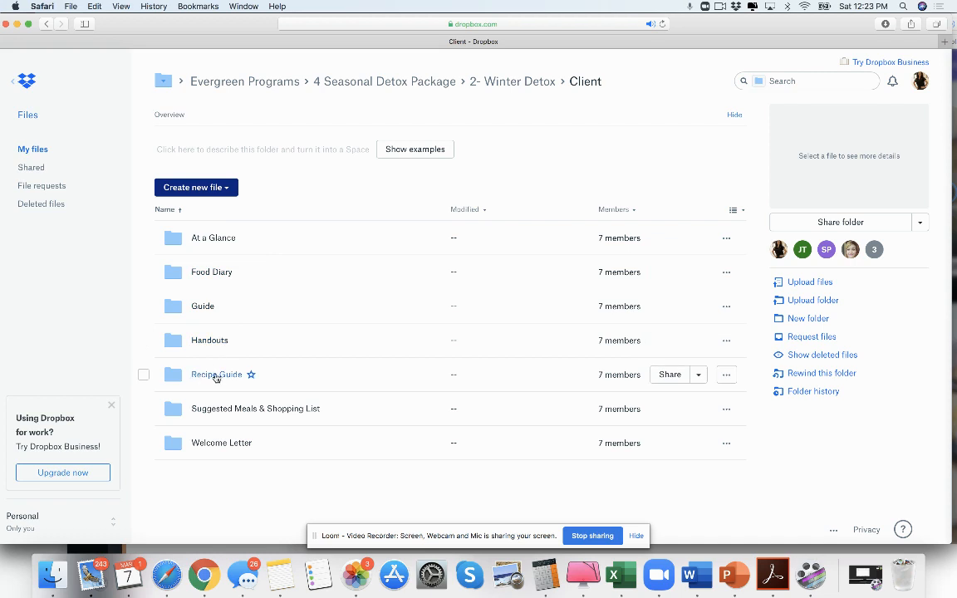
click(216, 374)
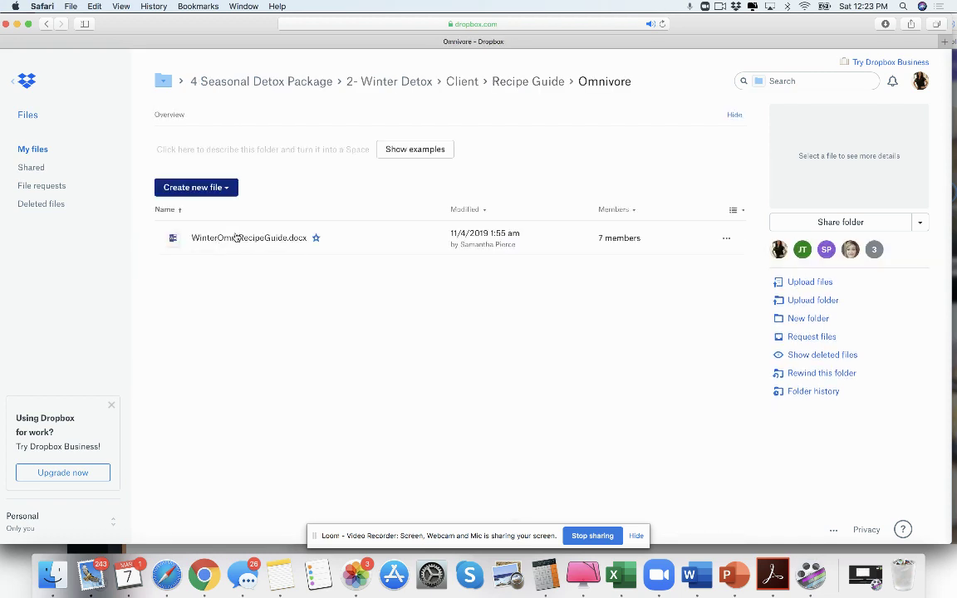
click(249, 237)
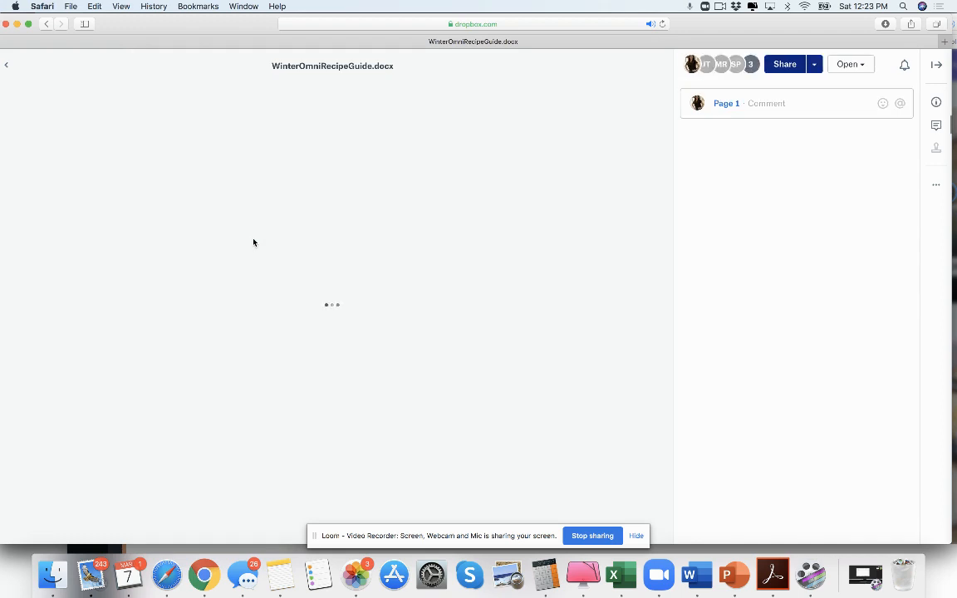
mouse_move(214, 508)
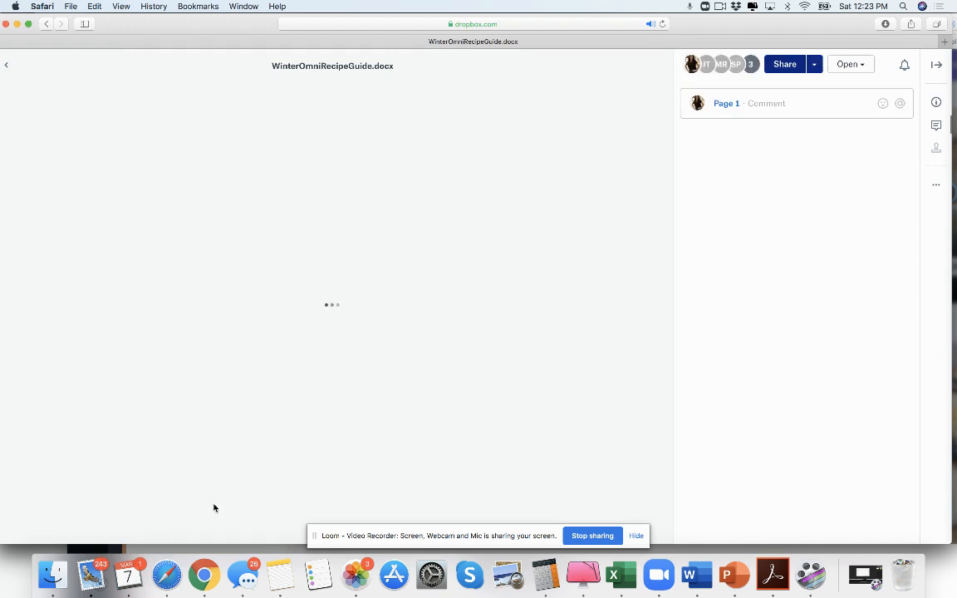
mouse_move(177, 347)
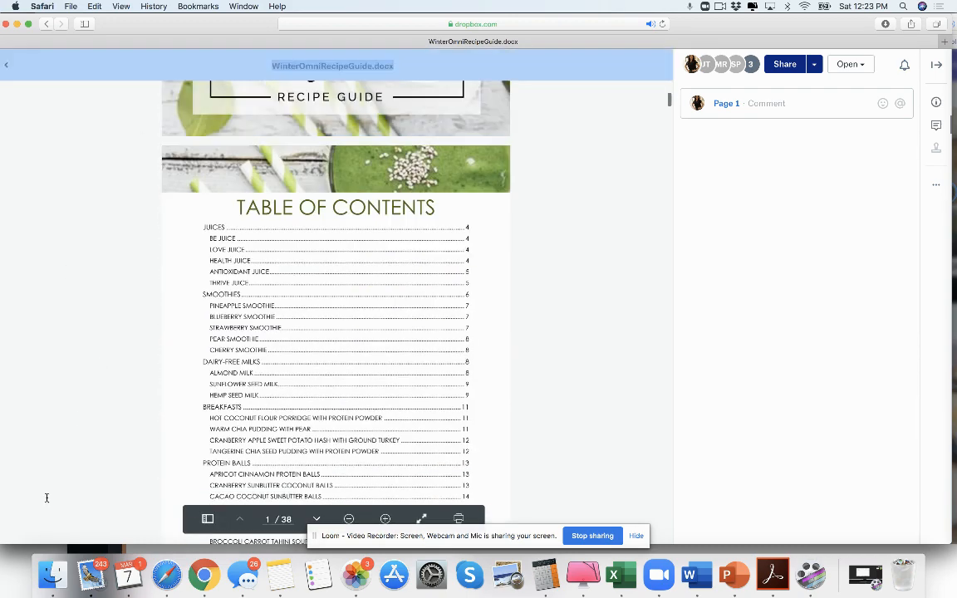
mouse_move(235, 422)
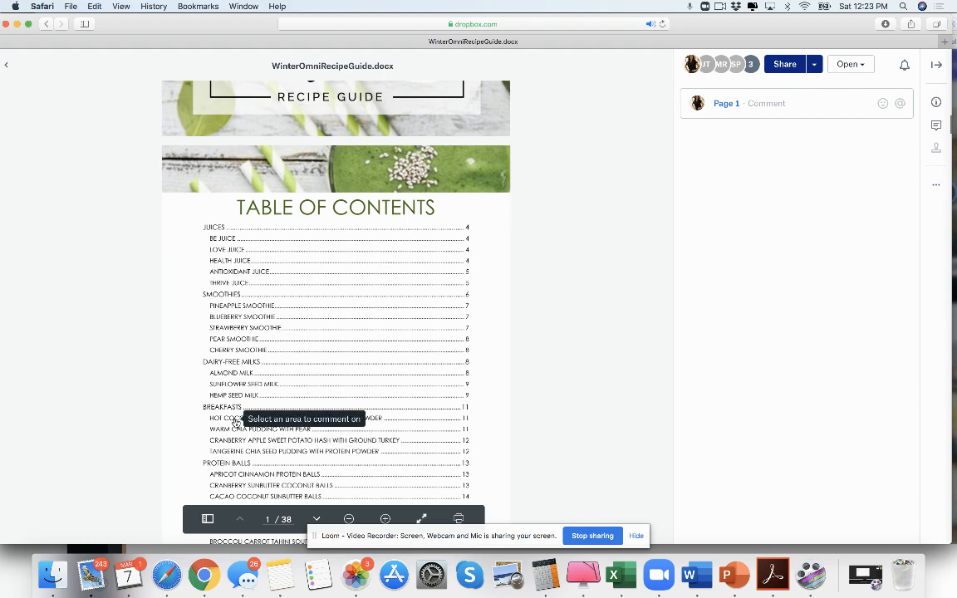
mouse_move(64, 454)
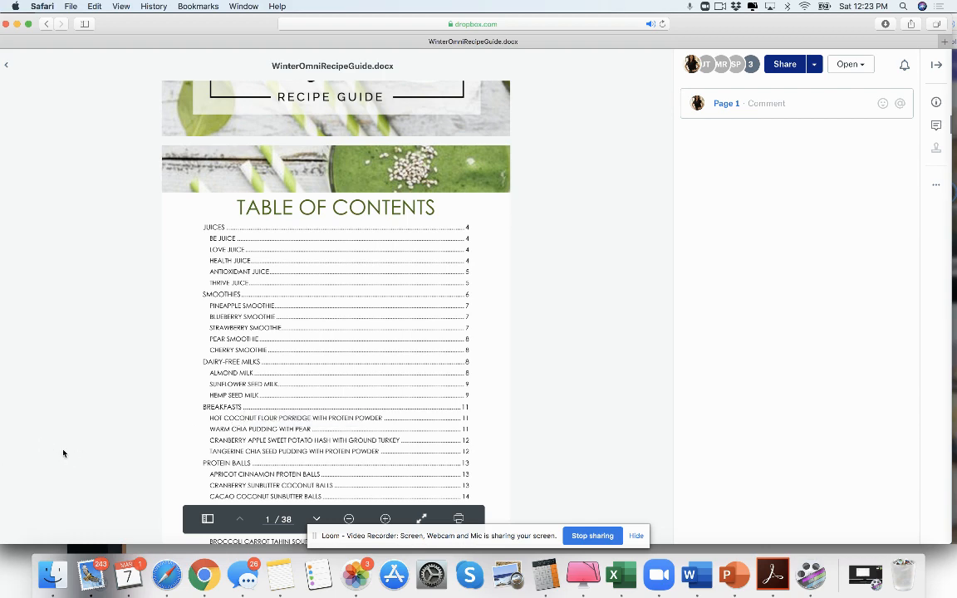
mouse_move(81, 415)
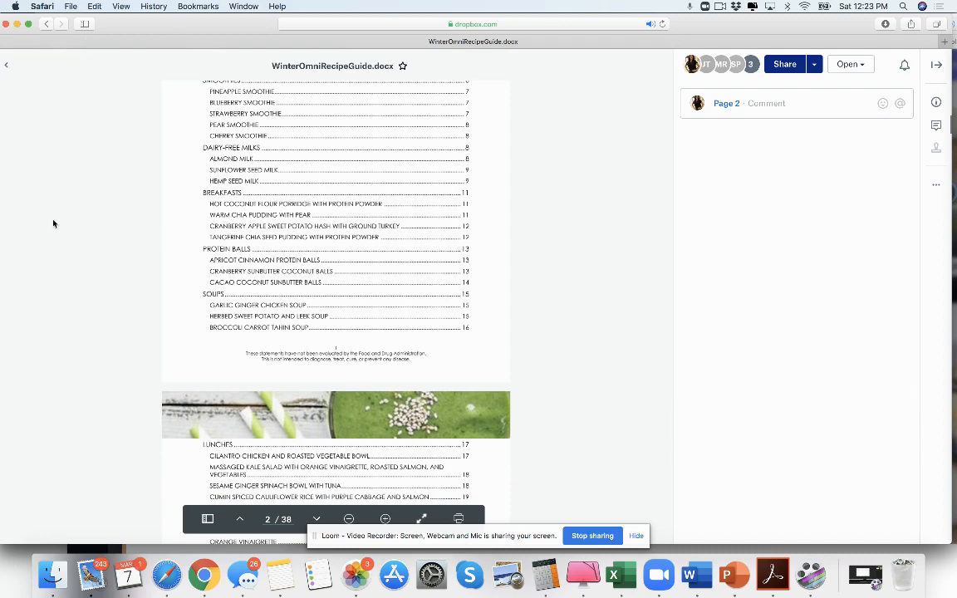
scroll(down, 3)
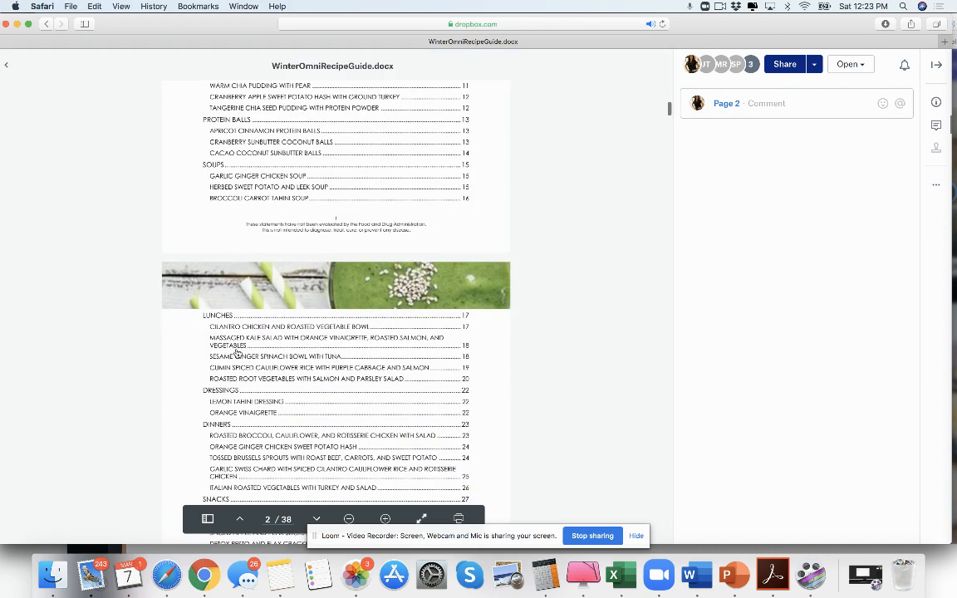
mouse_move(7, 65)
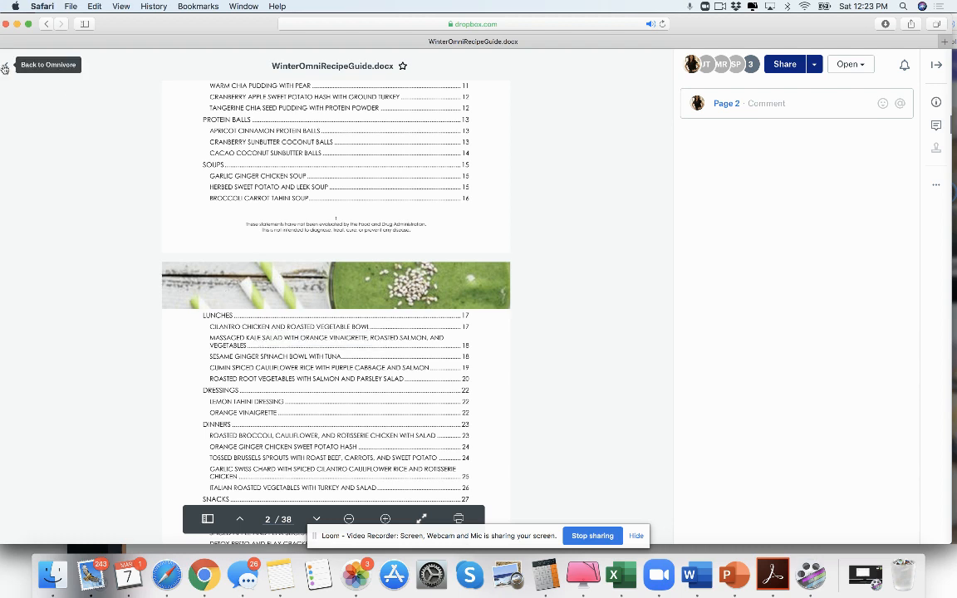
click(47, 64)
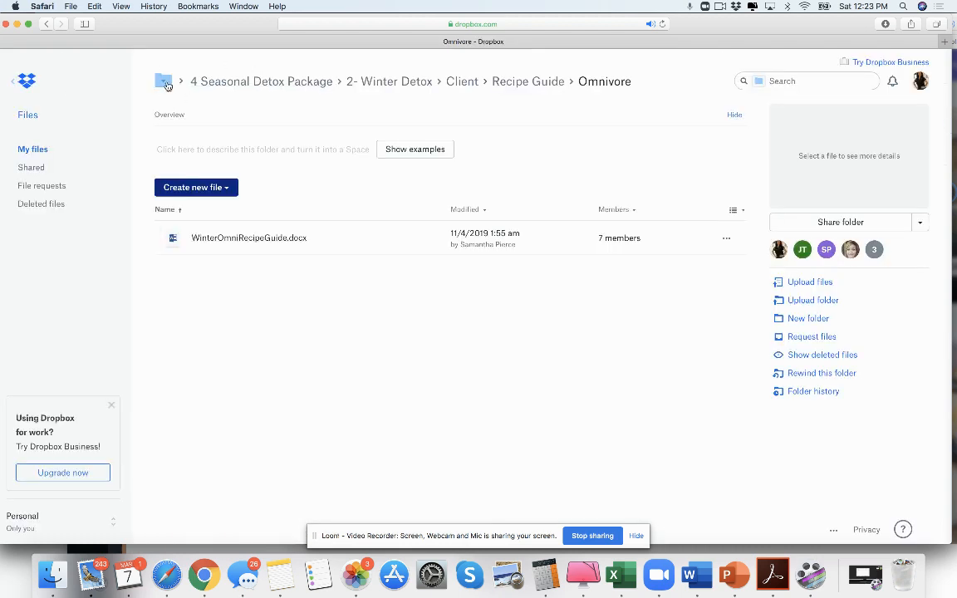
Preview TRANSITION PPT from 6 Week Autoimmune Protocol > Client > 3 Training Modules > #1 Transition
click(163, 81)
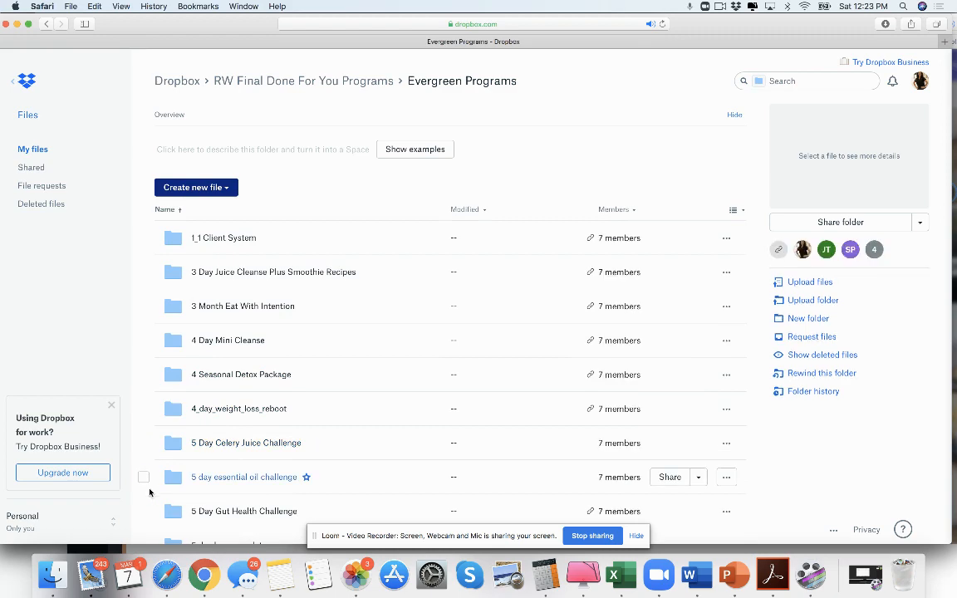
click(143, 536)
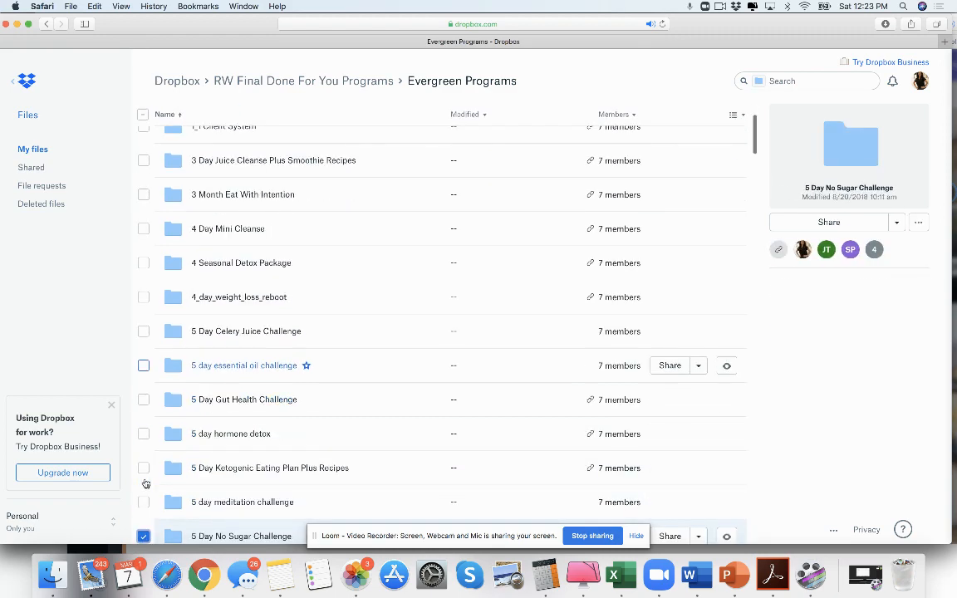
scroll(down, 3)
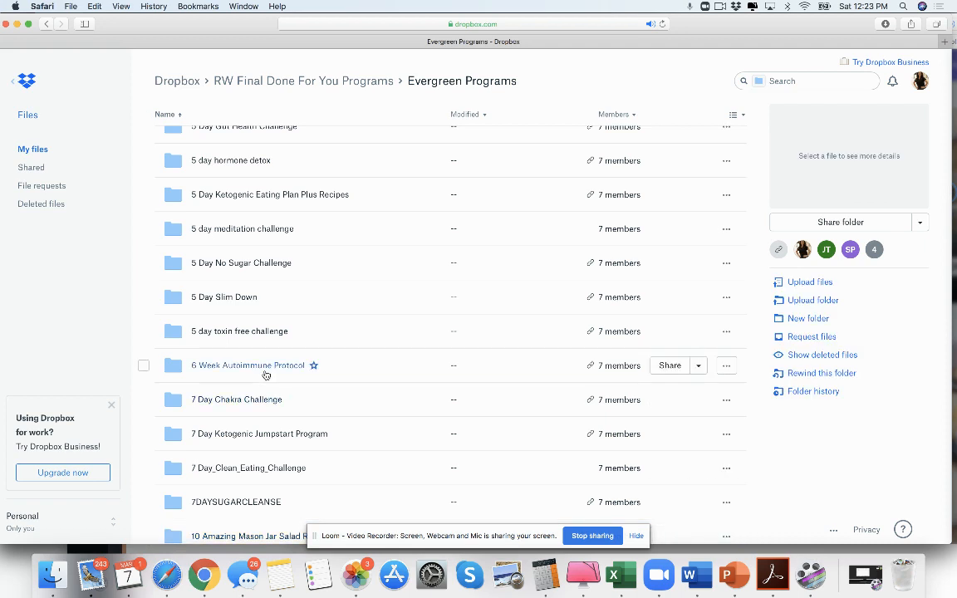
click(248, 365)
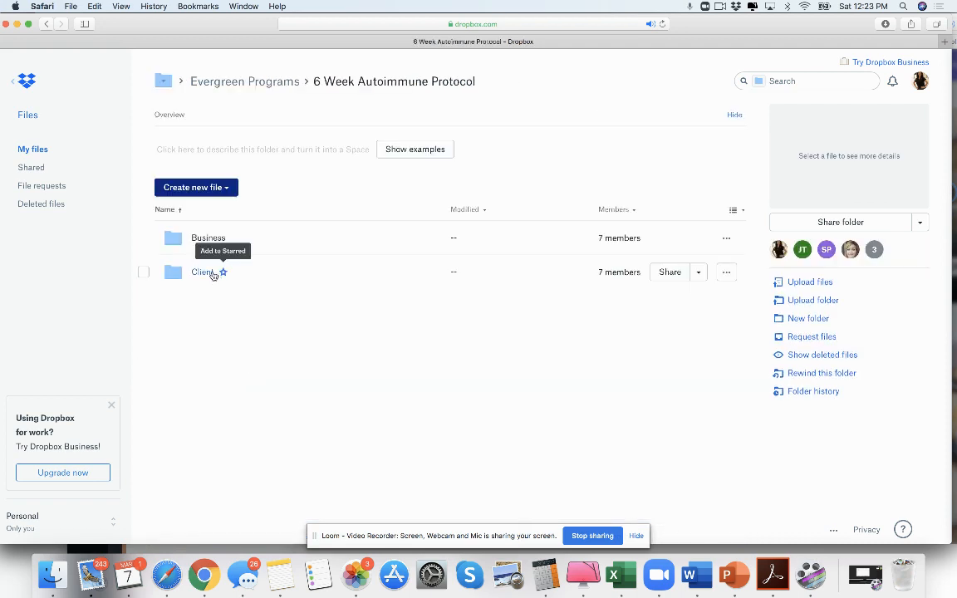
click(203, 272)
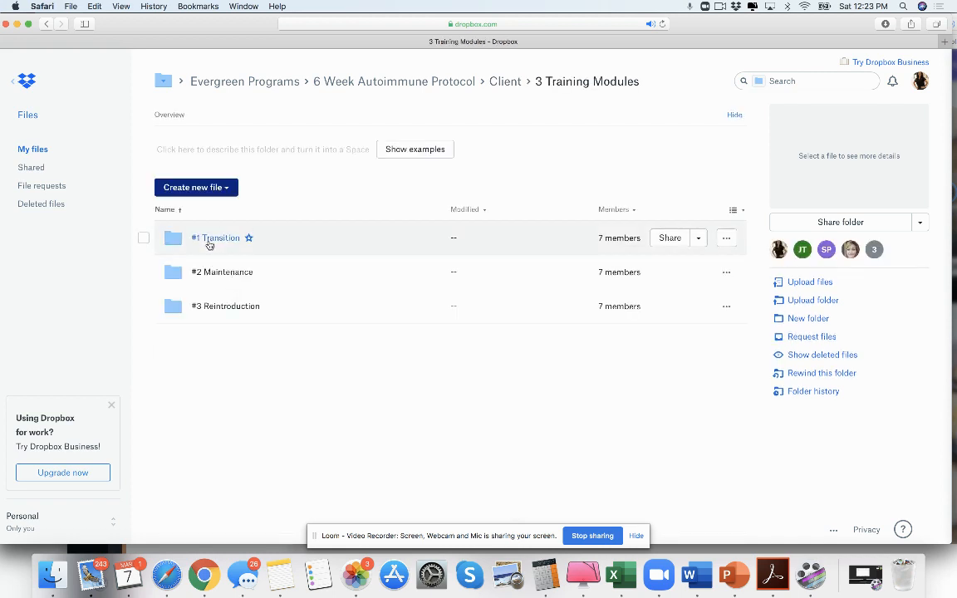
click(215, 238)
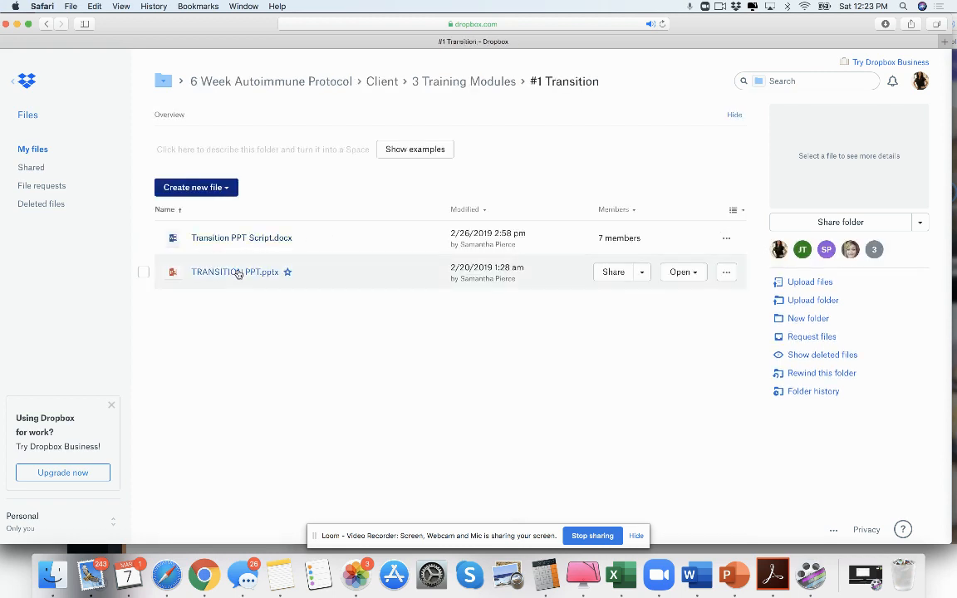
click(235, 272)
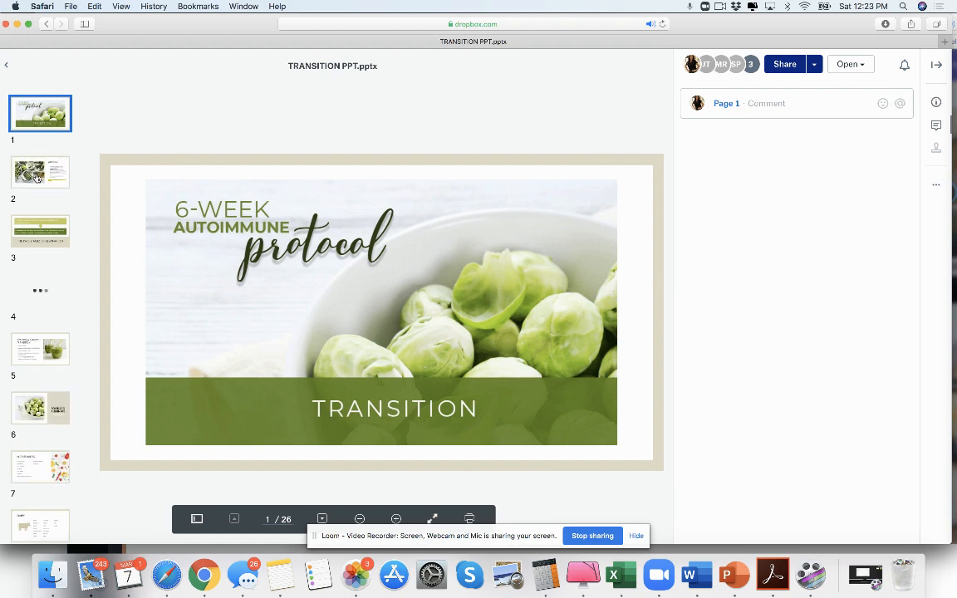
Page the TRANSITION slides from elimination stages through Coffee/Caffeine to the final Goodbye slide
click(40, 231)
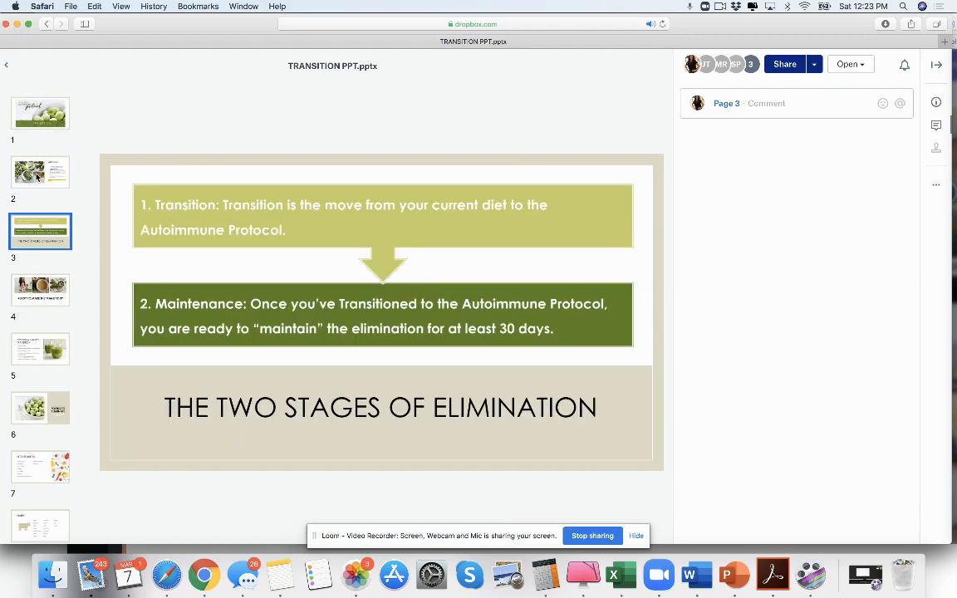
click(40, 407)
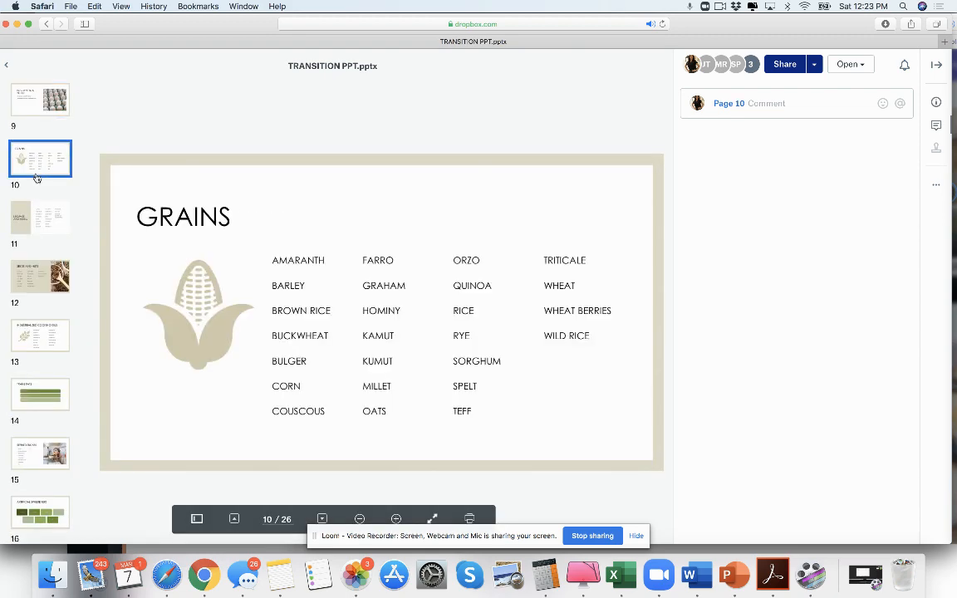
click(39, 277)
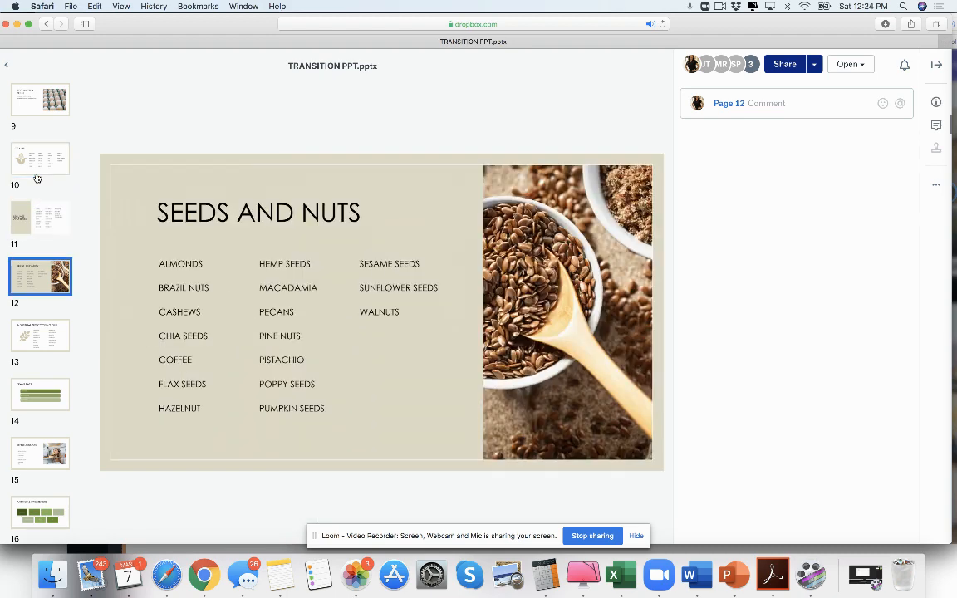
click(40, 394)
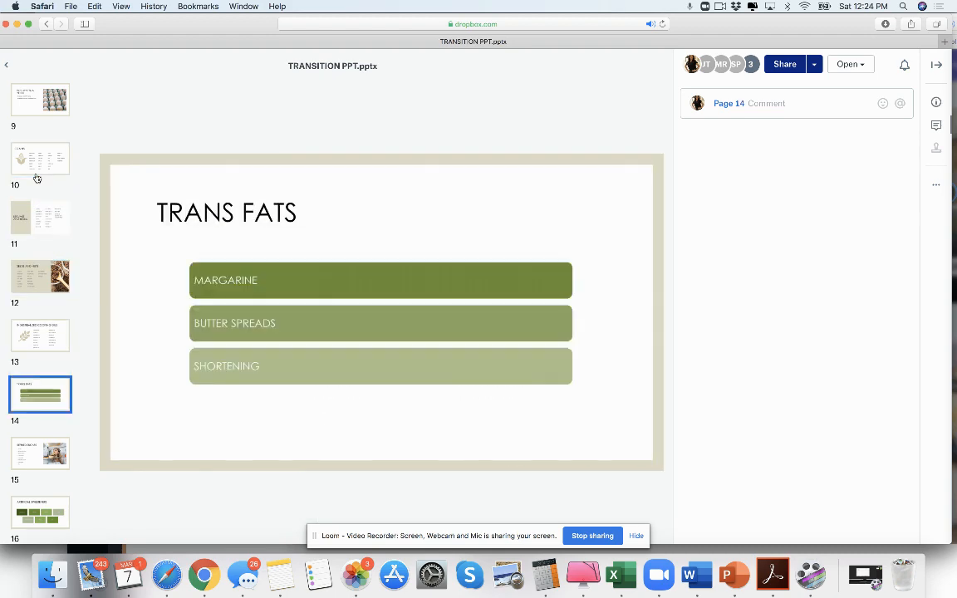
click(40, 511)
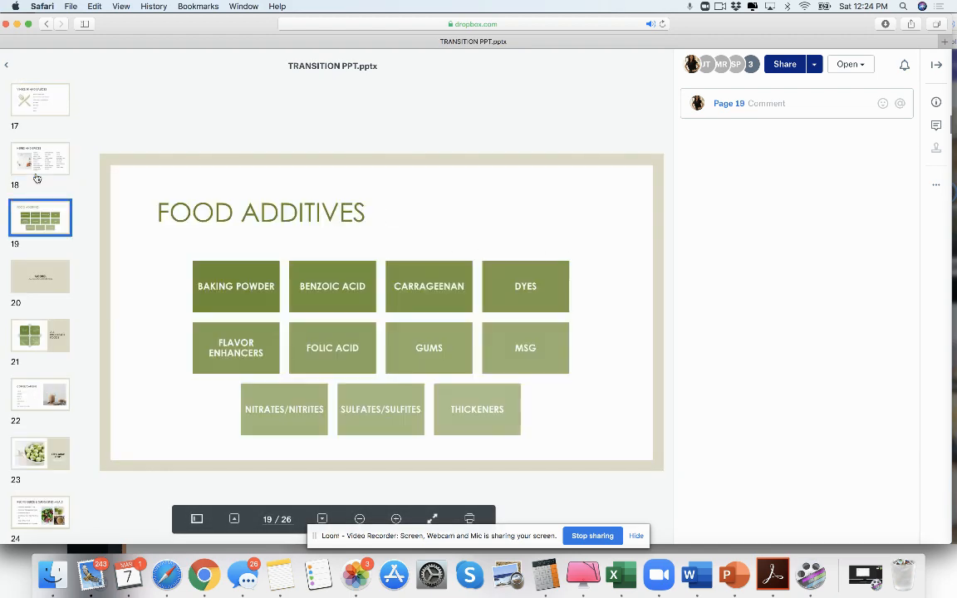
click(39, 394)
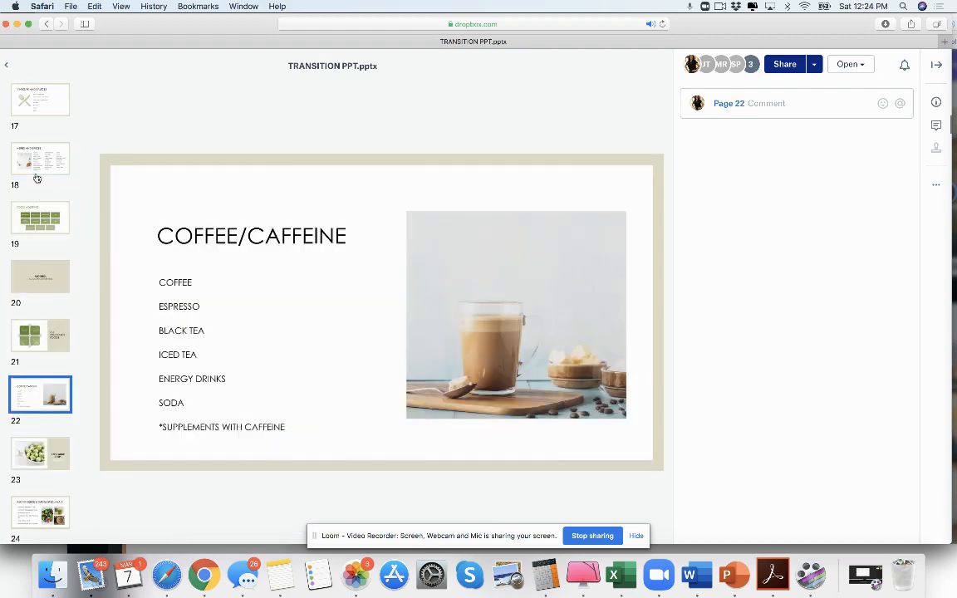
click(40, 512)
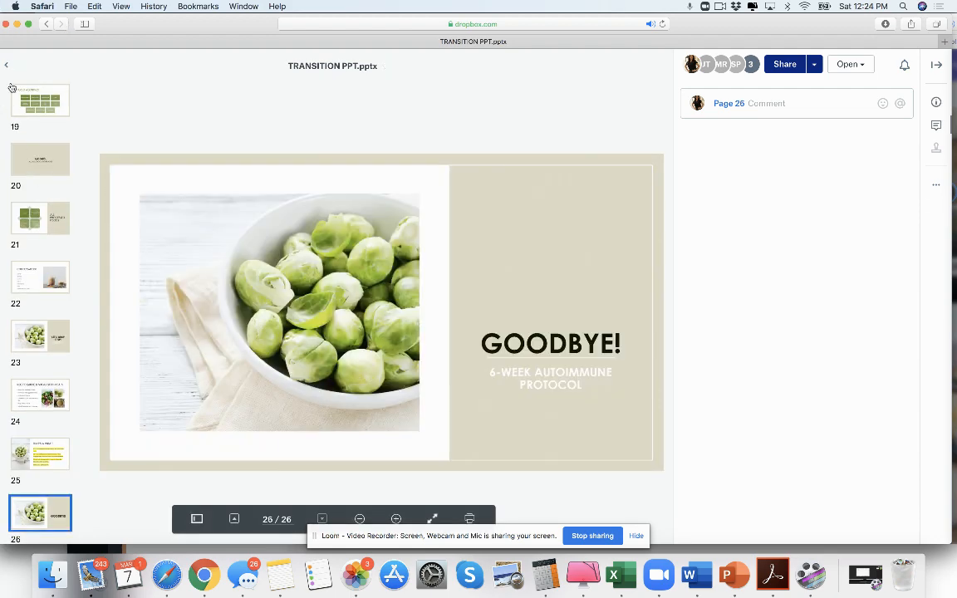
Close the Transition preview and page the #2 Maintenance PPT deck to slide 3
click(7, 65)
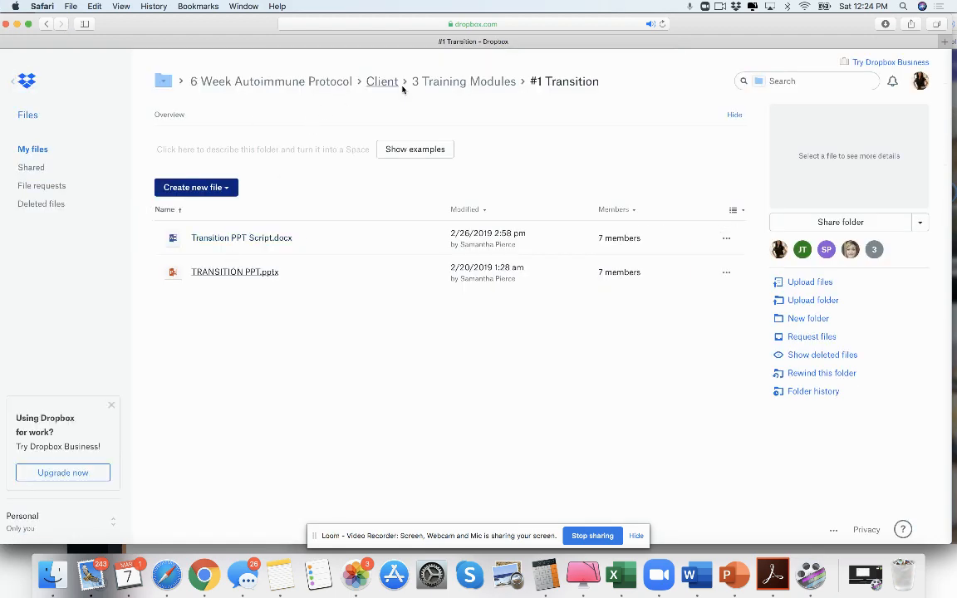
click(463, 81)
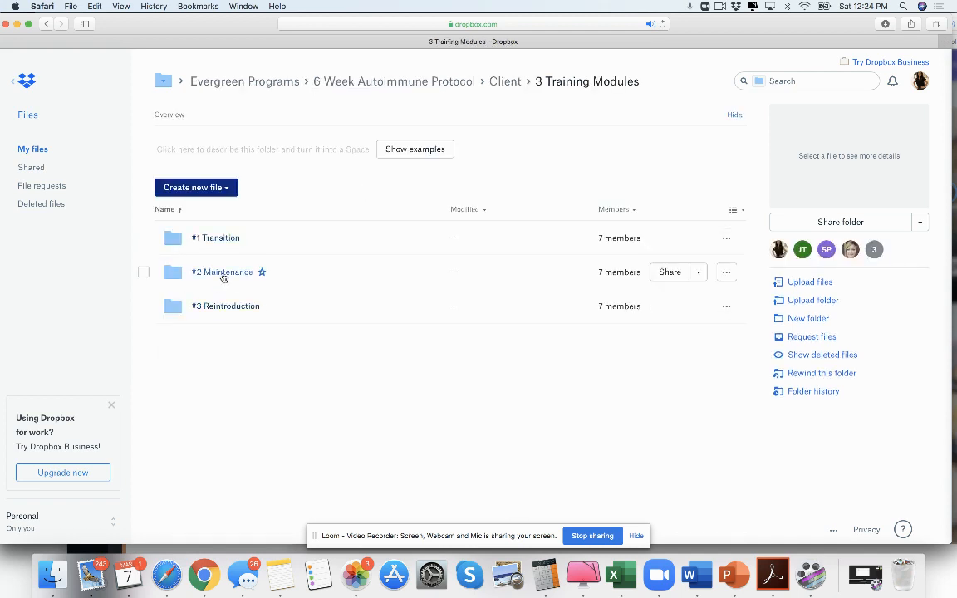
click(222, 272)
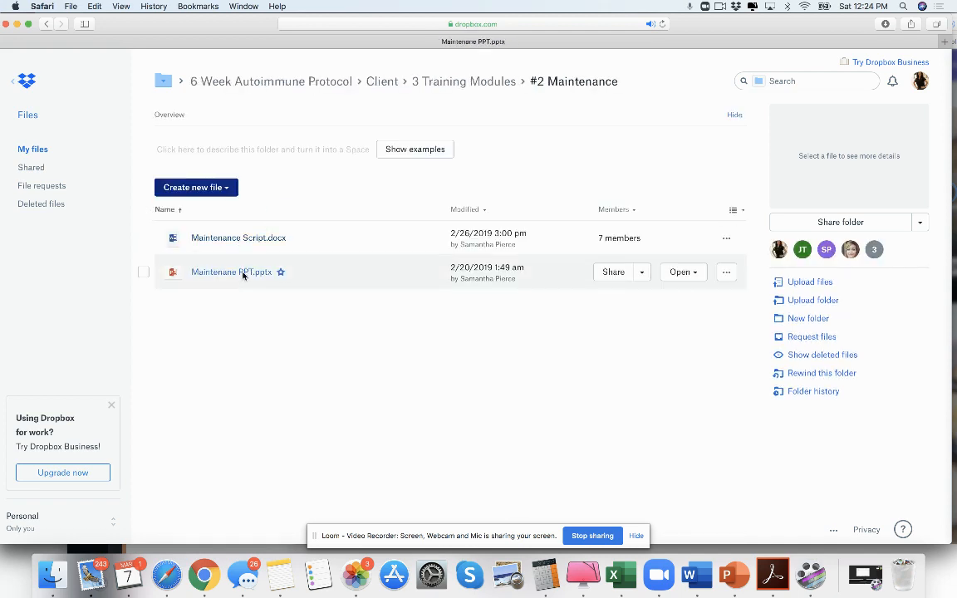
click(230, 272)
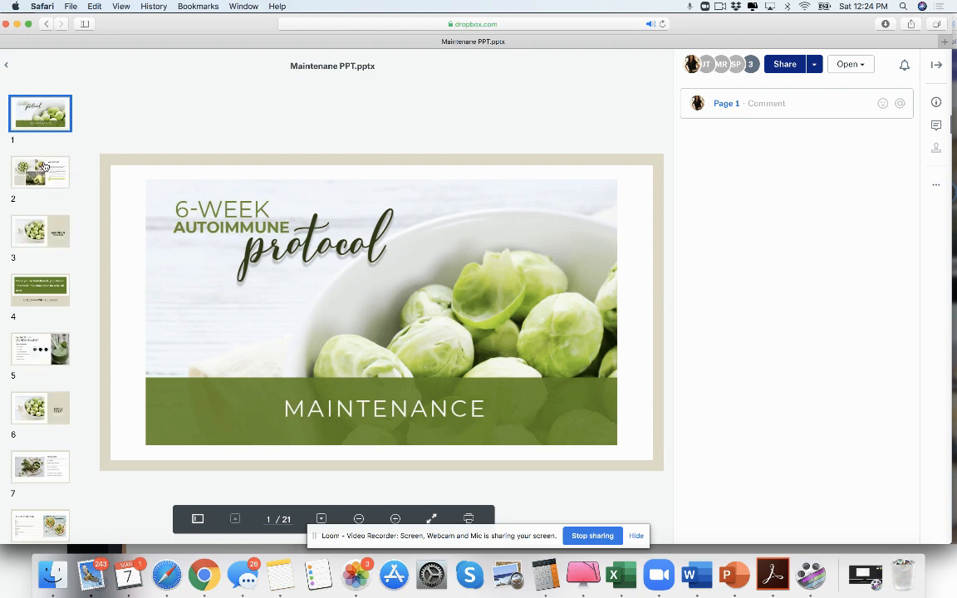
click(40, 231)
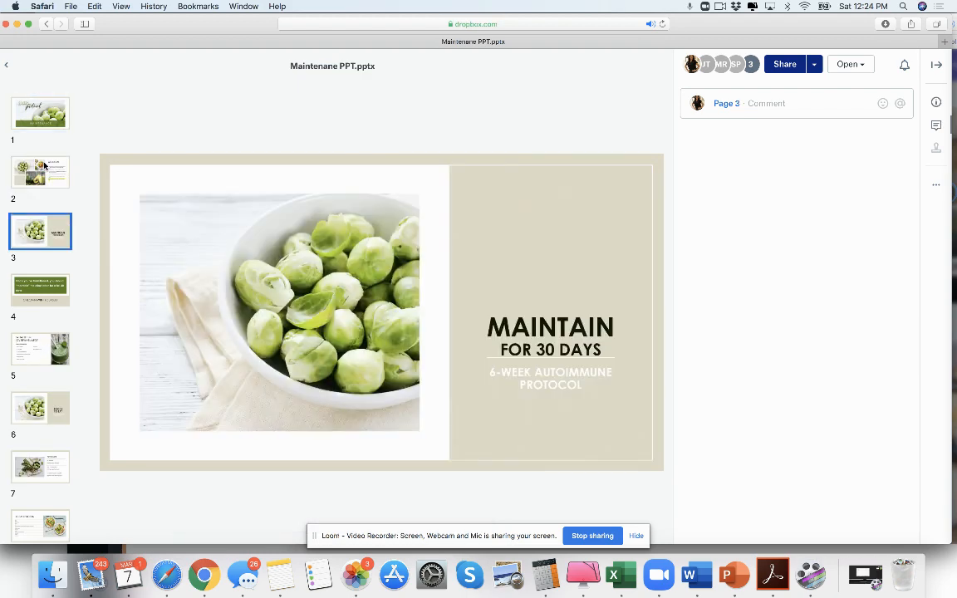
click(40, 349)
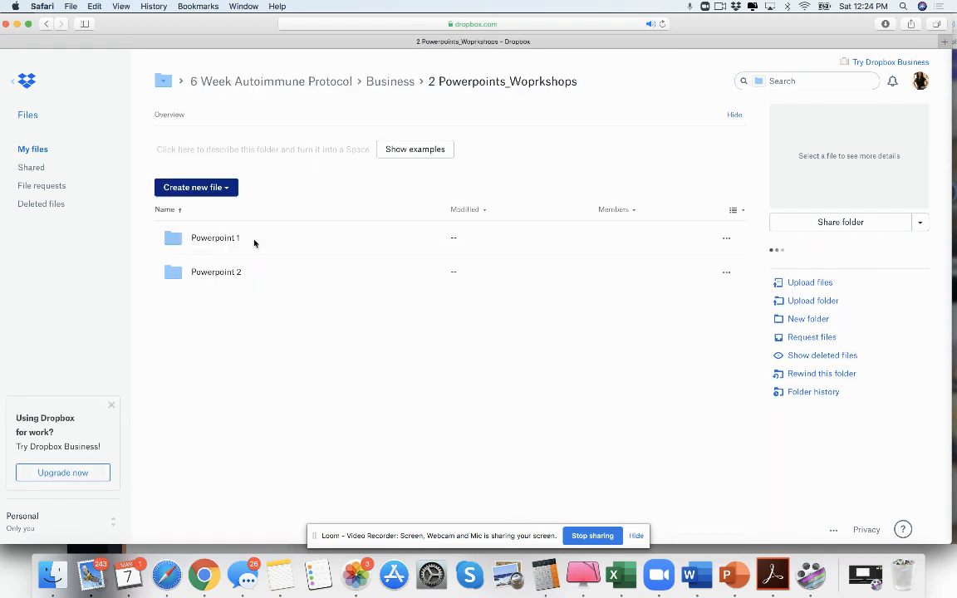
Open Powerpoint 1 > PPT and preview Autoimmune and Women through slide 7, The Hormone Connection
double_click(214, 238)
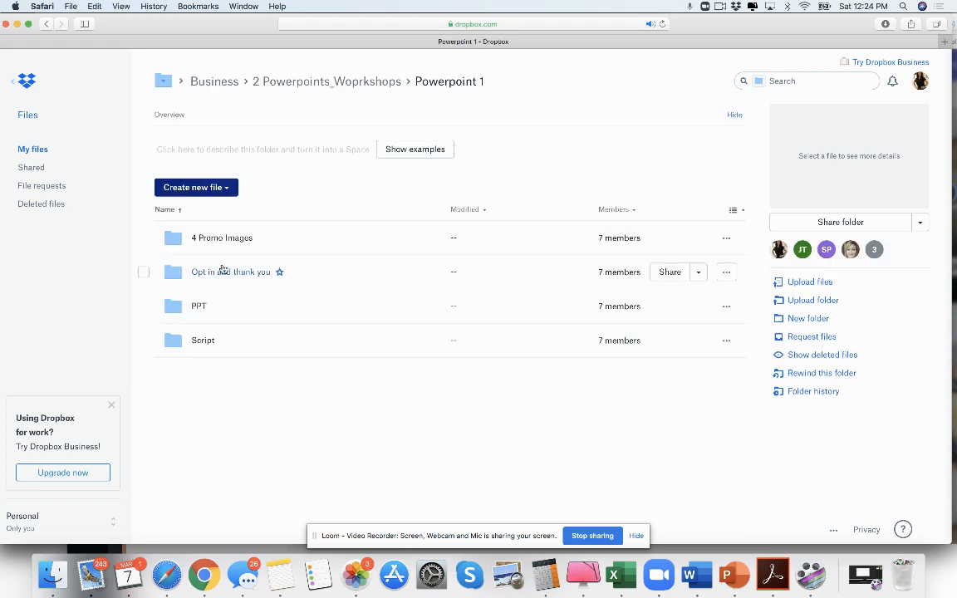
click(198, 306)
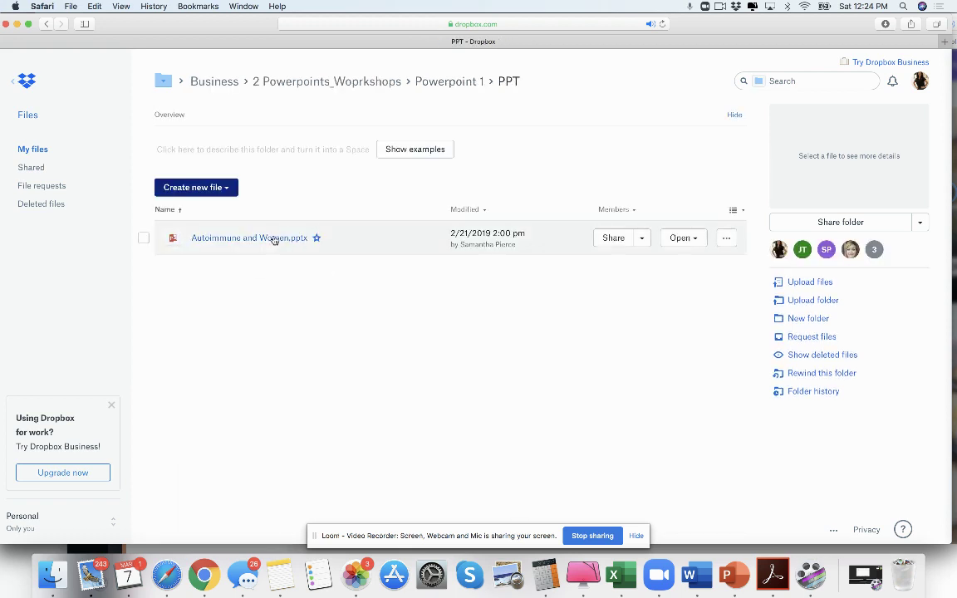
click(249, 237)
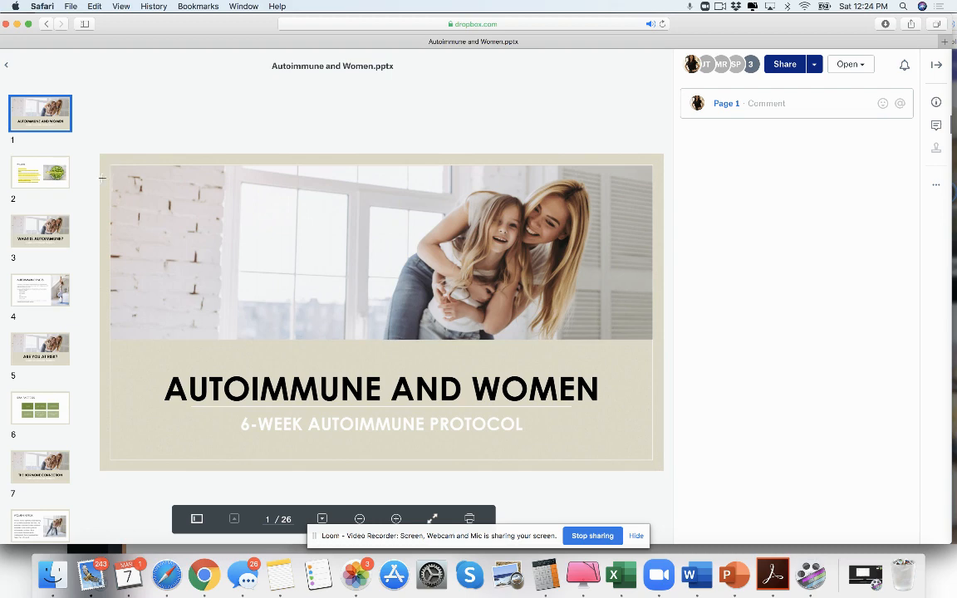
click(40, 231)
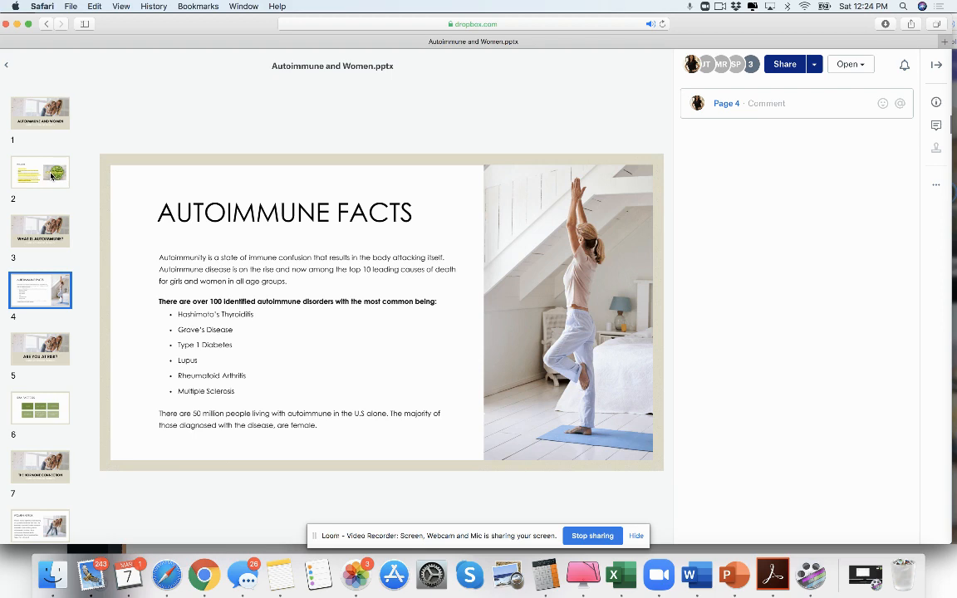
click(40, 348)
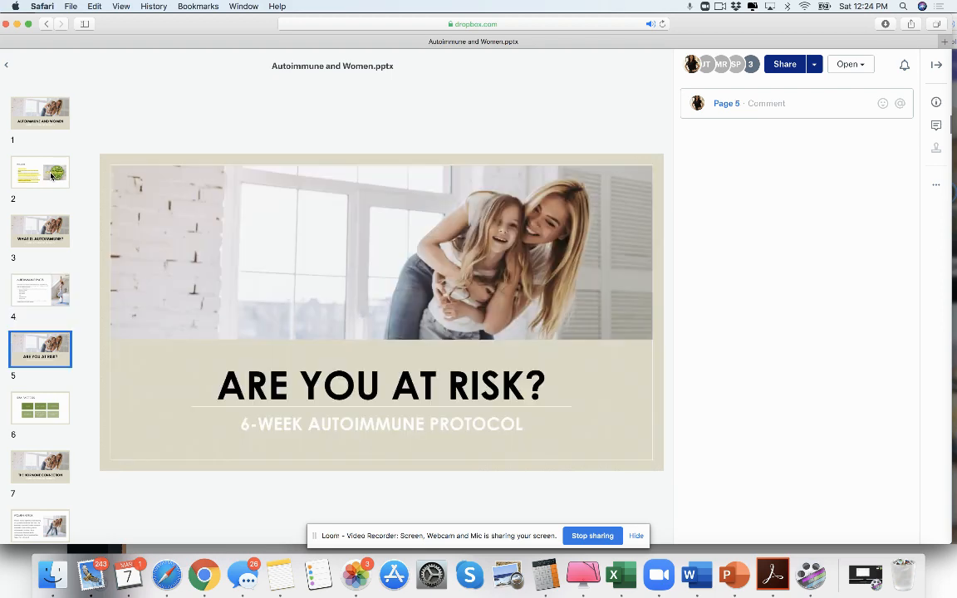
click(40, 467)
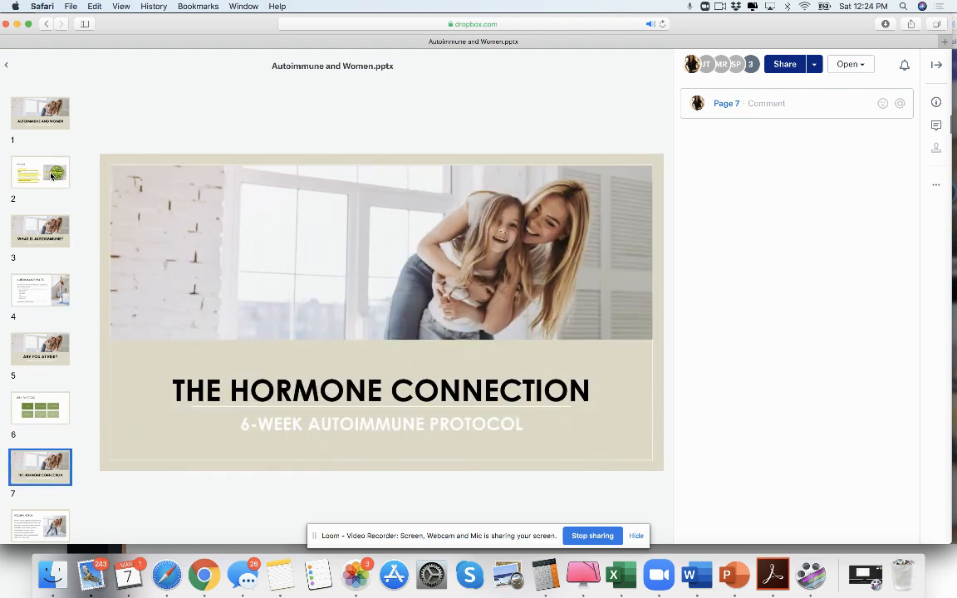
Continue through The Gut Connection to slide 20, The Dietary Componant, then close the preview
click(40, 513)
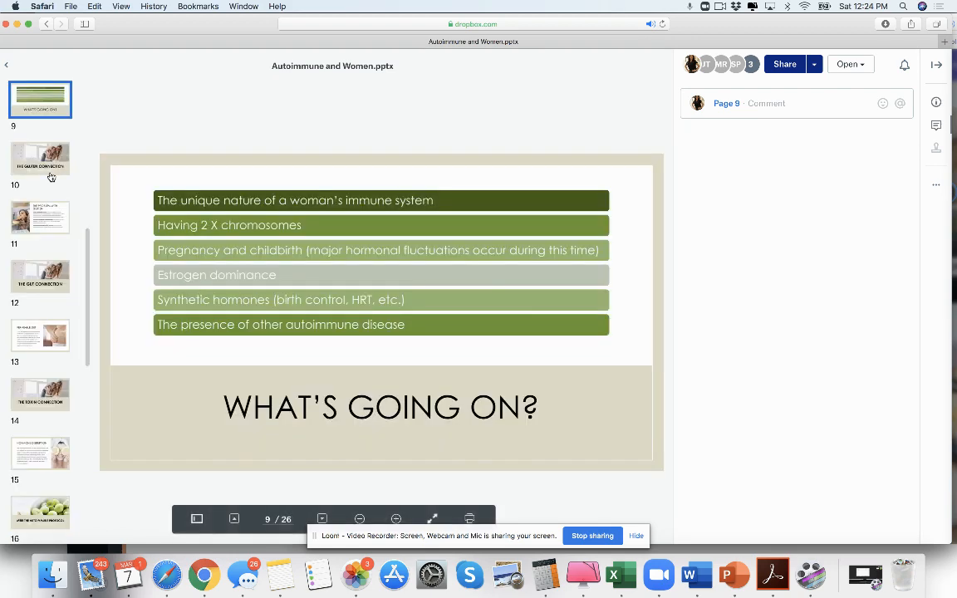
click(40, 276)
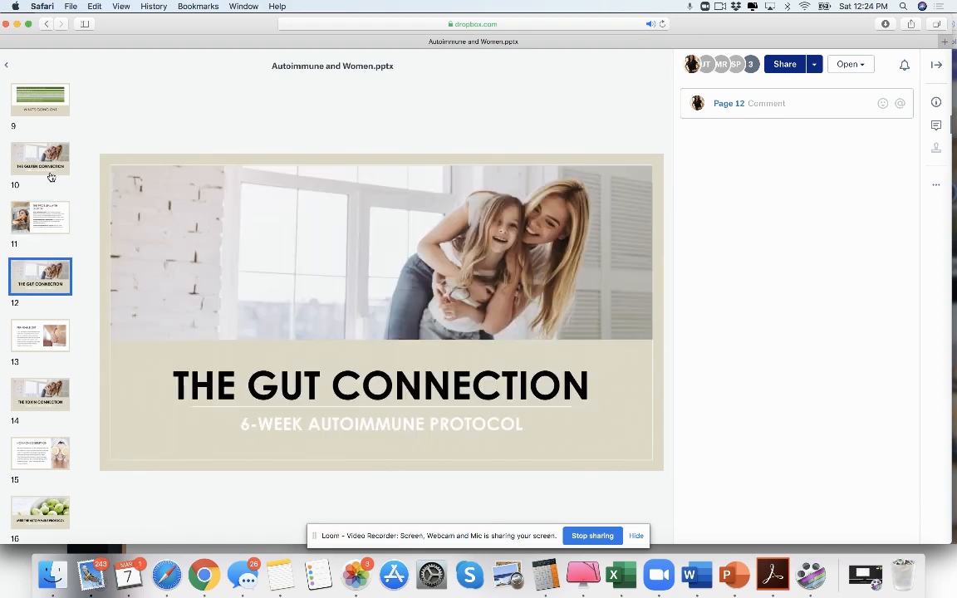
click(40, 393)
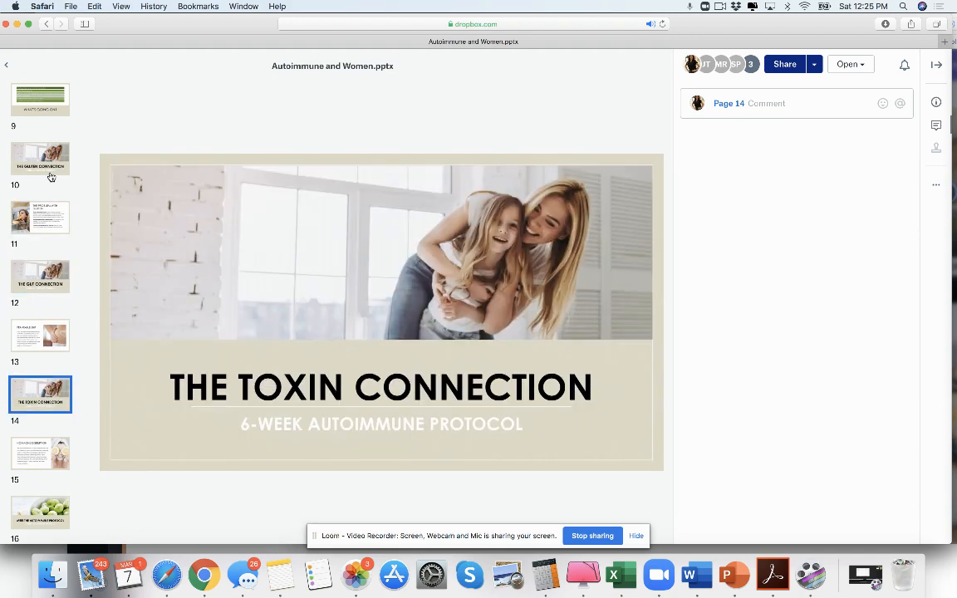
click(40, 453)
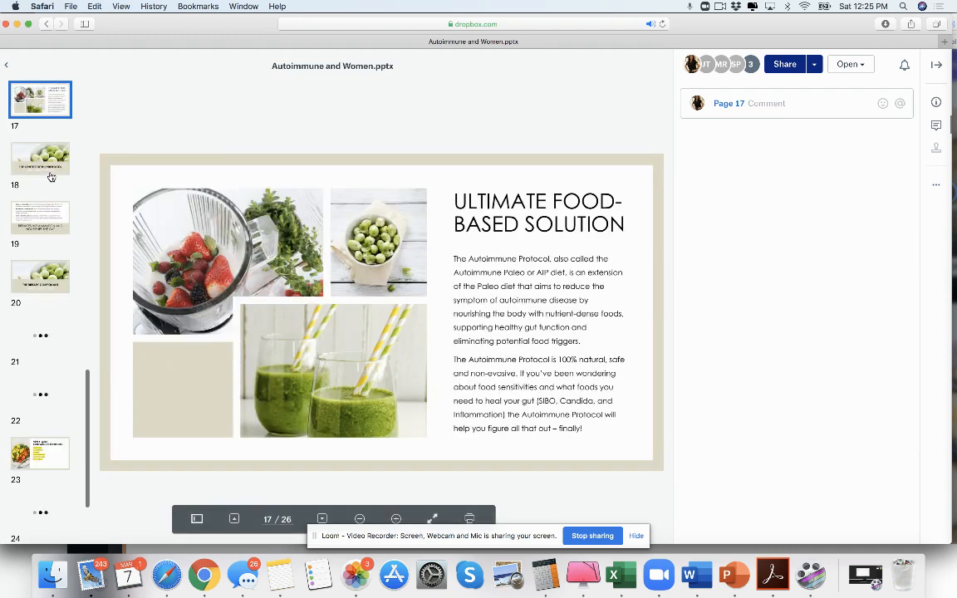
click(40, 159)
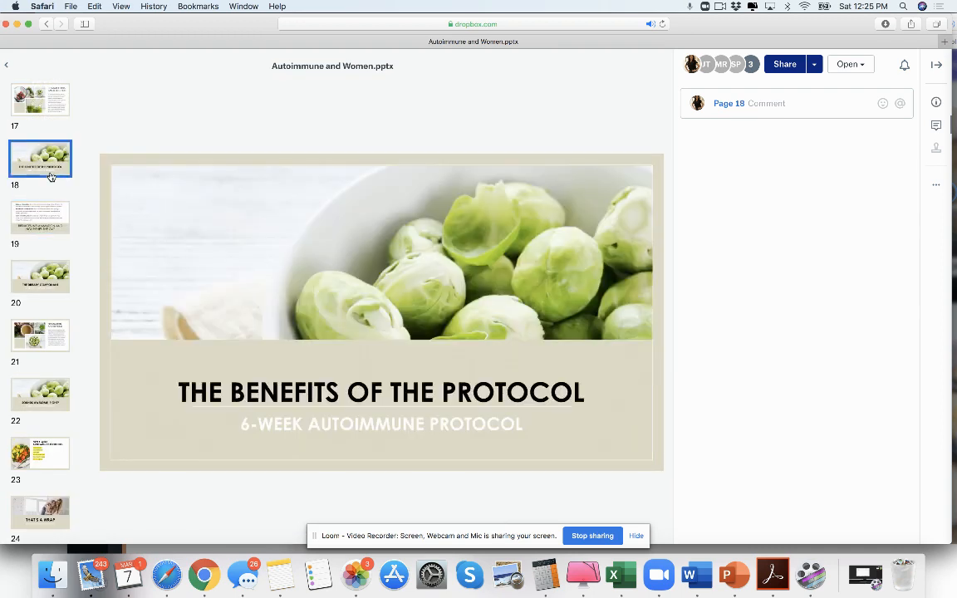
click(40, 277)
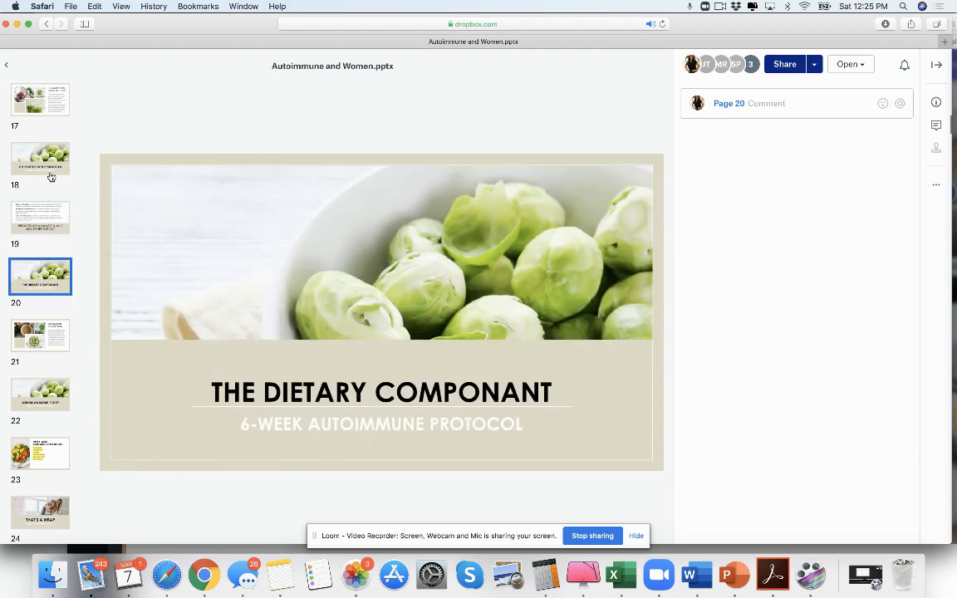
click(40, 452)
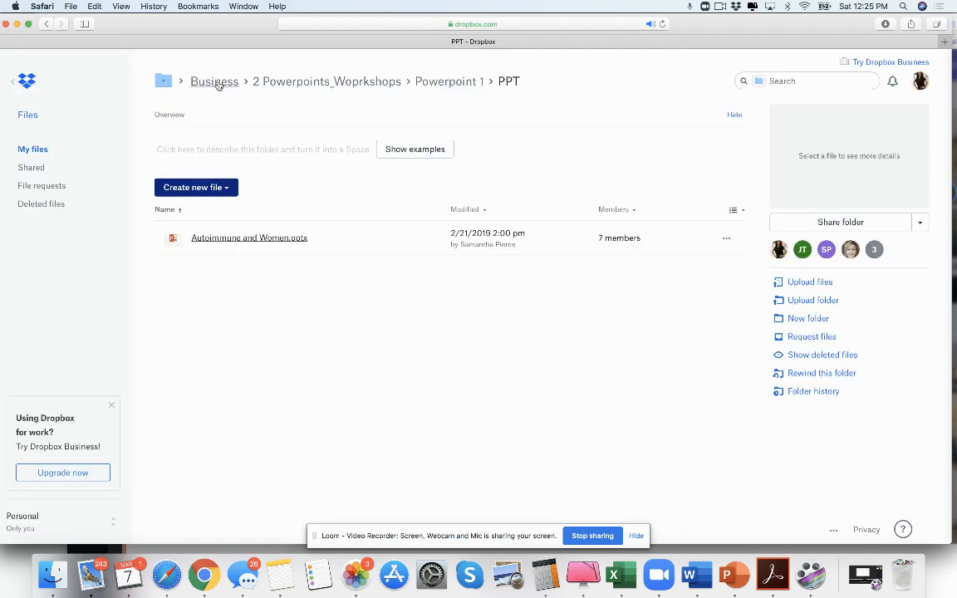
Browse the 2_Opt_Freebies folders and preview the 3-Day Autoimmune Detox guide in Freebie 2
click(214, 81)
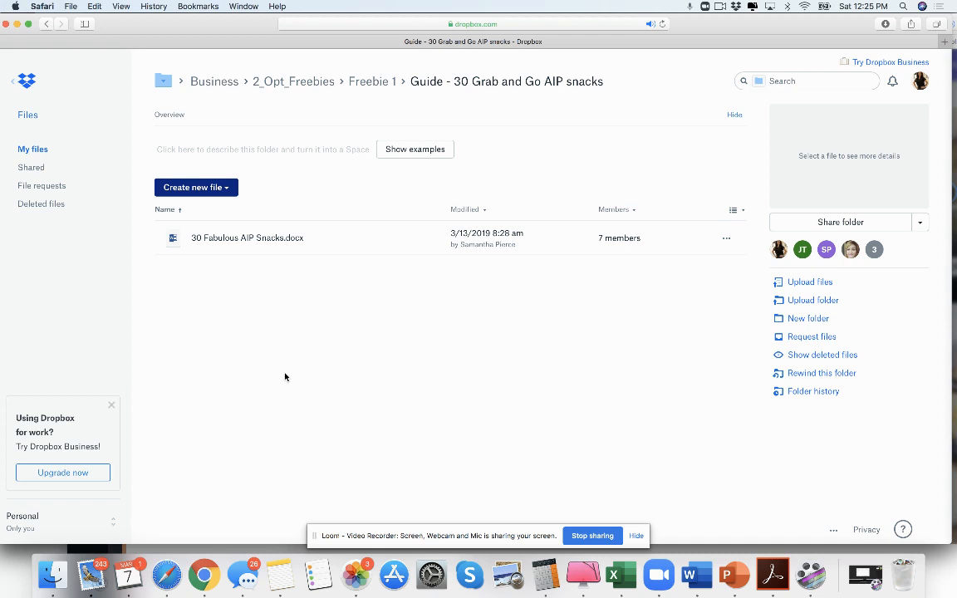
click(293, 80)
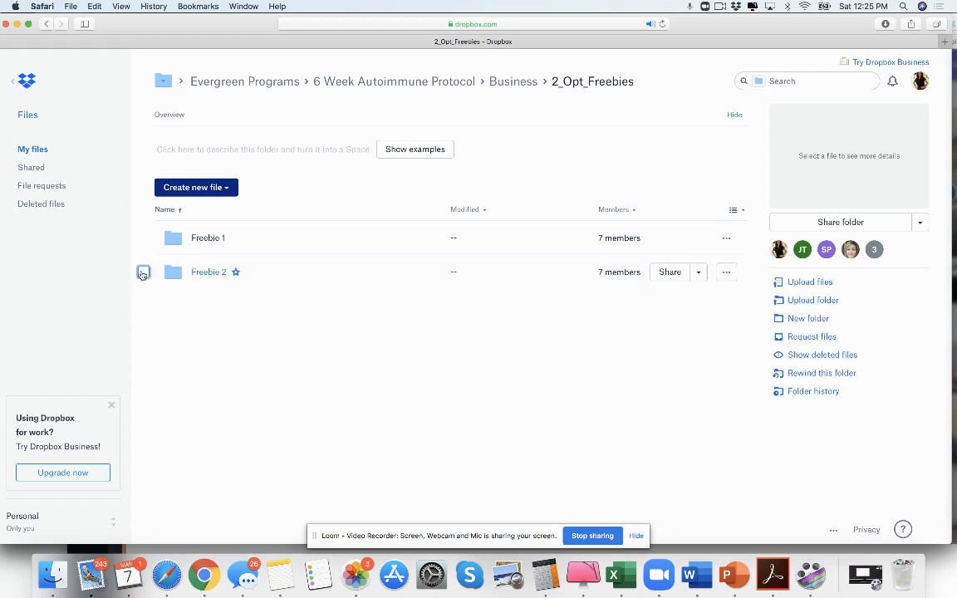
double_click(209, 272)
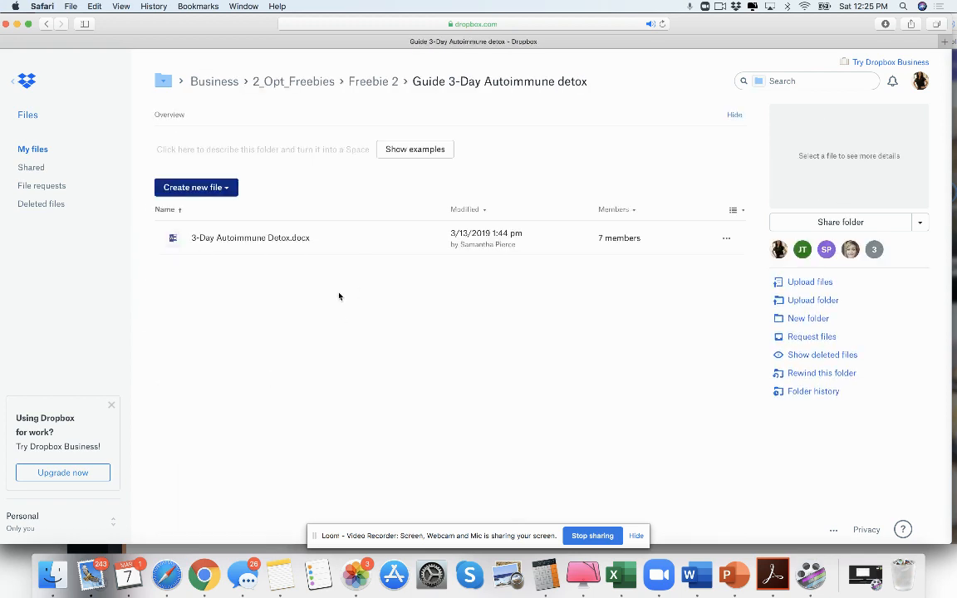
click(250, 238)
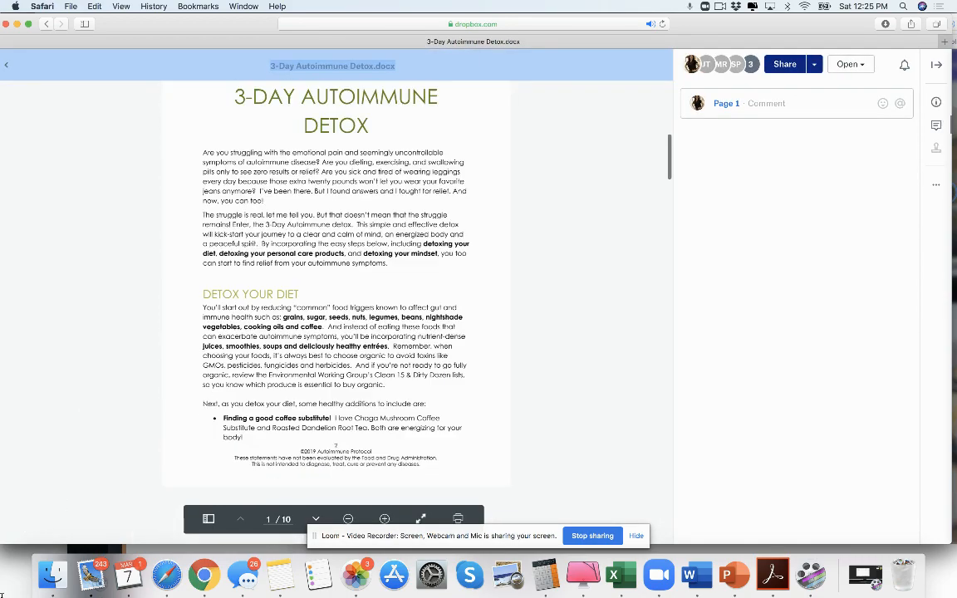
scroll(down, 3)
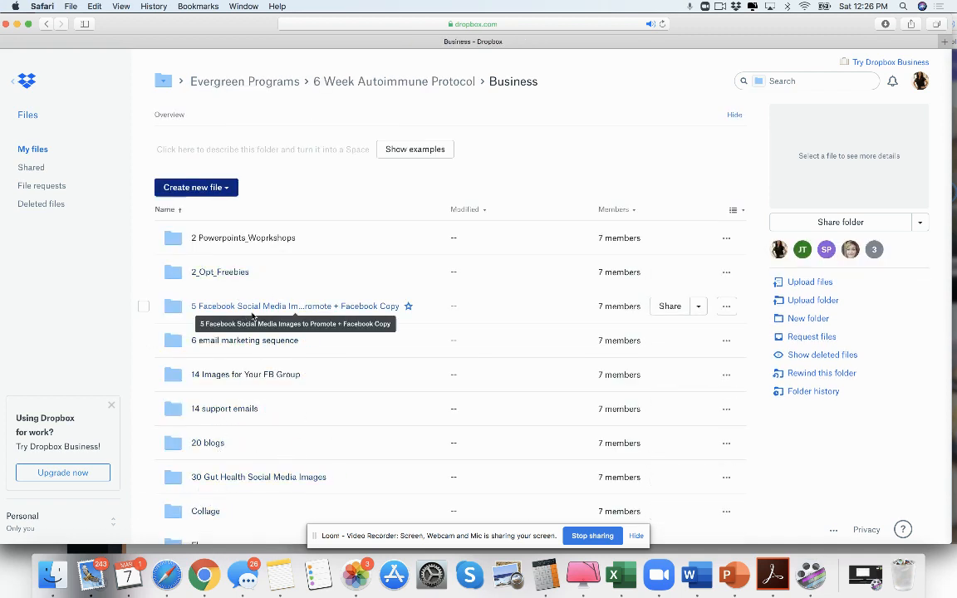
mouse_move(205, 511)
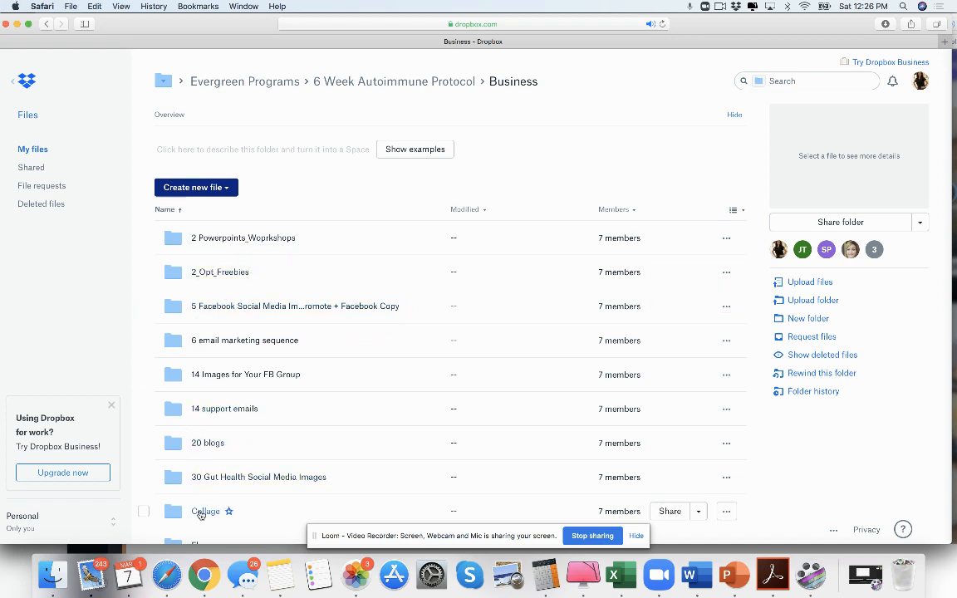
Open 5 Facebook Social Media Images and flip to Excited FB.png, image 11 of 30
double_click(258, 477)
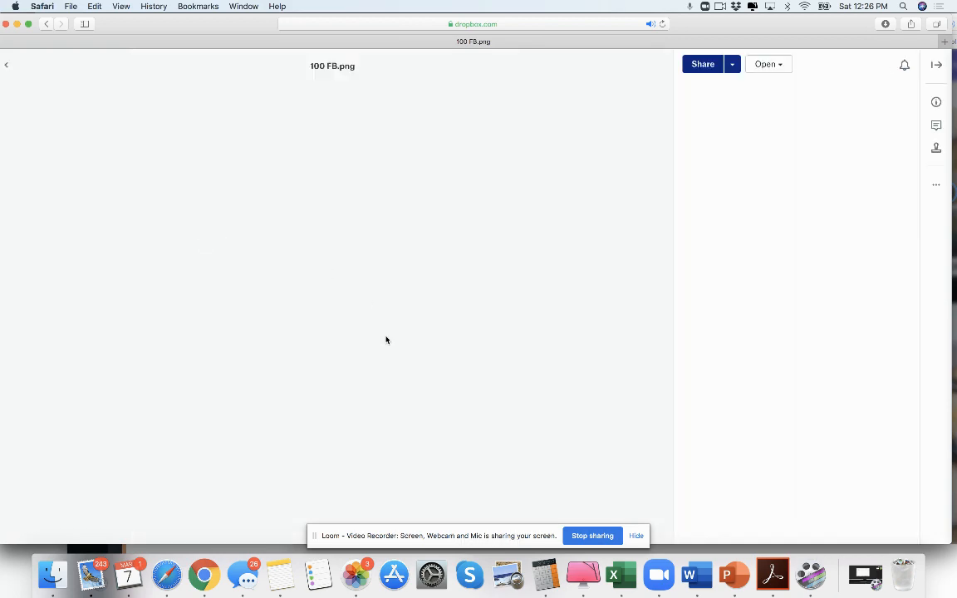
click(275, 519)
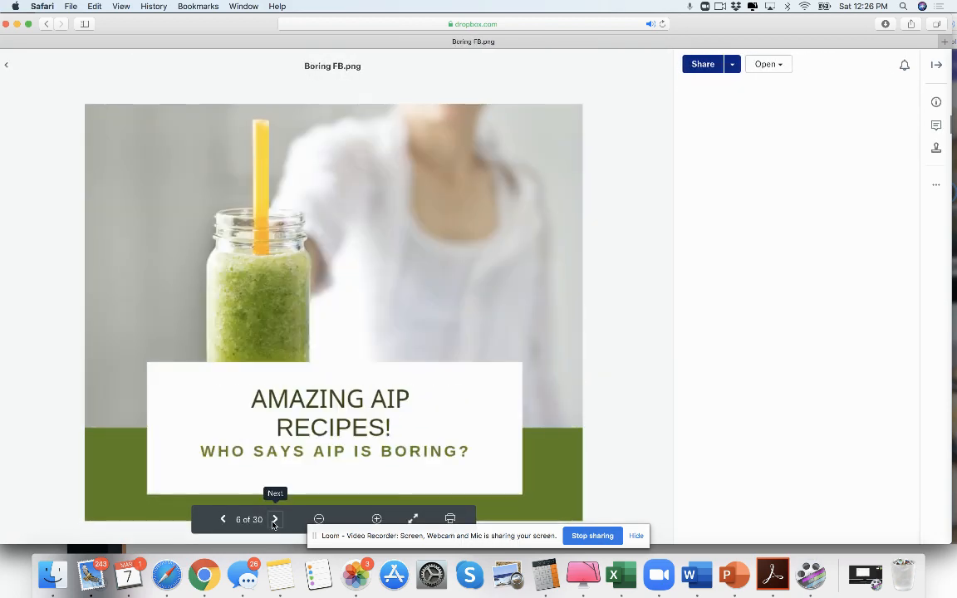
click(274, 518)
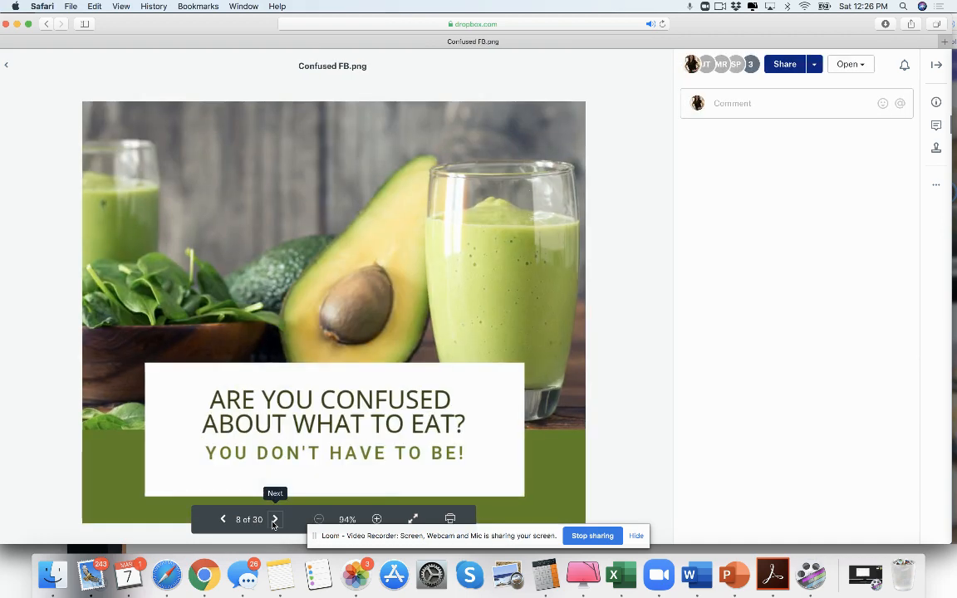
click(275, 520)
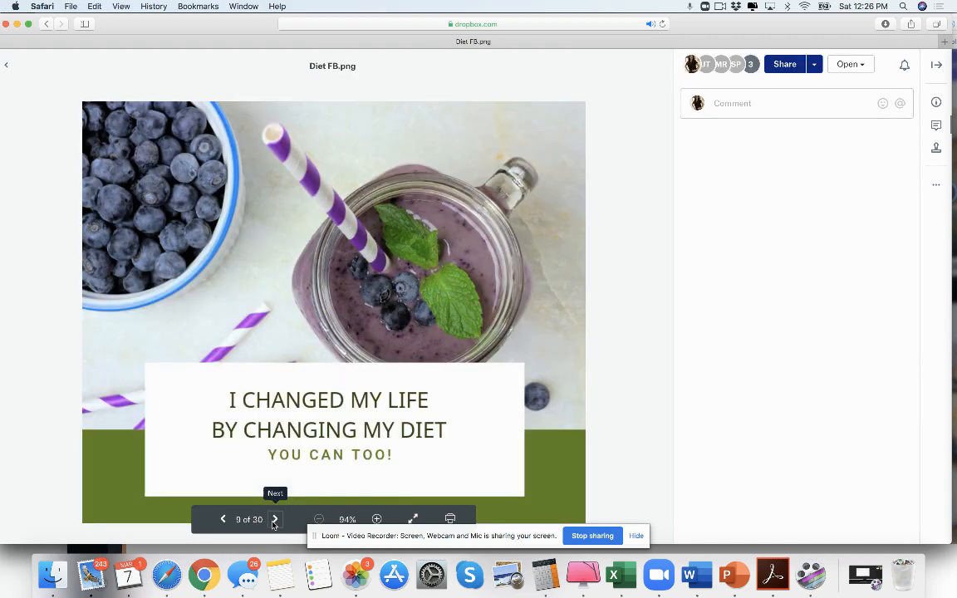
click(276, 519)
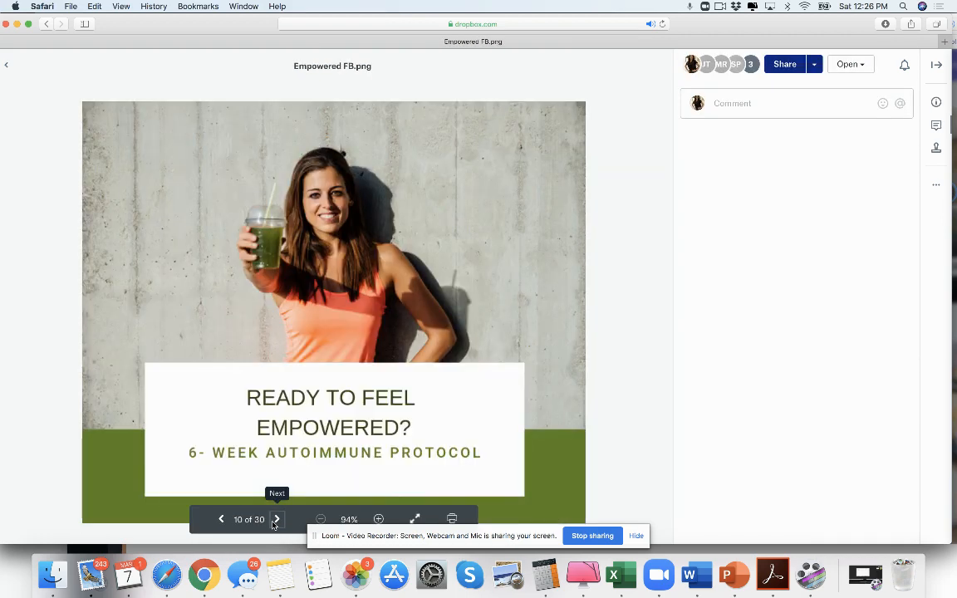
click(276, 520)
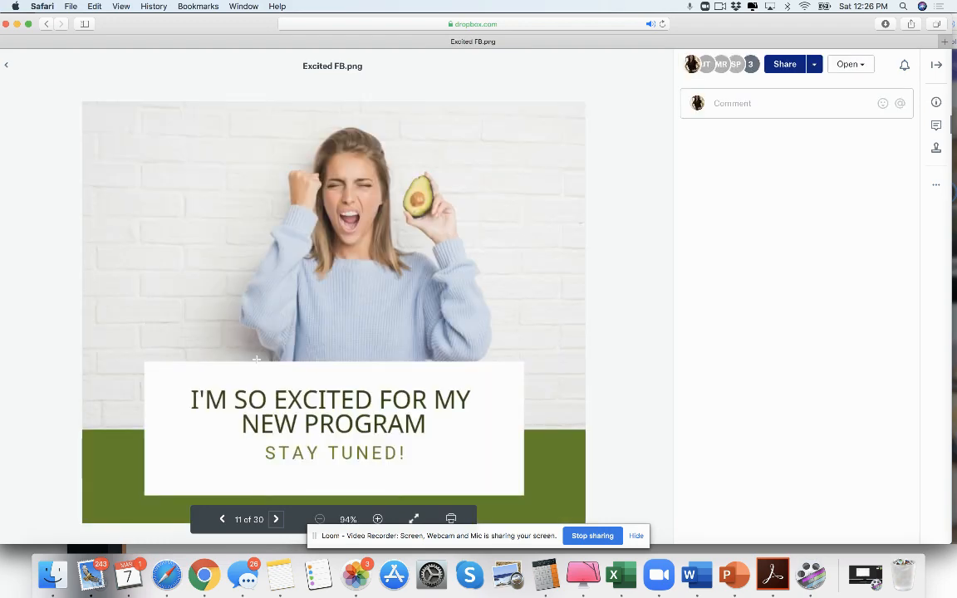